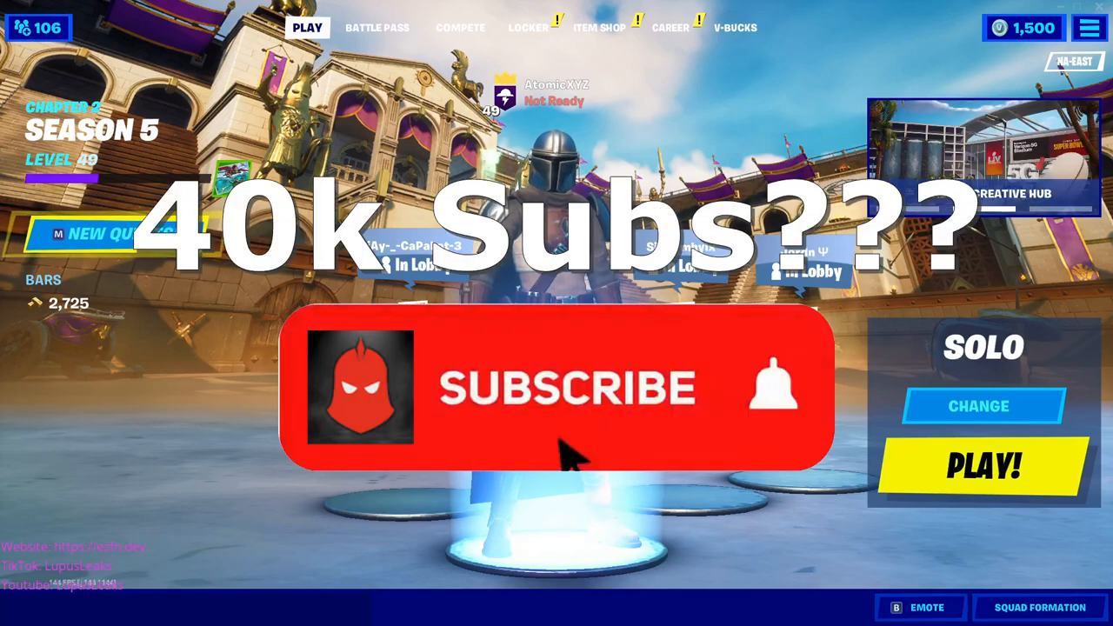
Look over the Swagbucks home page, zooming in and scrolling through its offers
{"action": "left_click", "coordinate": [565, 386]}
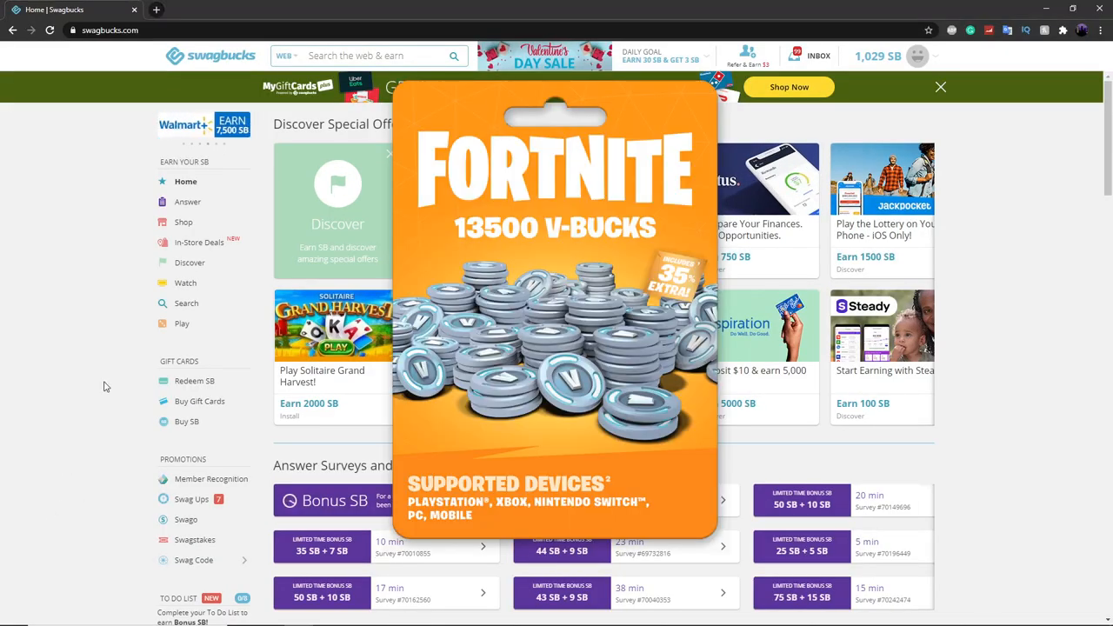
{"action": "left_click", "coordinate": [939, 87]}
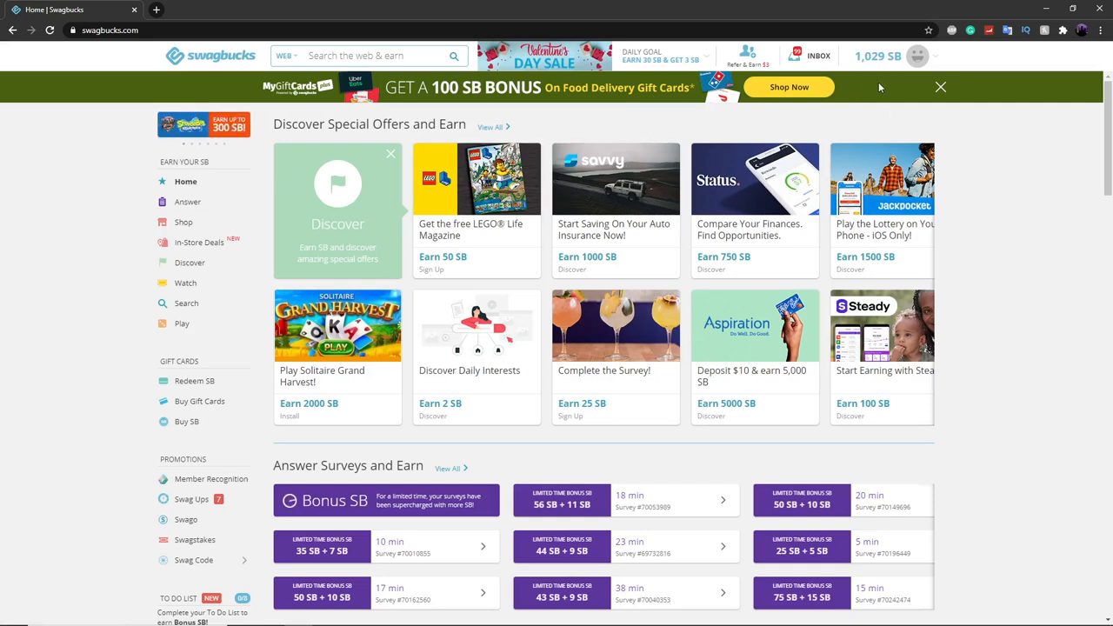
{"action": "key", "text": "ctrl+plus"}
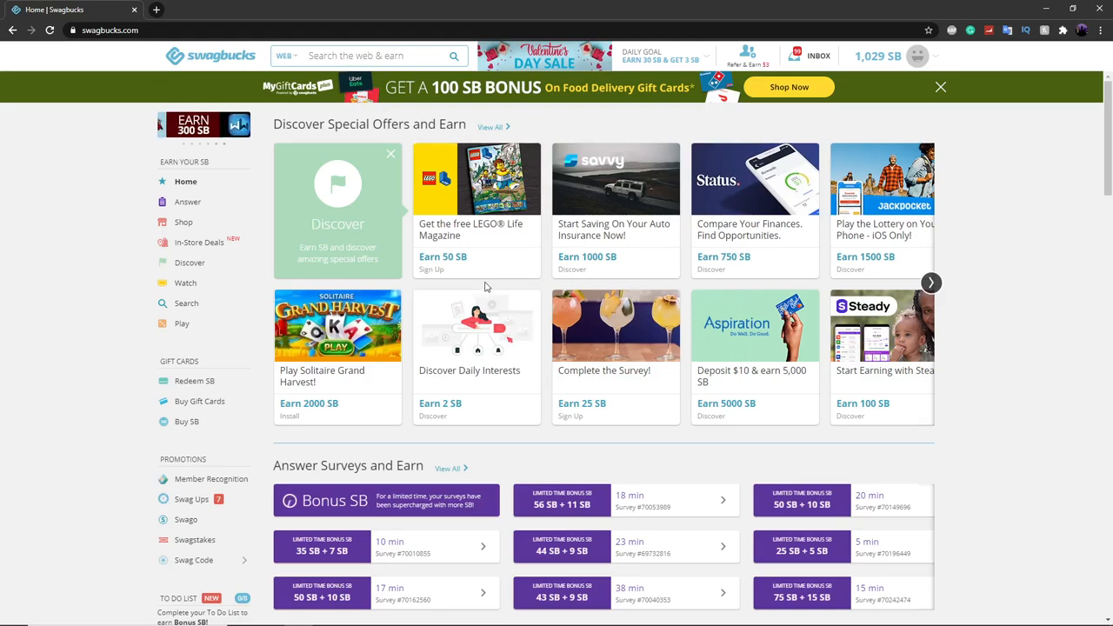
{"action": "scroll", "scroll_direction": "down", "scroll_amount": 3}
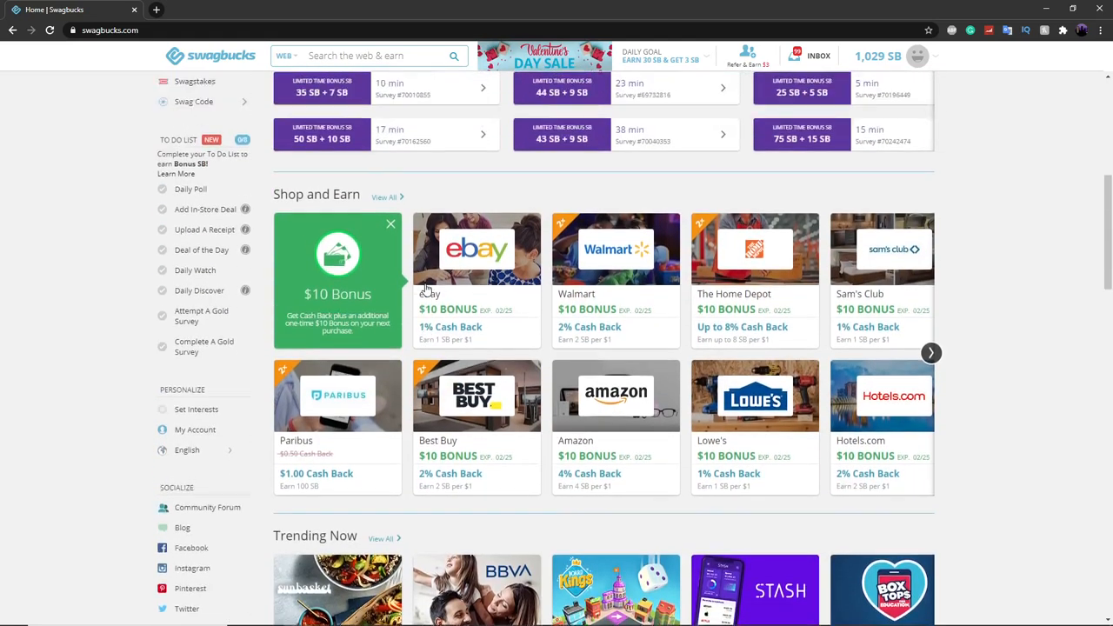
{"action": "scroll", "scroll_direction": "up", "scroll_amount": 3}
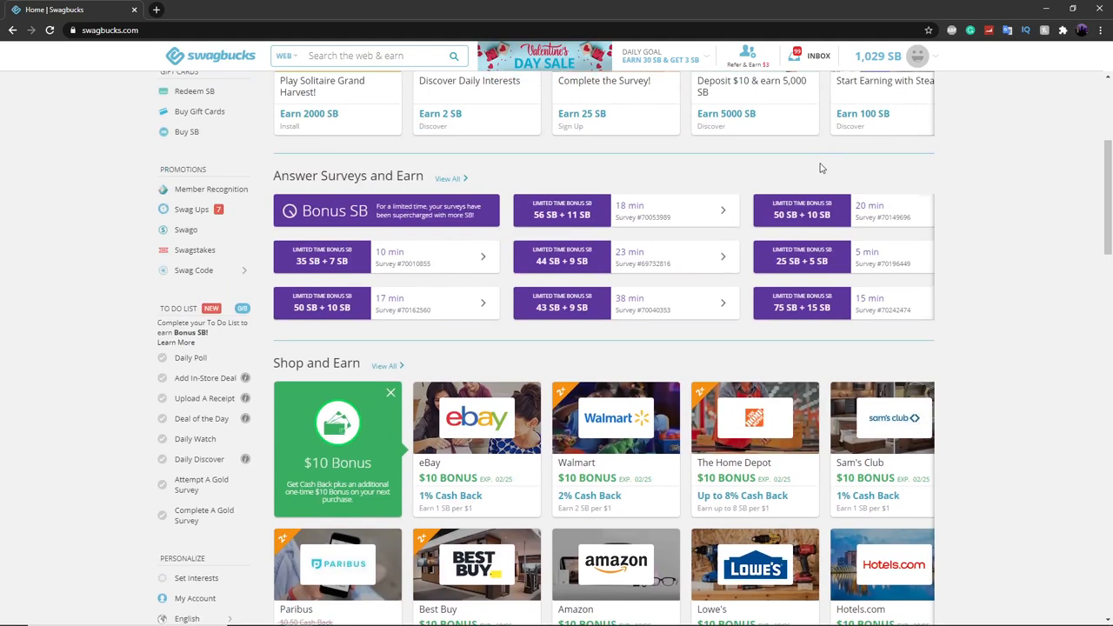
{"action": "scroll", "scroll_direction": "up", "scroll_amount": 3}
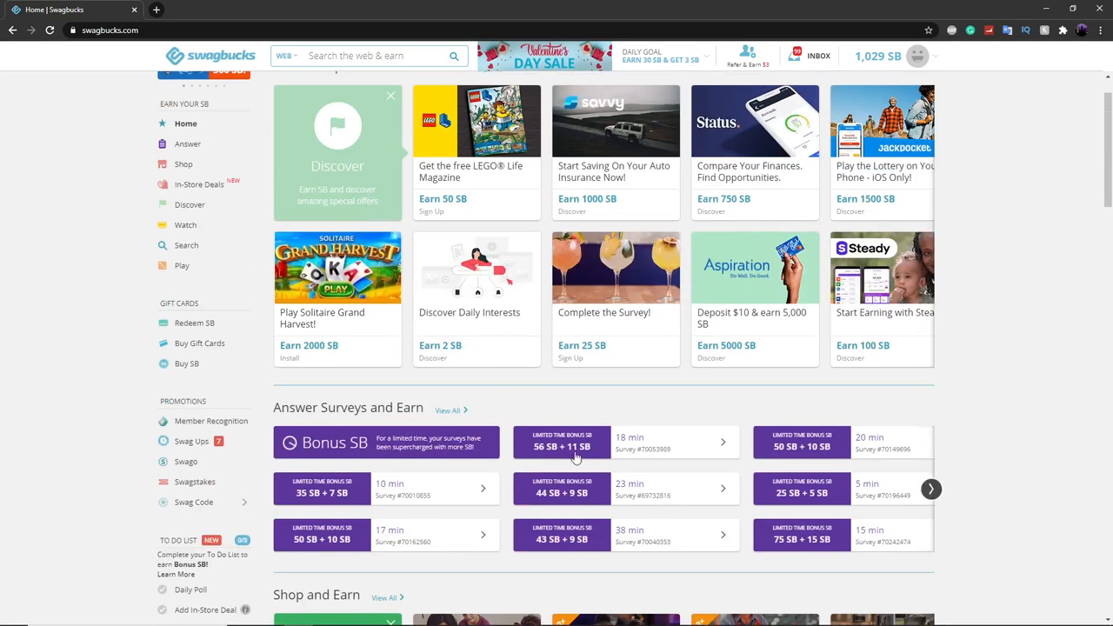
{"action": "mouse_move", "coordinate": [409, 406]}
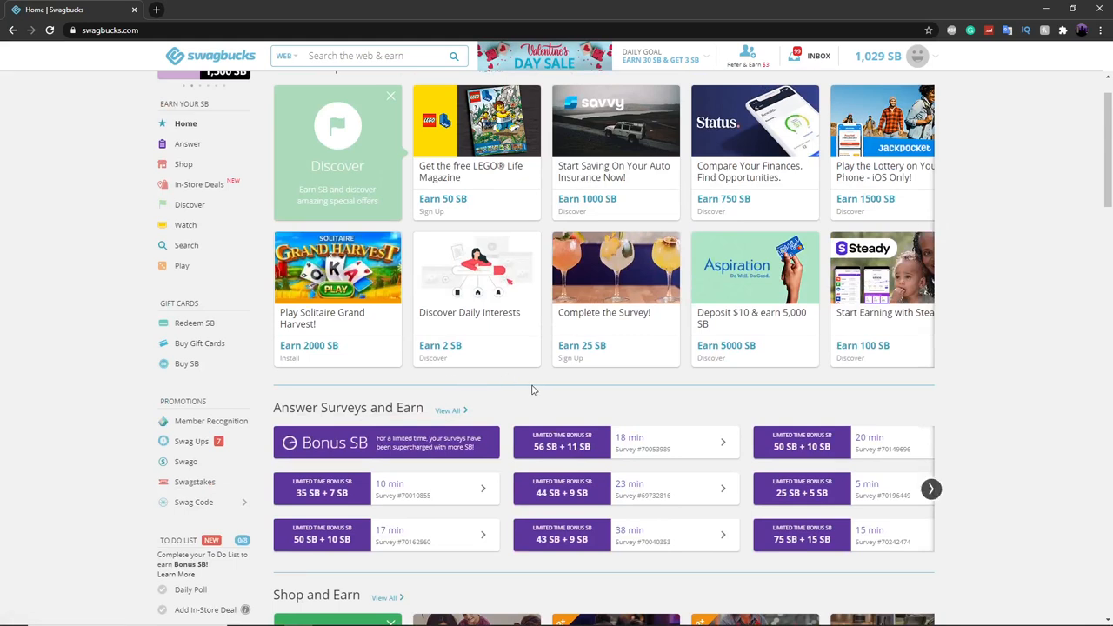
{"action": "scroll", "scroll_direction": "down", "scroll_amount": 3}
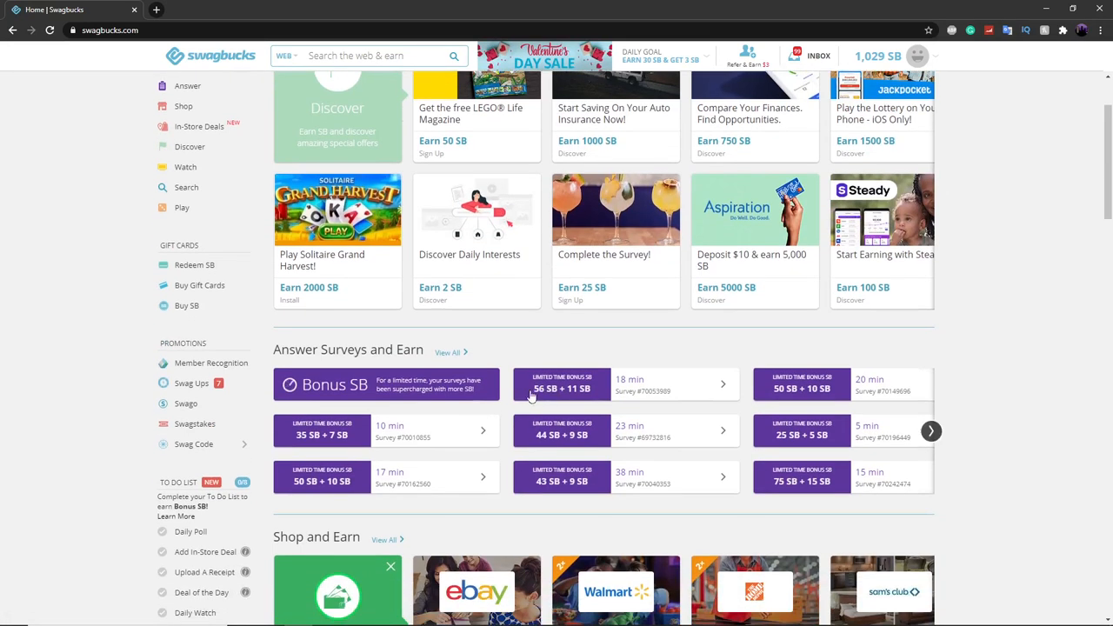
{"action": "mouse_move", "coordinate": [449, 338]}
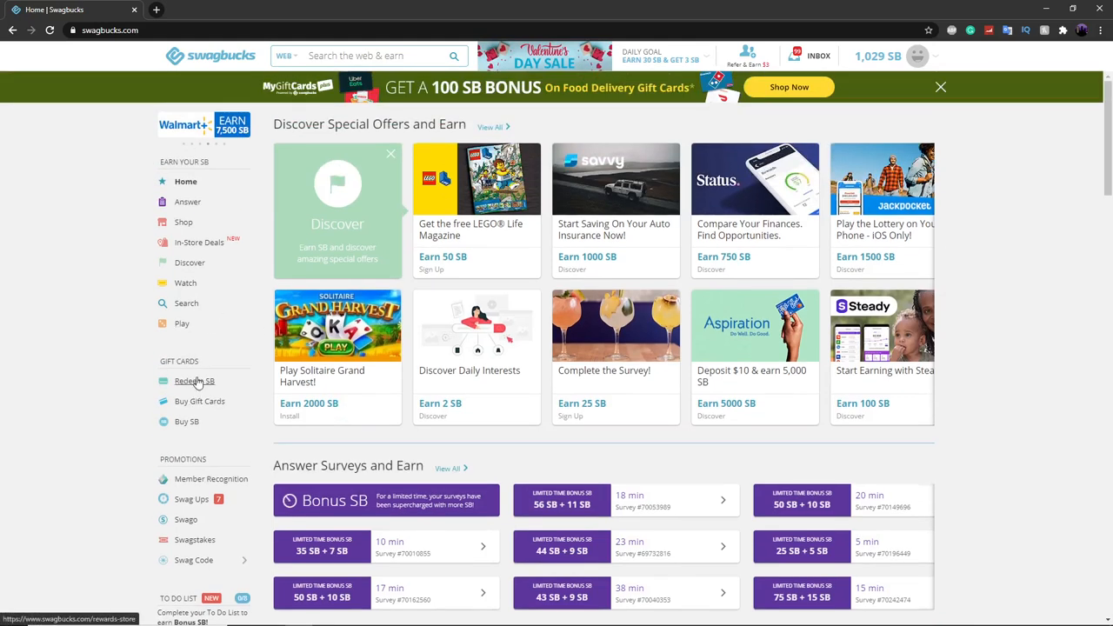
Browse the Swag Store's featured and on-sale gift cards via Redeem SB
{"action": "left_click", "coordinate": [195, 380]}
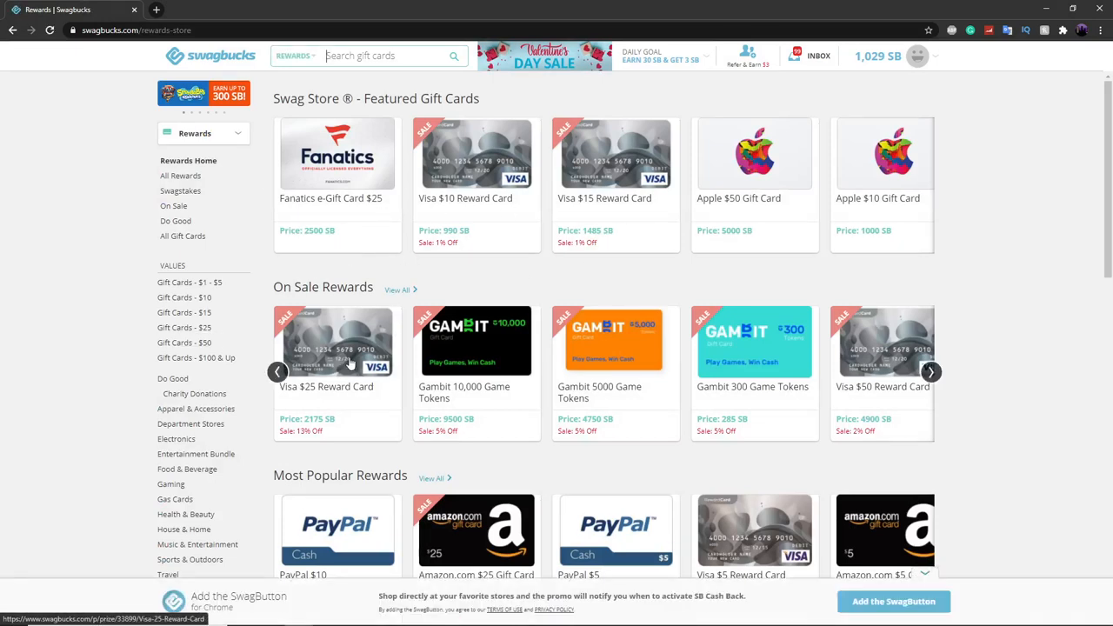
{"action": "scroll", "scroll_direction": "down", "scroll_amount": 3}
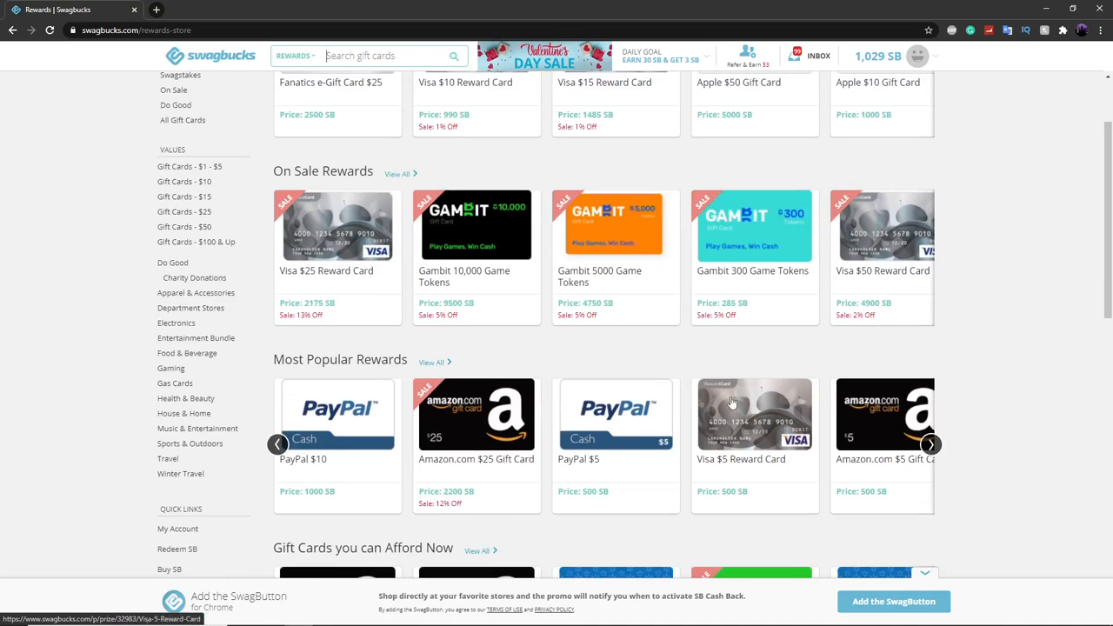
{"action": "mouse_move", "coordinate": [782, 431]}
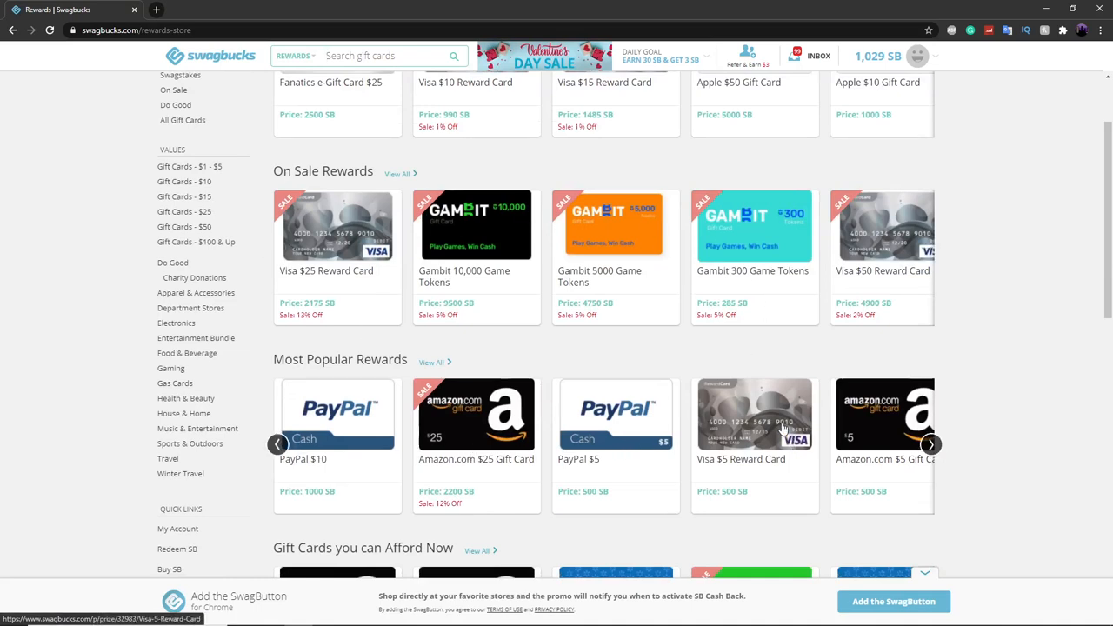
{"action": "mouse_move", "coordinate": [532, 362]}
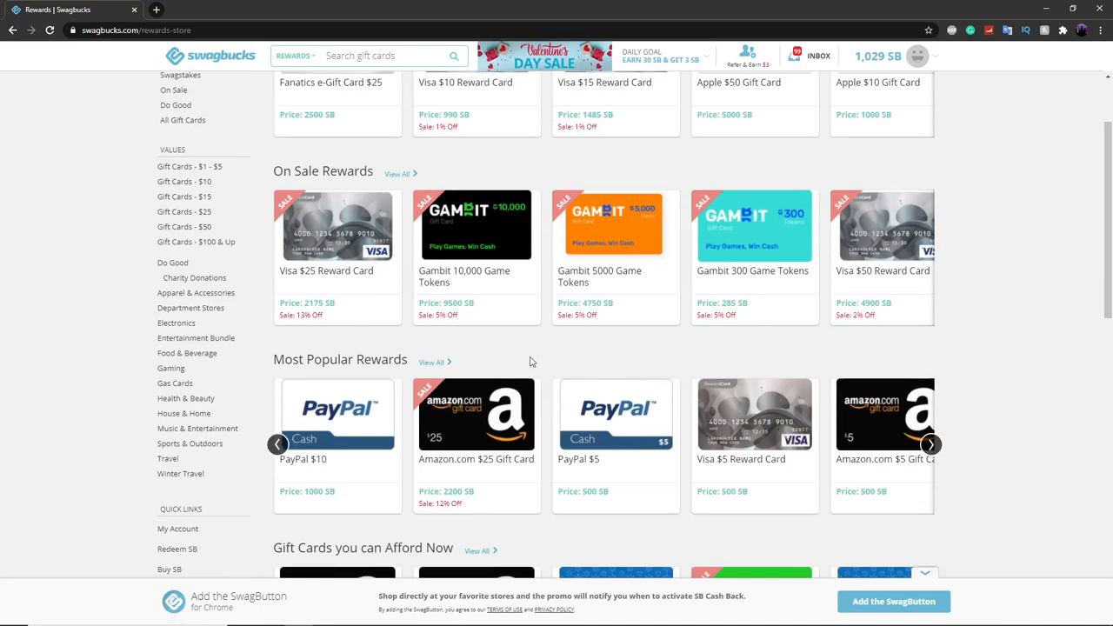
{"action": "mouse_move", "coordinate": [508, 354]}
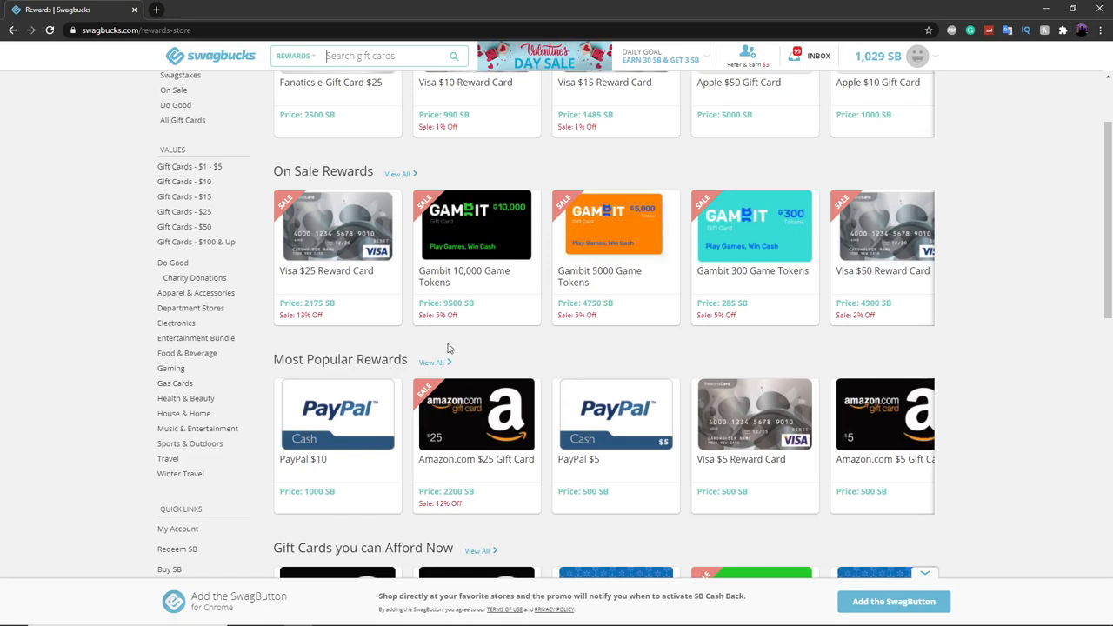
{"action": "scroll", "scroll_direction": "up", "scroll_amount": 3}
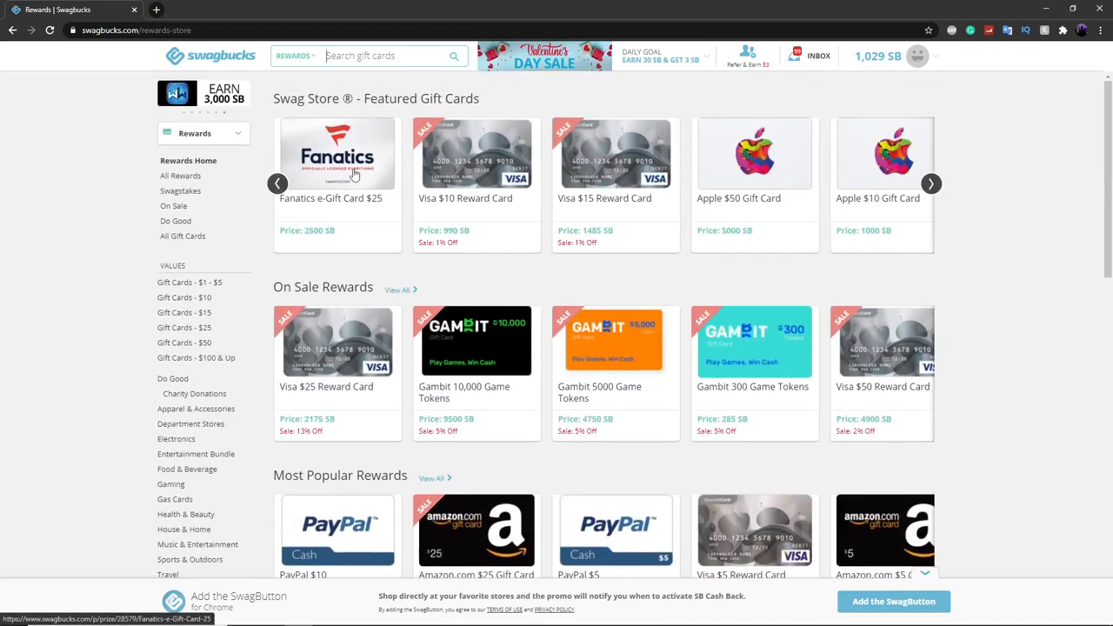
{"action": "mouse_move", "coordinate": [567, 195]}
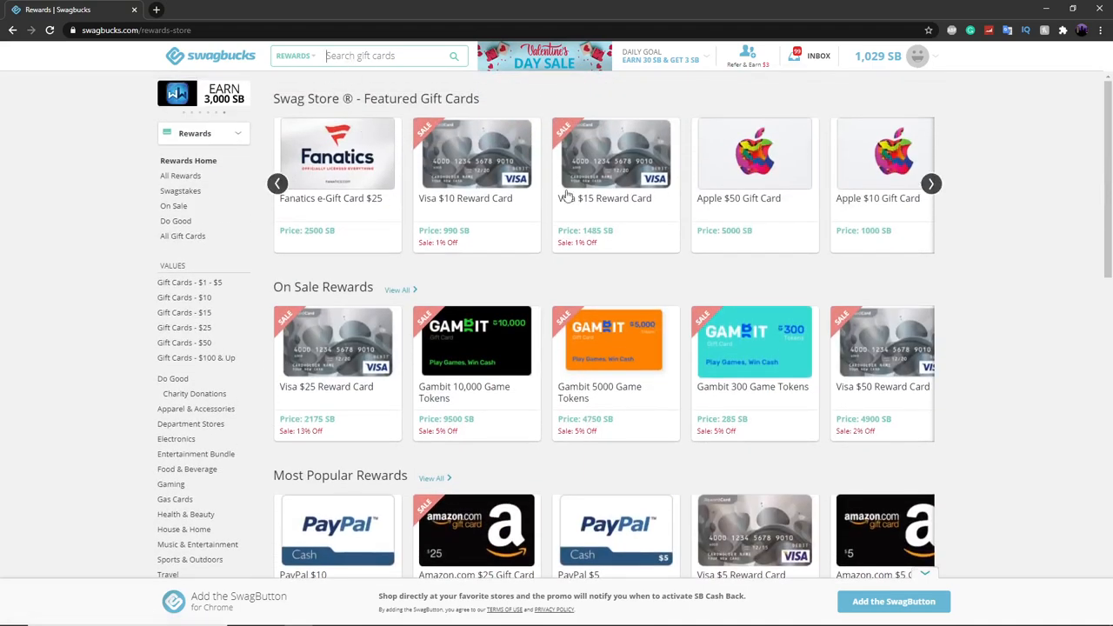
{"action": "scroll", "scroll_direction": "down", "scroll_amount": 3}
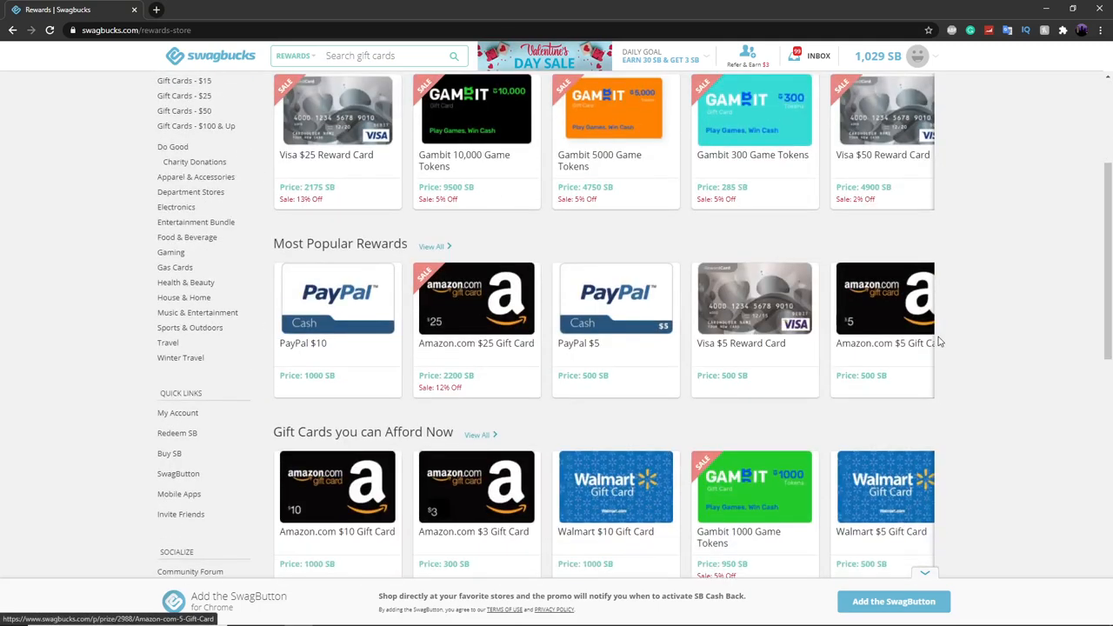
Page through the Most Popular Rewards gift cards, then return to the Swagbucks home page
{"action": "left_click", "coordinate": [930, 328]}
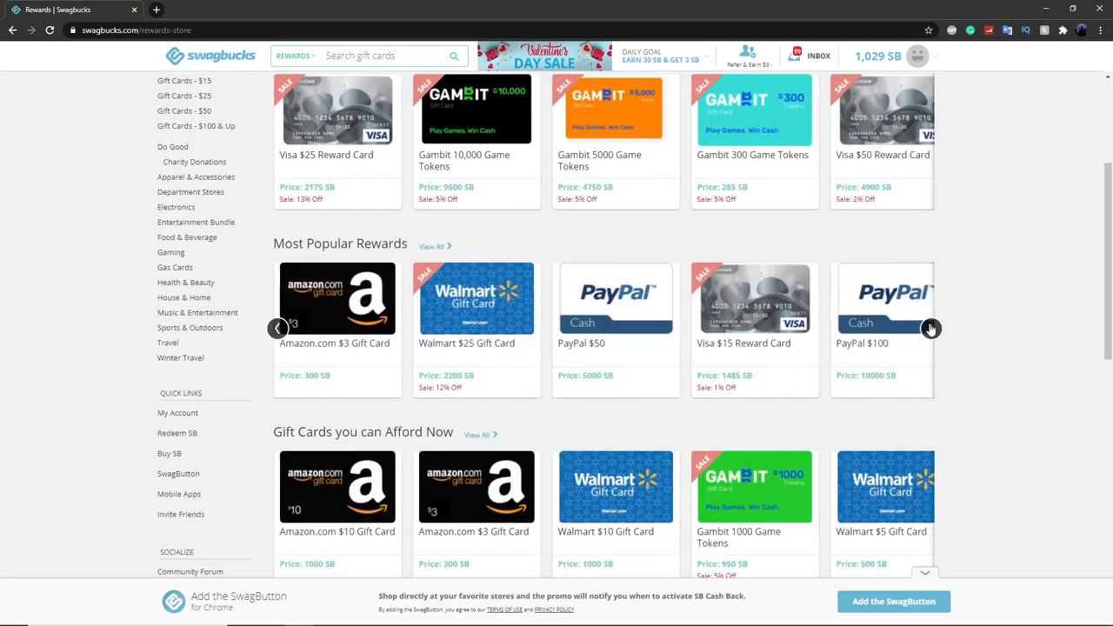
{"action": "left_click", "coordinate": [930, 329]}
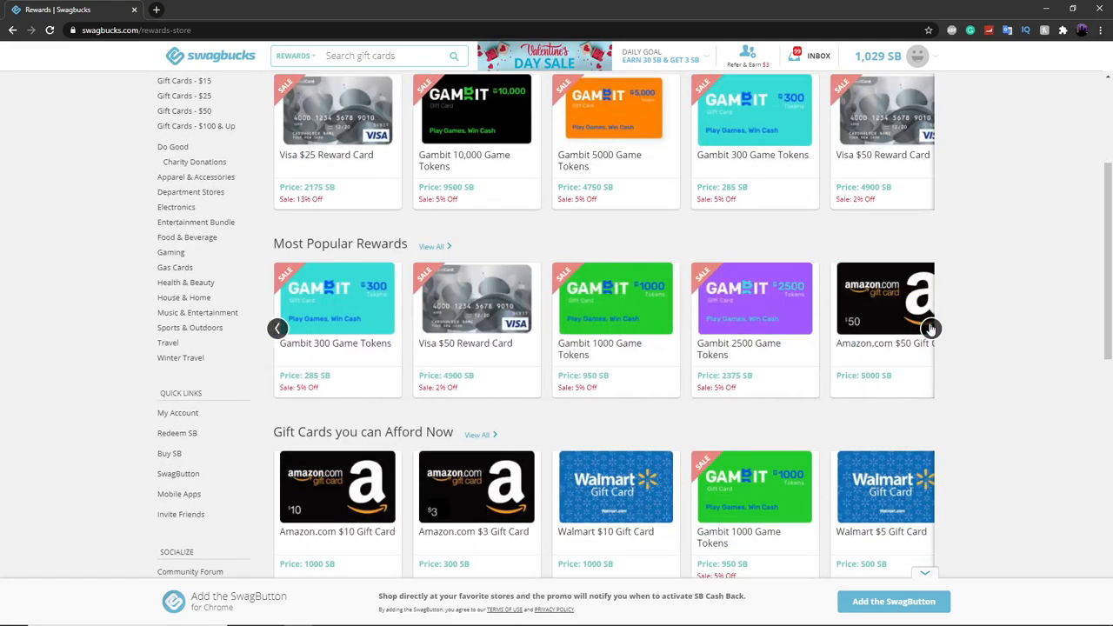
{"action": "left_click", "coordinate": [928, 326]}
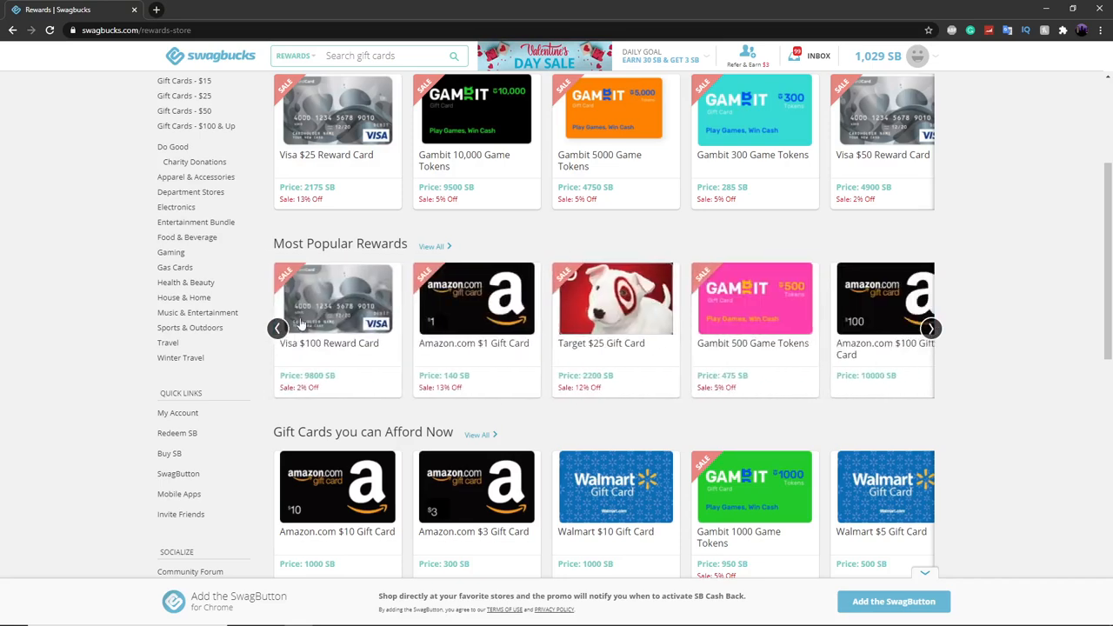
{"action": "left_click", "coordinate": [931, 327]}
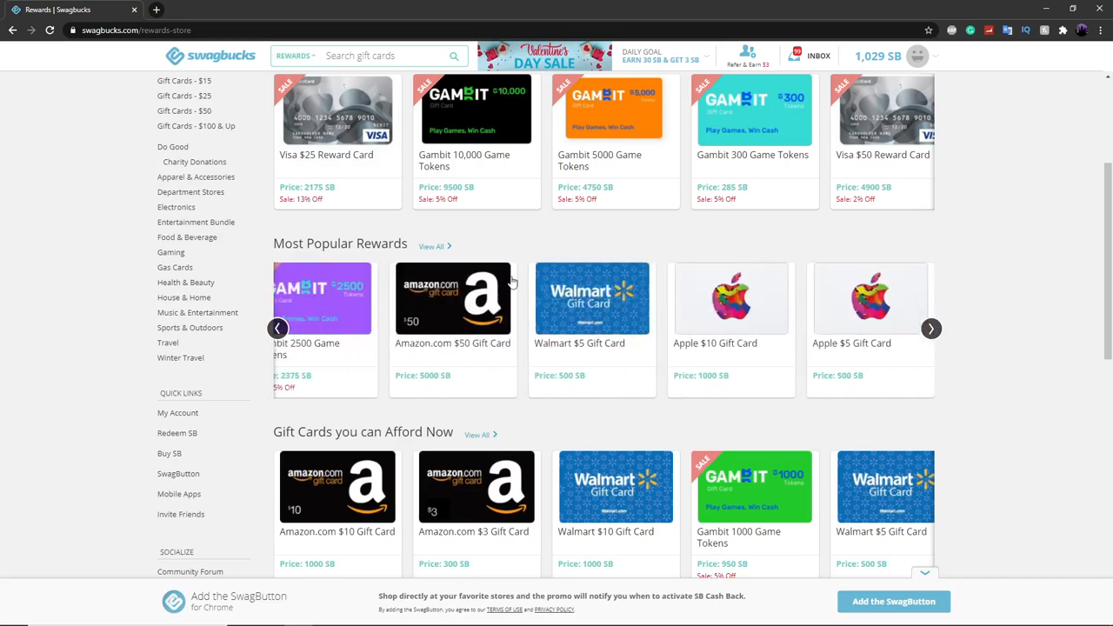
{"action": "mouse_move", "coordinate": [818, 334]}
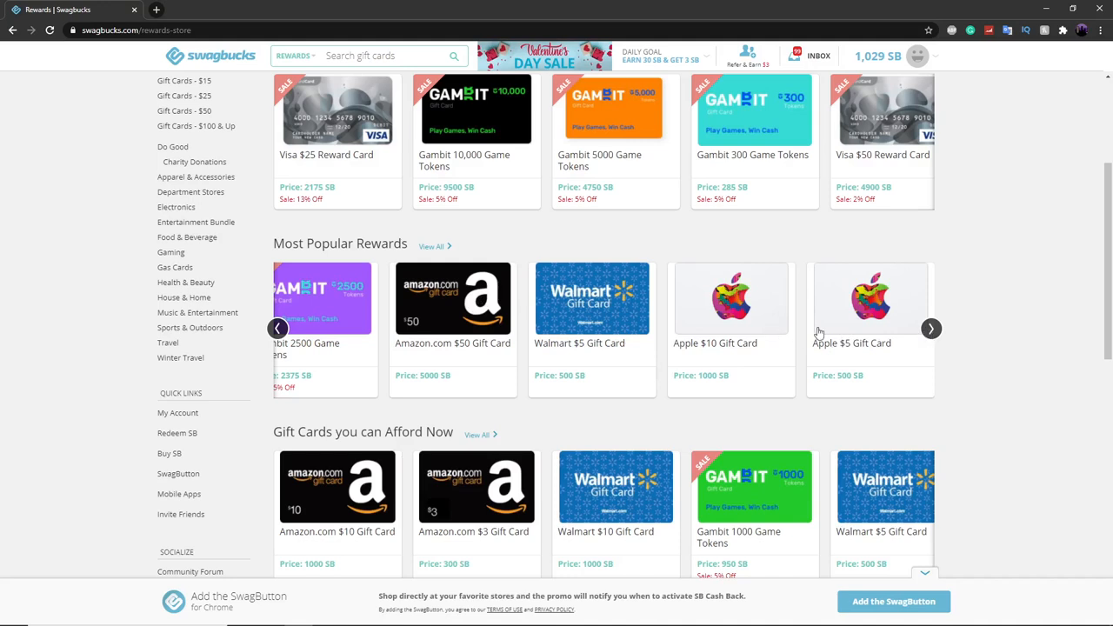
{"action": "mouse_move", "coordinate": [930, 329]}
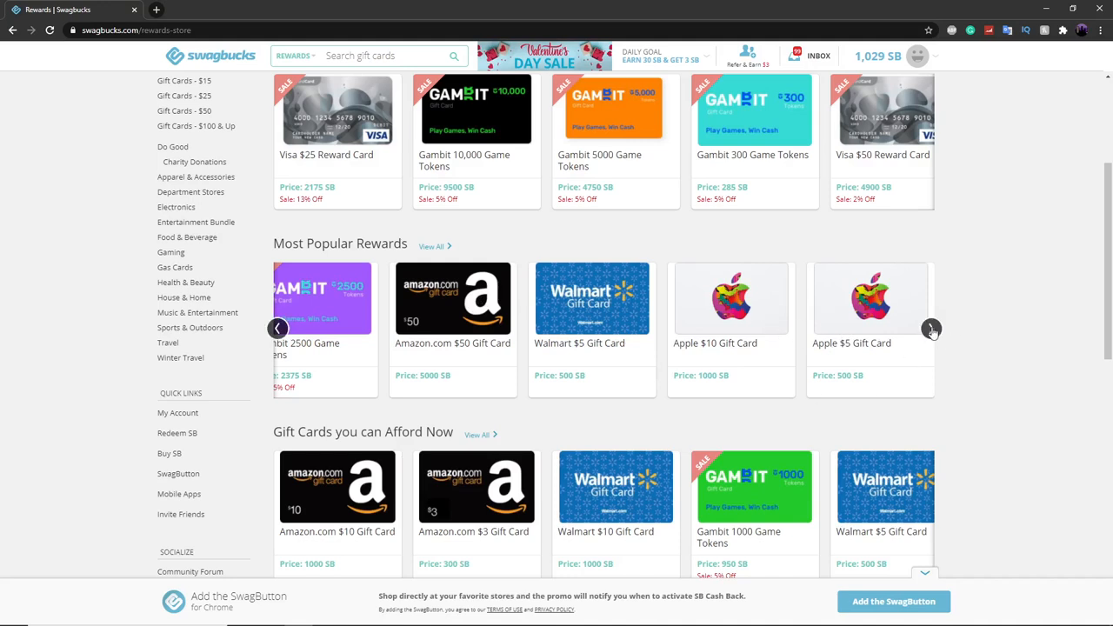
{"action": "left_click", "coordinate": [932, 329]}
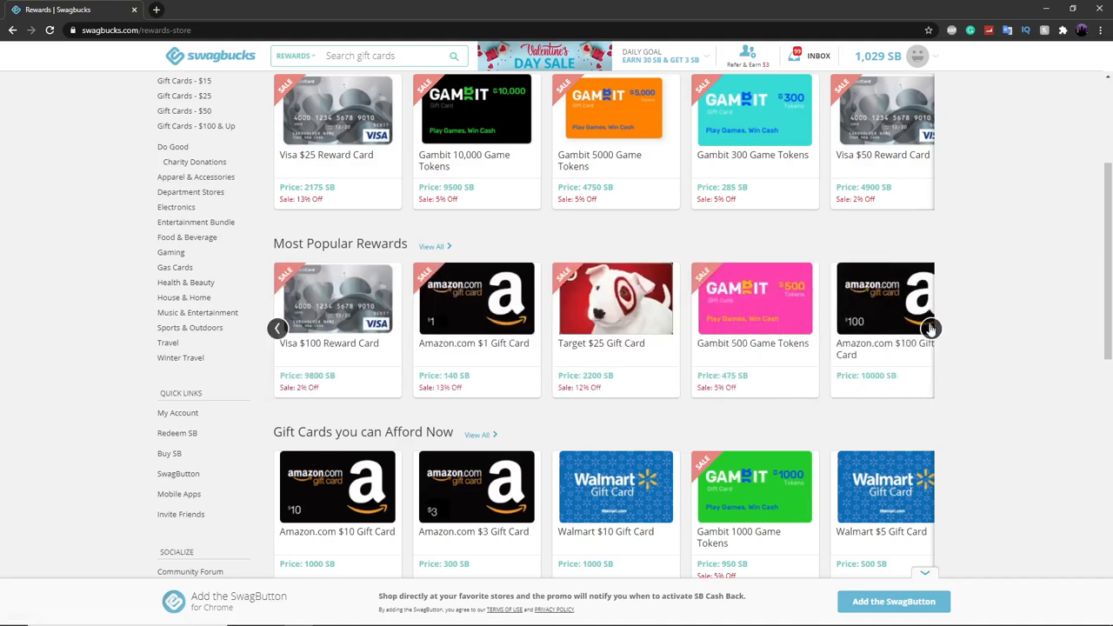
{"action": "left_click", "coordinate": [930, 329]}
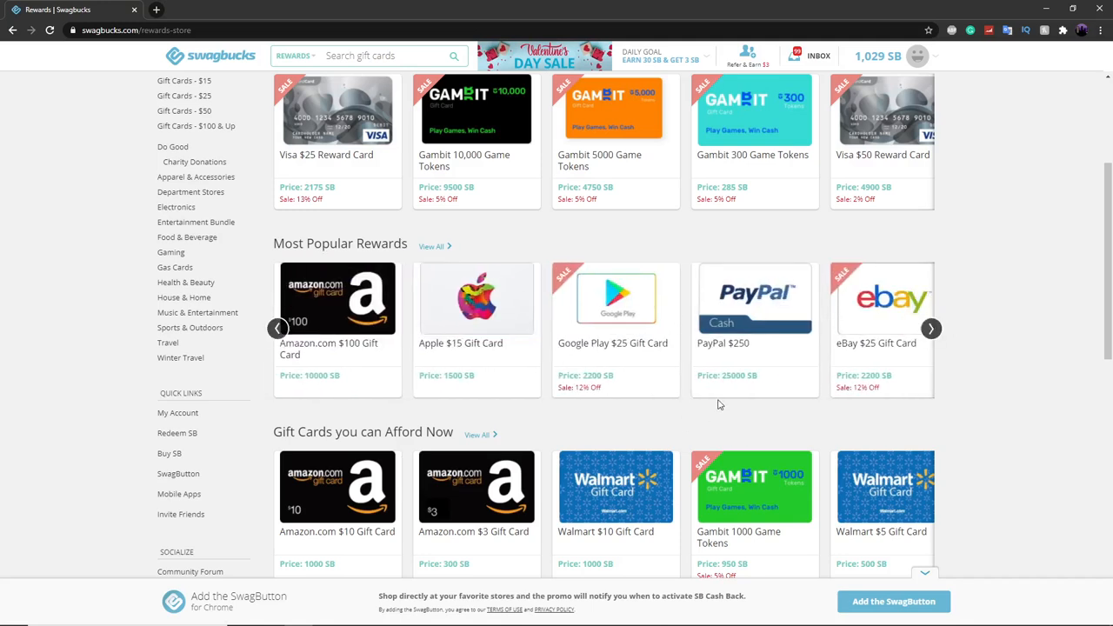
{"action": "left_click", "coordinate": [930, 328]}
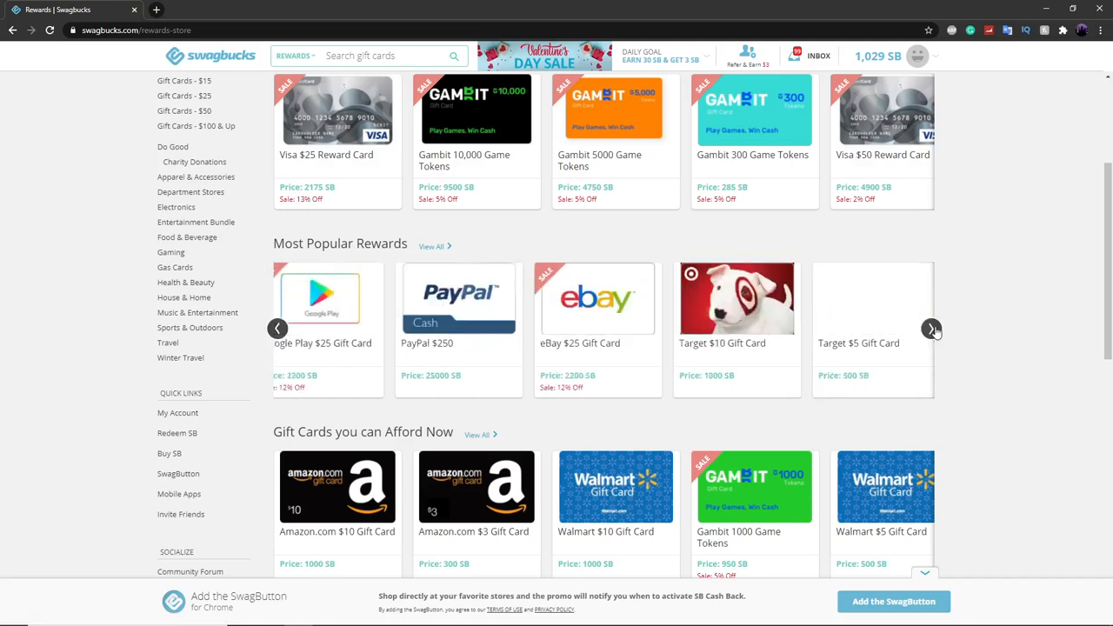
{"action": "scroll", "scroll_direction": "up", "scroll_amount": 3}
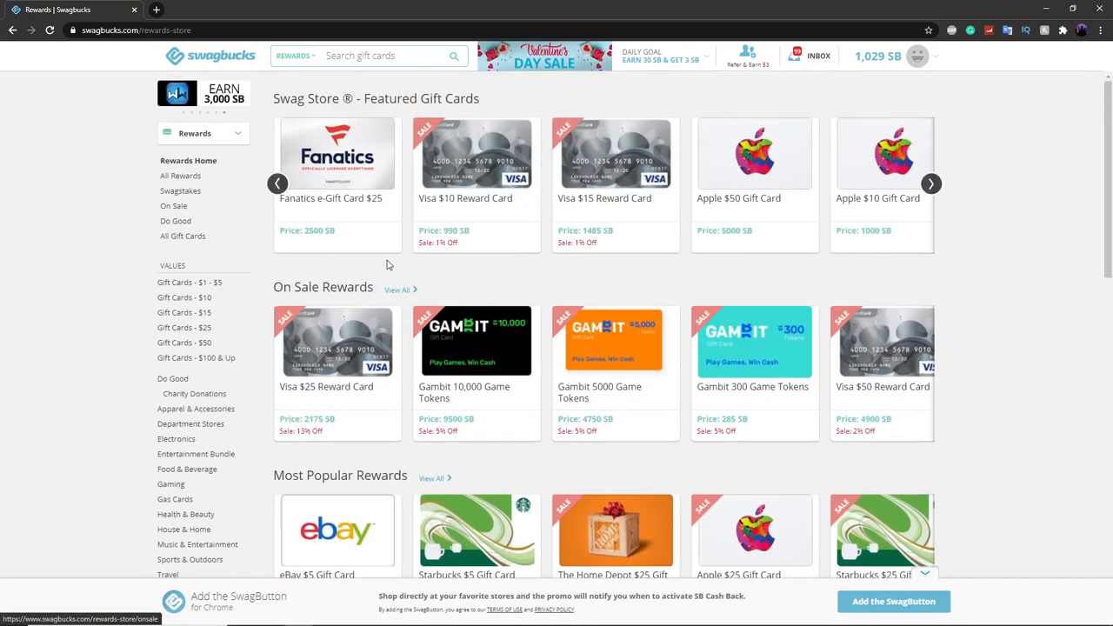
{"action": "left_click", "coordinate": [211, 53]}
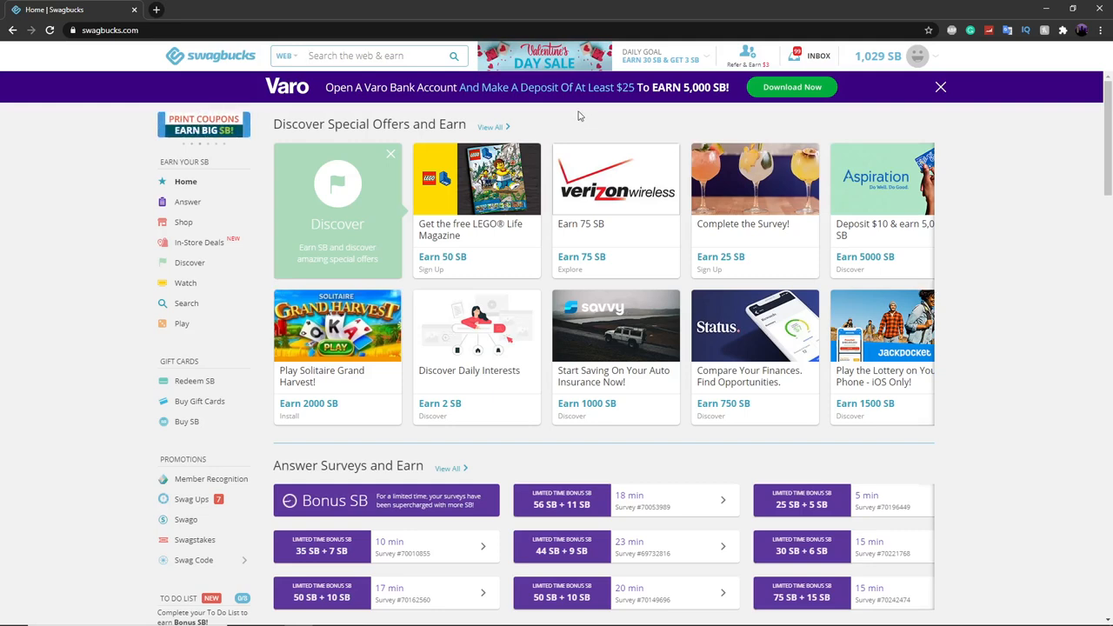
{"action": "mouse_move", "coordinate": [393, 158]}
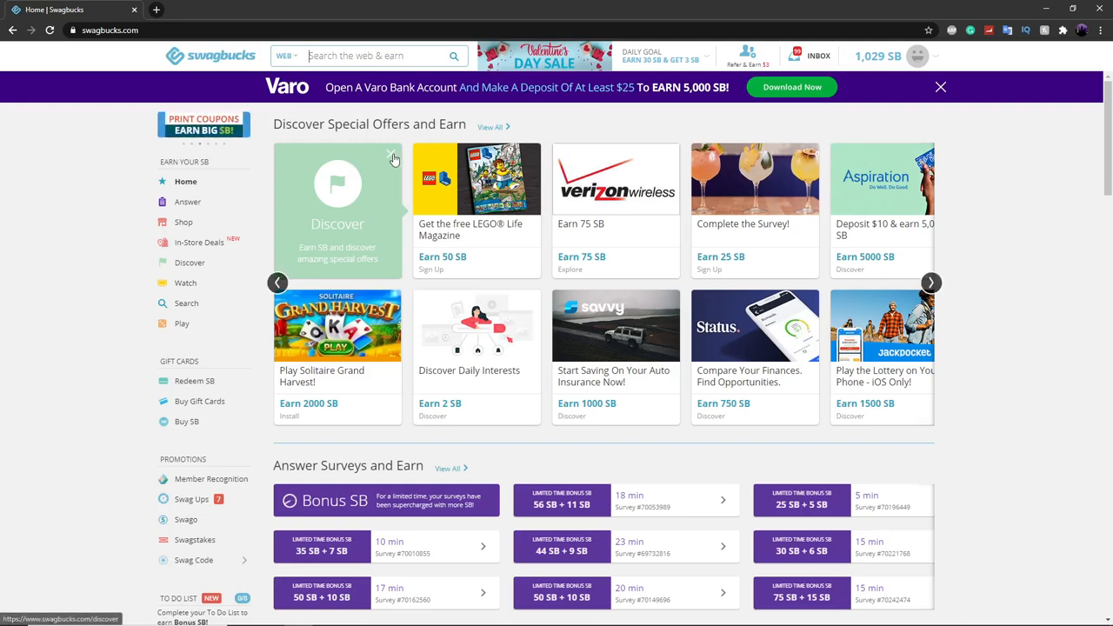
{"action": "scroll", "scroll_direction": "down", "scroll_amount": 3}
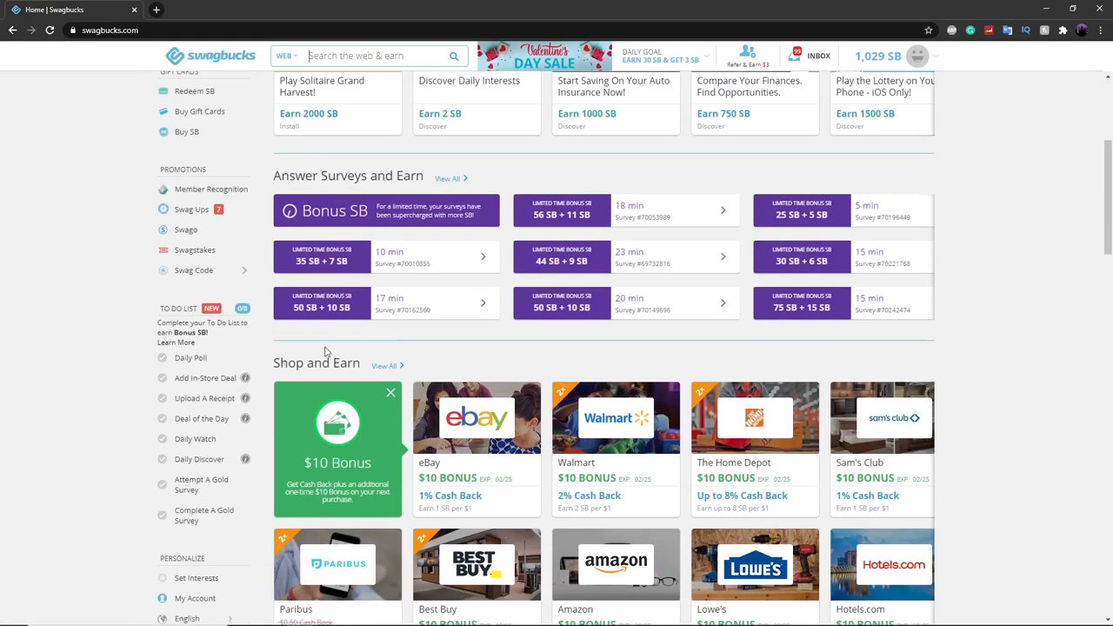
{"action": "mouse_move", "coordinate": [191, 338]}
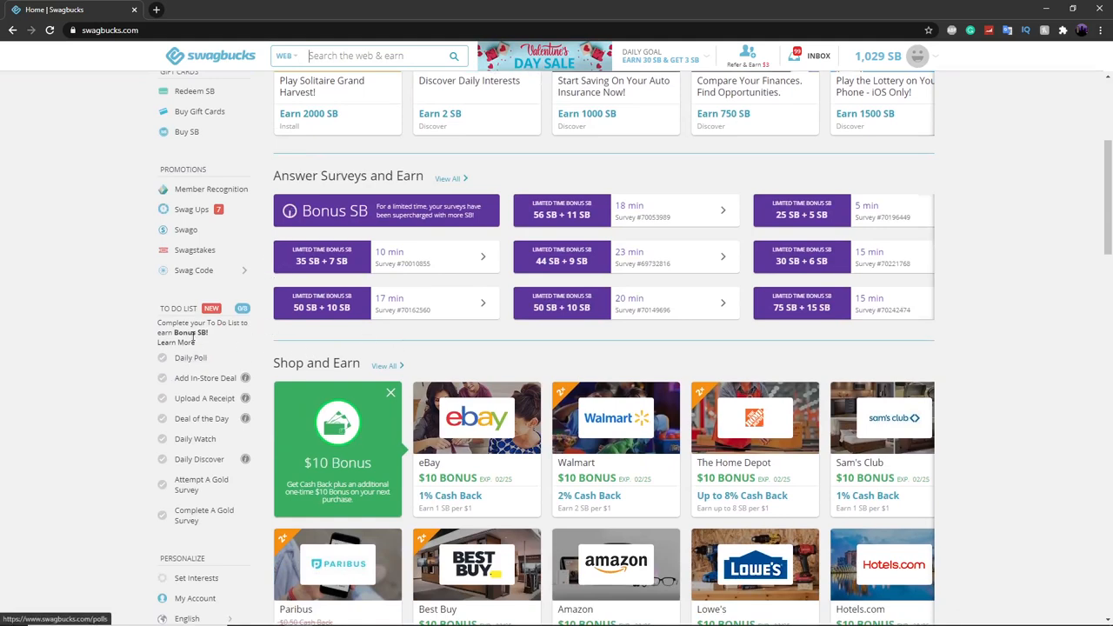
{"action": "scroll", "scroll_direction": "up", "scroll_amount": 3}
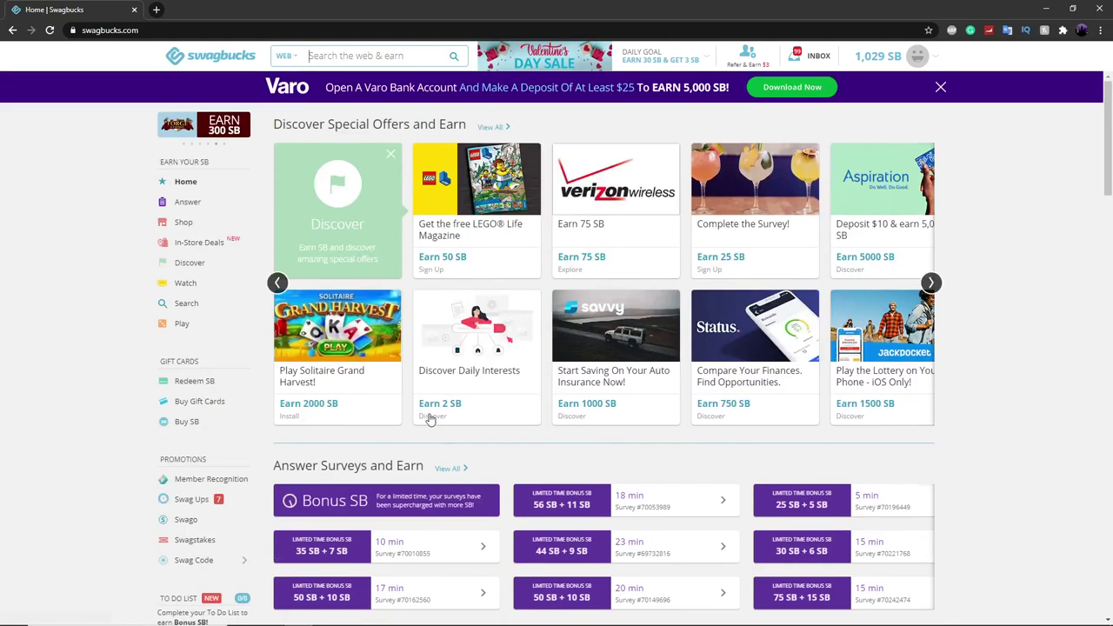
{"action": "mouse_move", "coordinate": [312, 360]}
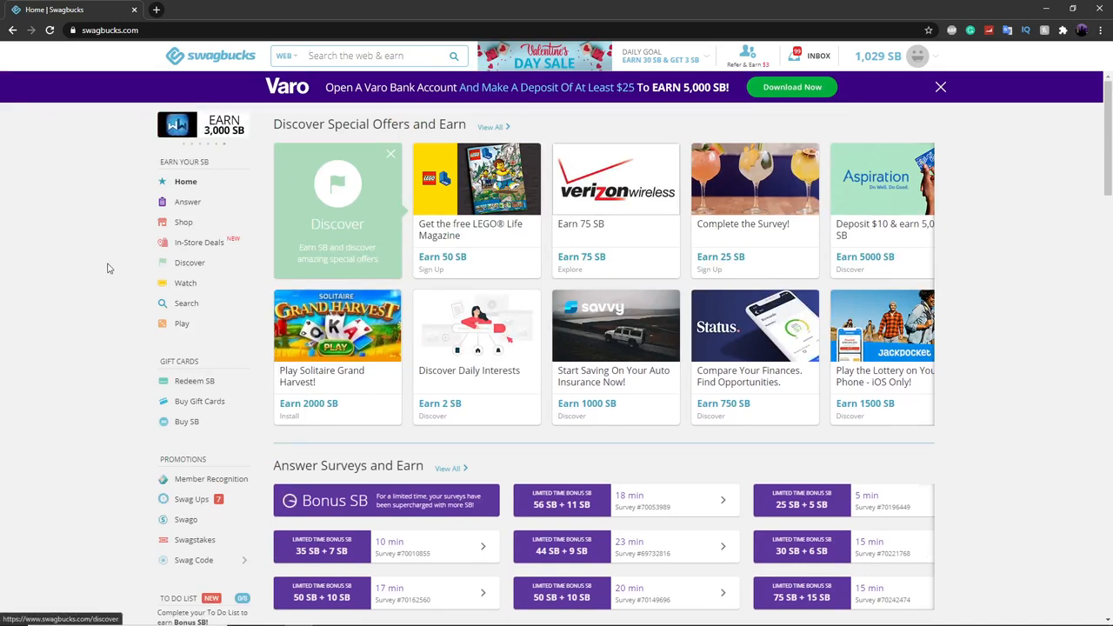
{"action": "mouse_move", "coordinate": [188, 202]}
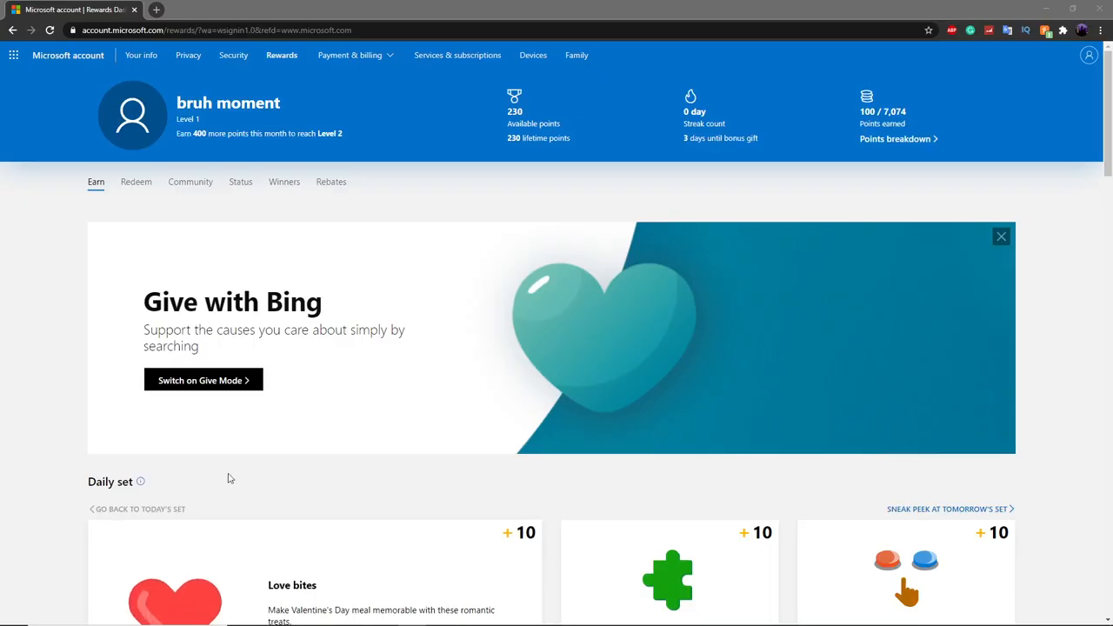
{"action": "mouse_move", "coordinate": [420, 469]}
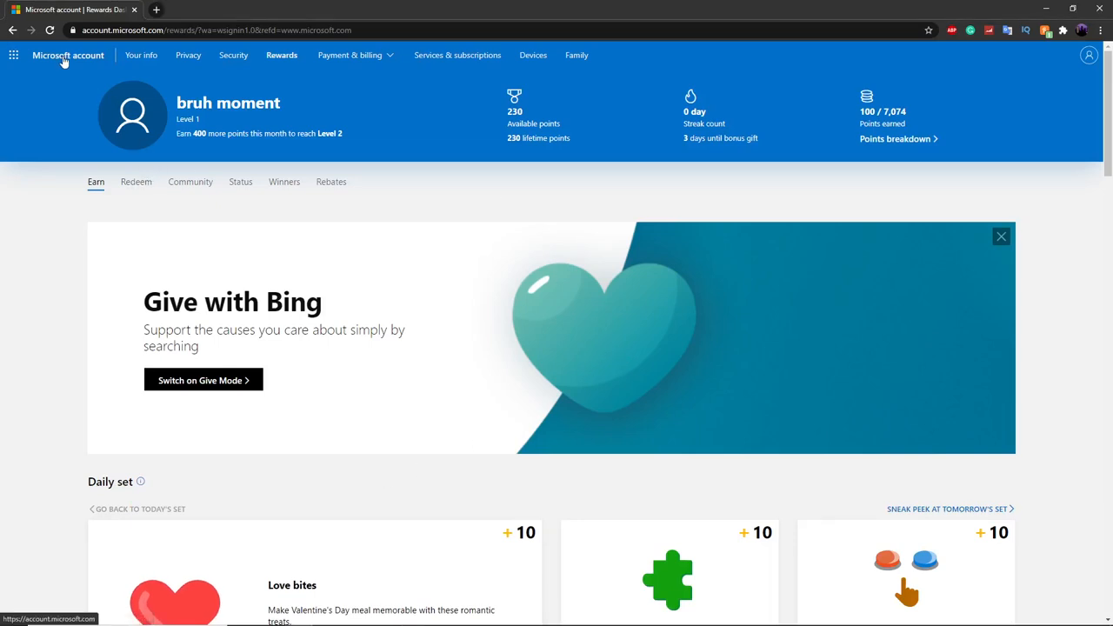
{"action": "left_click", "coordinate": [68, 54]}
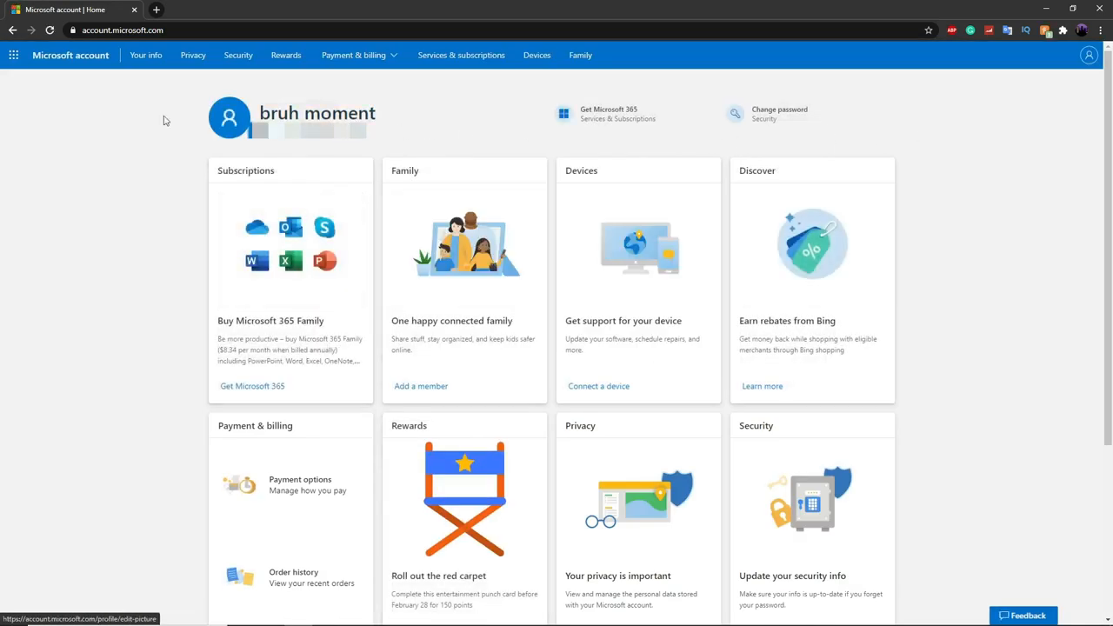
{"action": "mouse_move", "coordinate": [136, 172]}
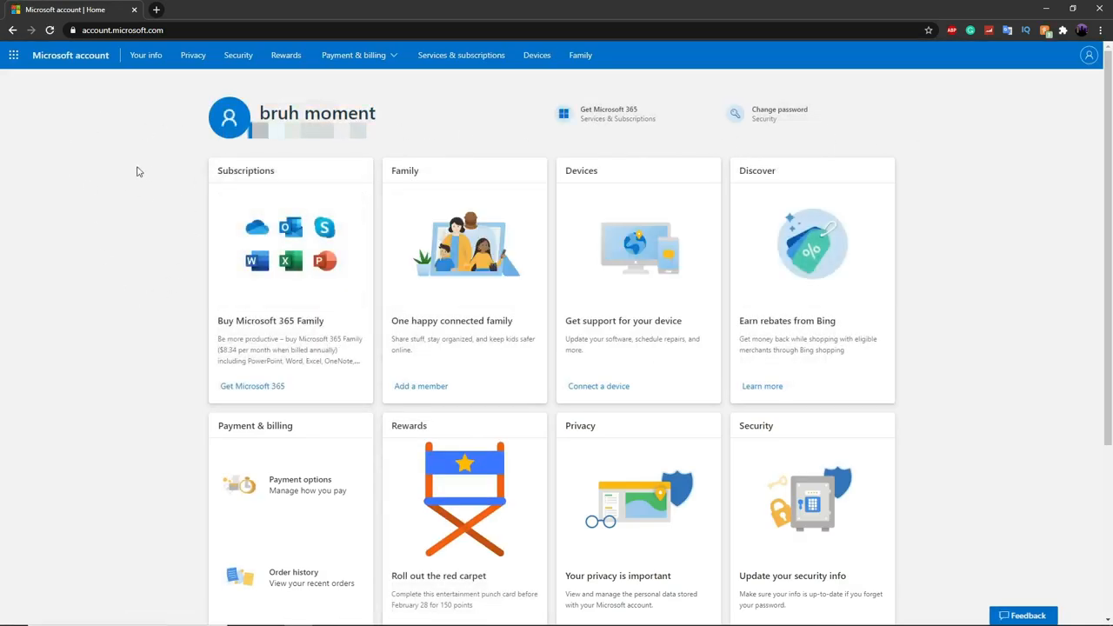
{"action": "mouse_move", "coordinate": [160, 215]}
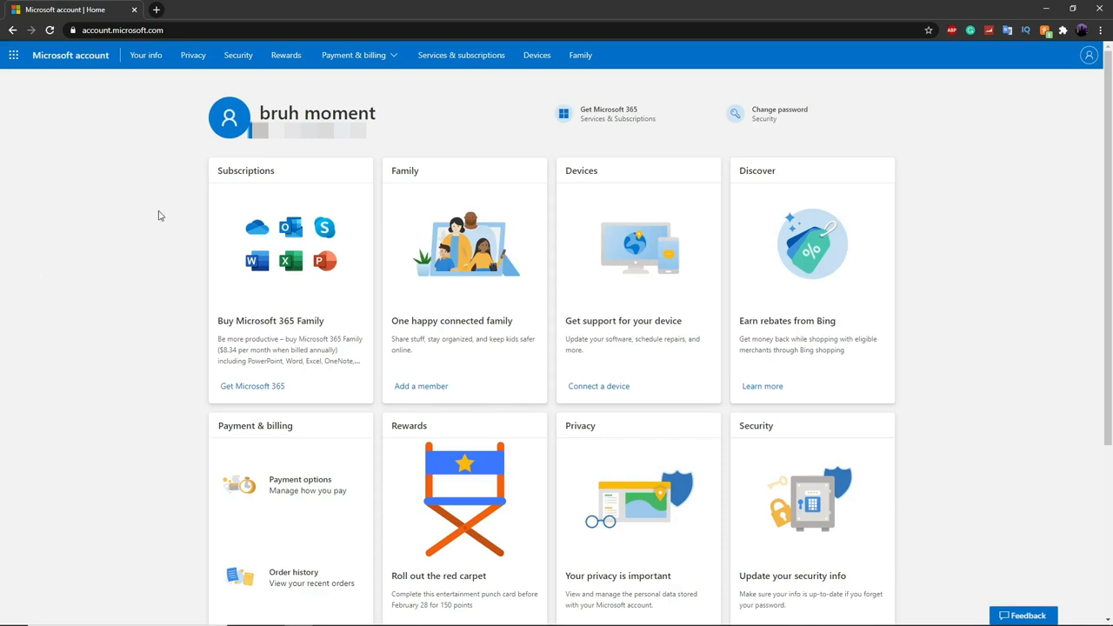
{"action": "mouse_move", "coordinate": [170, 219]}
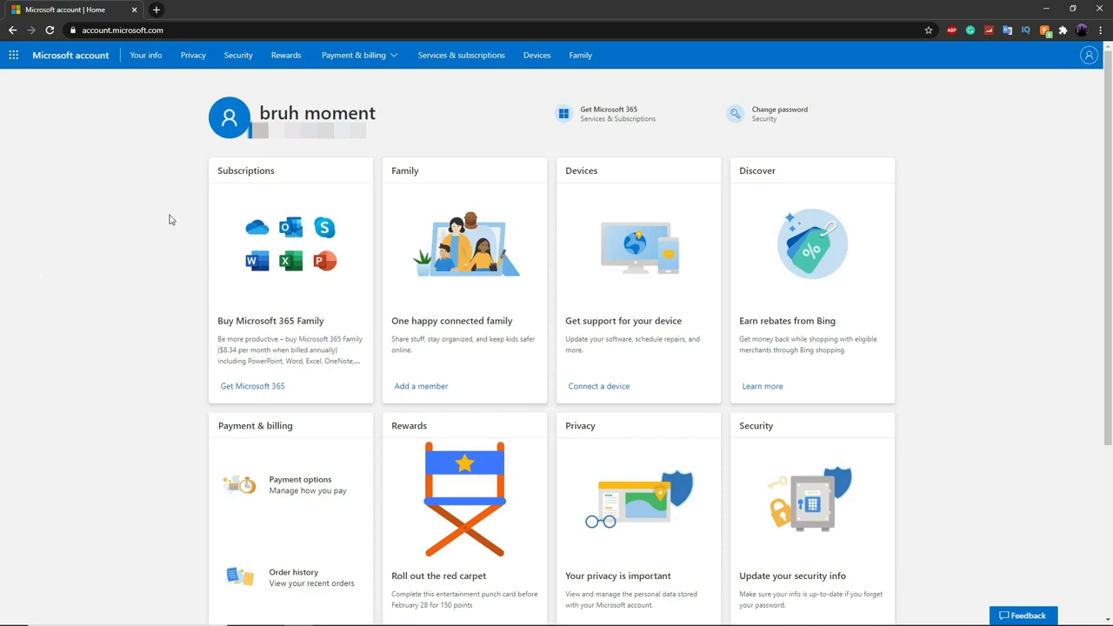
{"action": "mouse_move", "coordinate": [112, 190]}
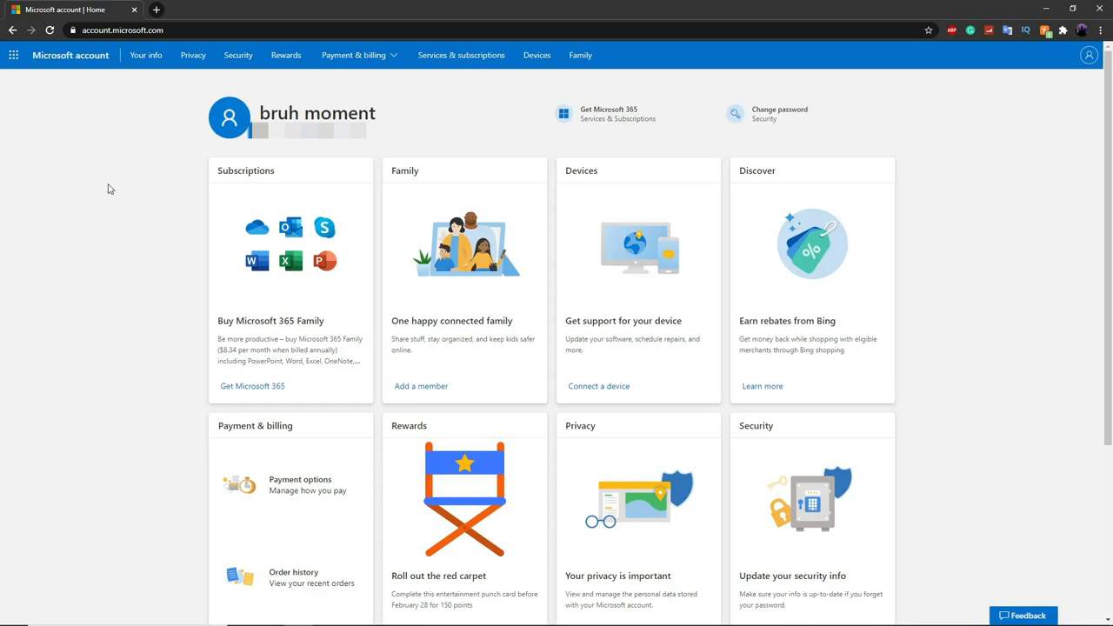
{"action": "mouse_move", "coordinate": [338, 106]}
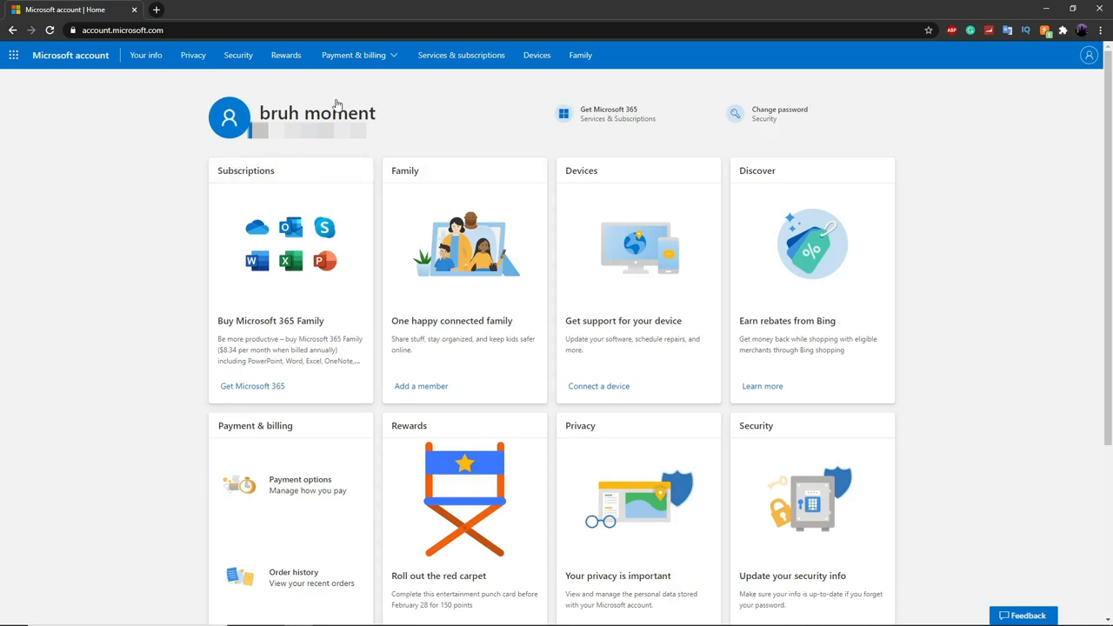
{"action": "mouse_move", "coordinate": [127, 130]}
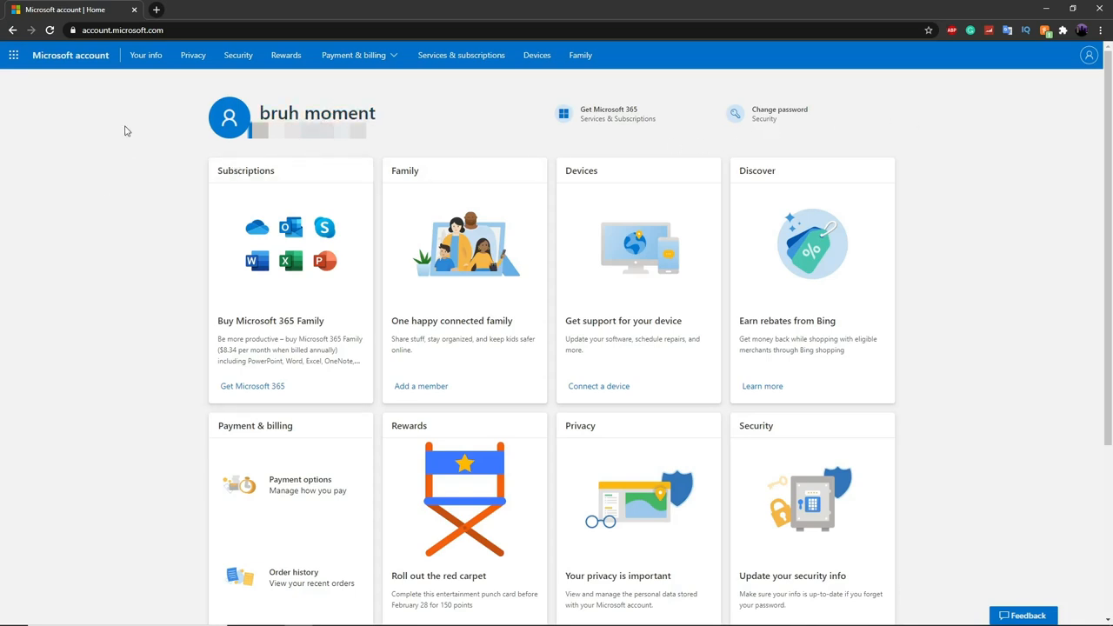
{"action": "mouse_move", "coordinate": [101, 254]}
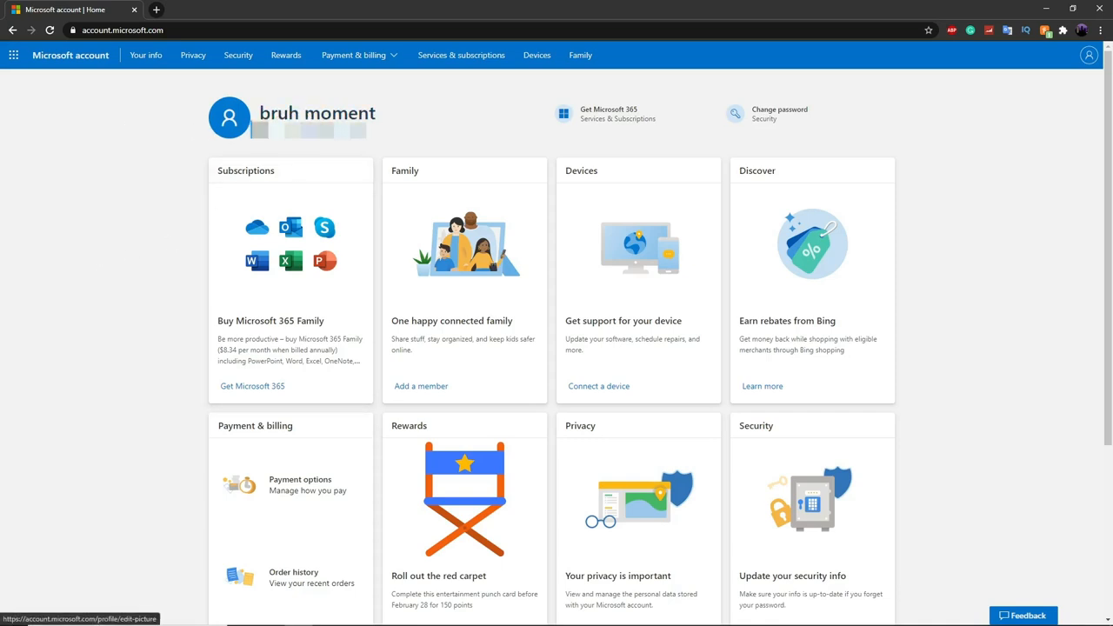
{"action": "left_click", "coordinate": [285, 54]}
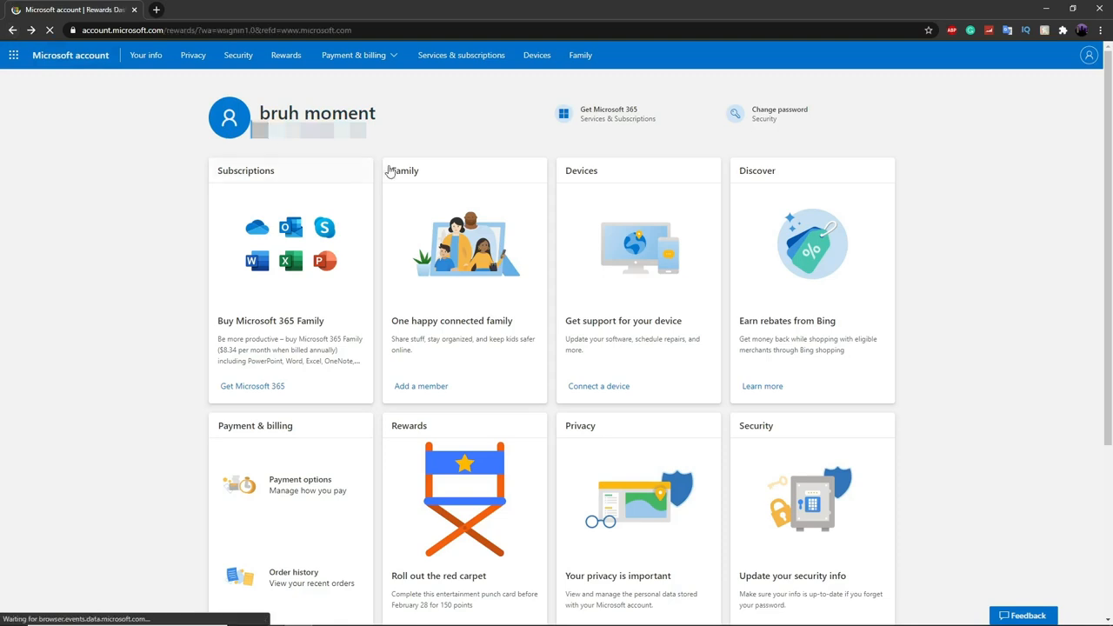
{"action": "left_click", "coordinate": [285, 54]}
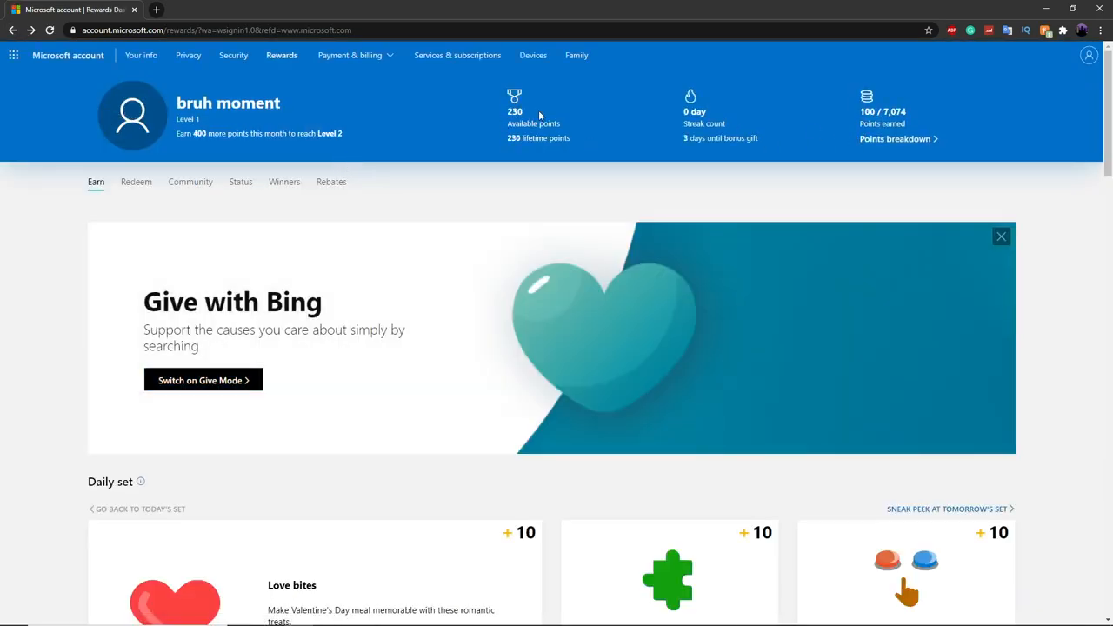
{"action": "mouse_move", "coordinate": [448, 236]}
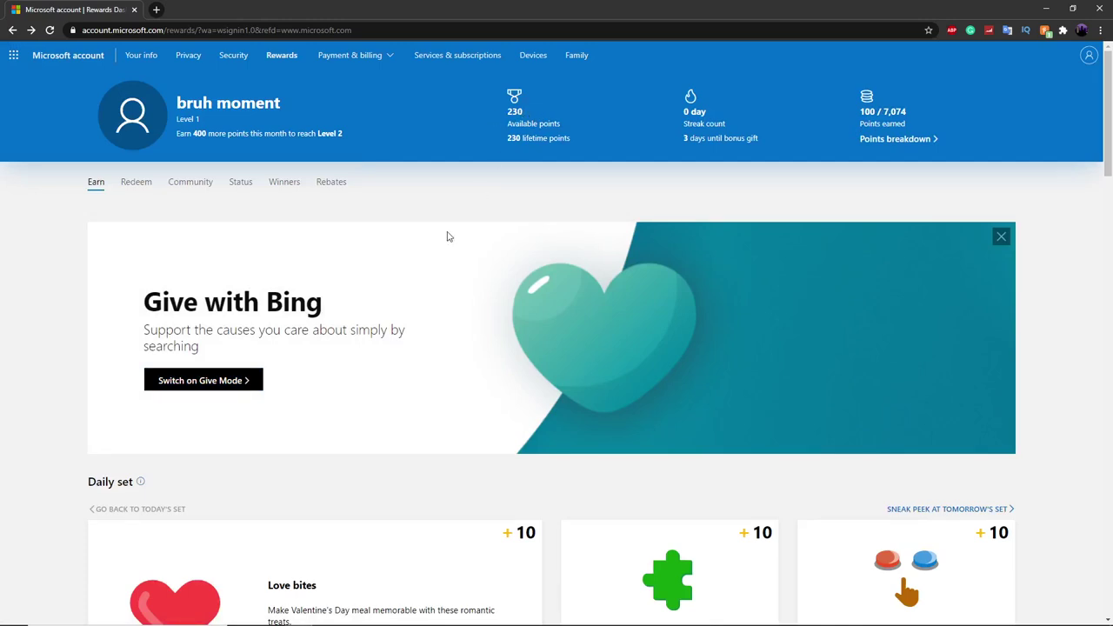
{"action": "mouse_move", "coordinate": [502, 113]}
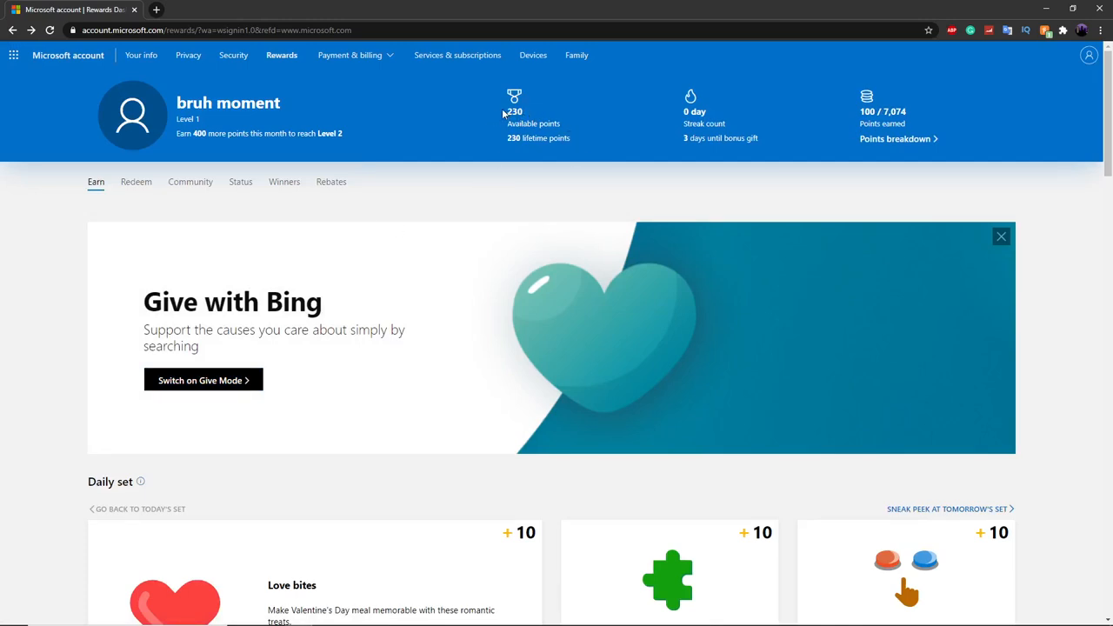
{"action": "mouse_move", "coordinate": [346, 188]}
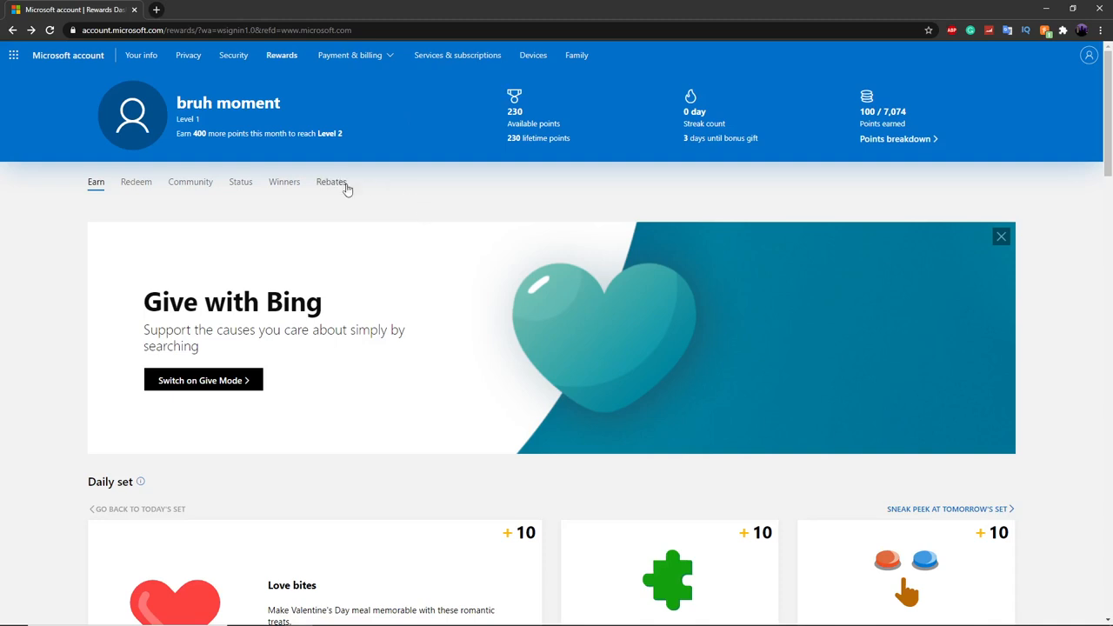
{"action": "scroll", "scroll_direction": "down", "scroll_amount": 3}
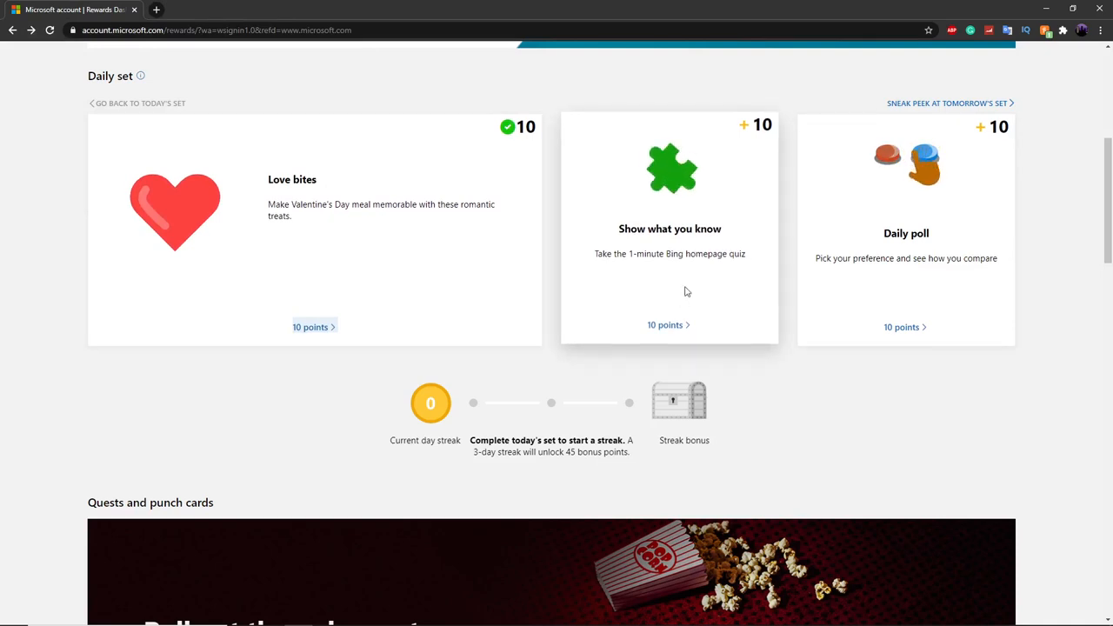
{"action": "scroll", "scroll_direction": "down", "scroll_amount": 3}
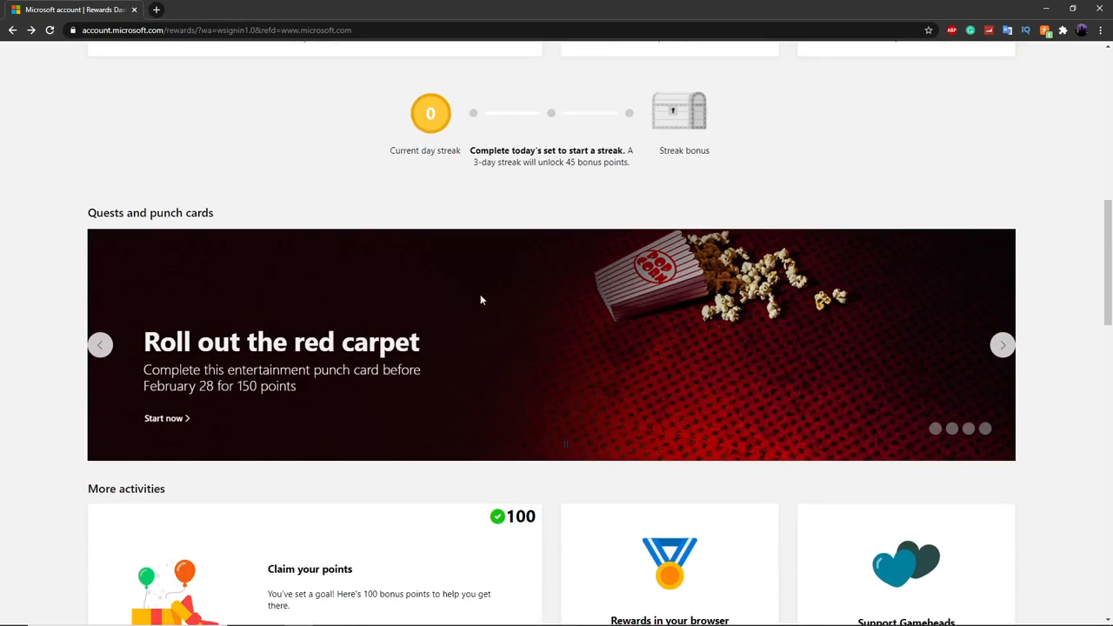
{"action": "scroll", "scroll_direction": "down", "scroll_amount": 3}
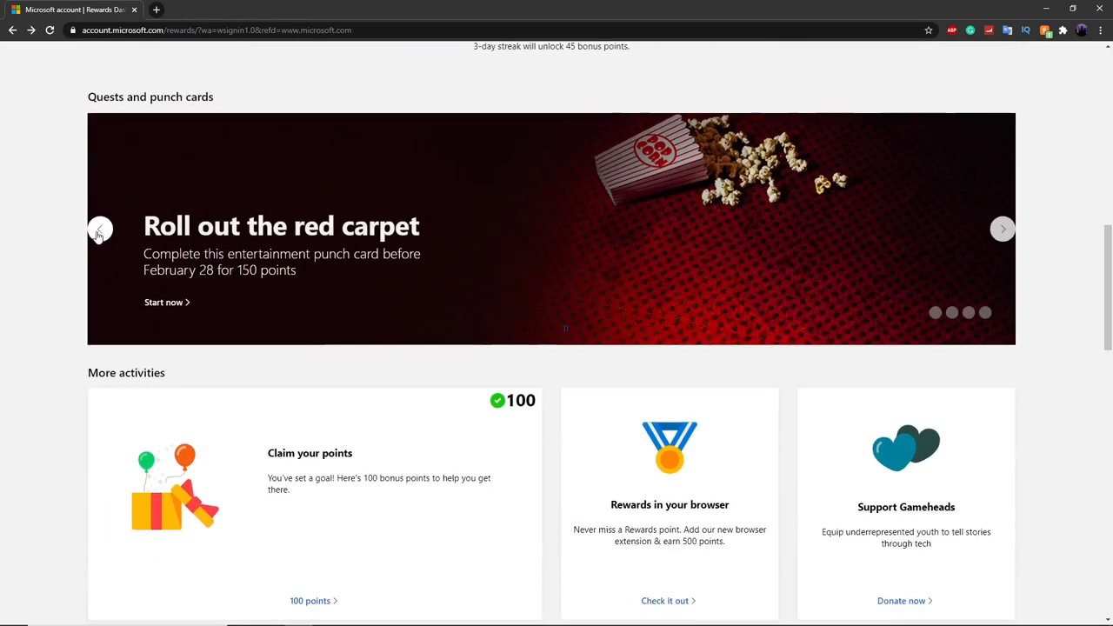
{"action": "mouse_move", "coordinate": [163, 302]}
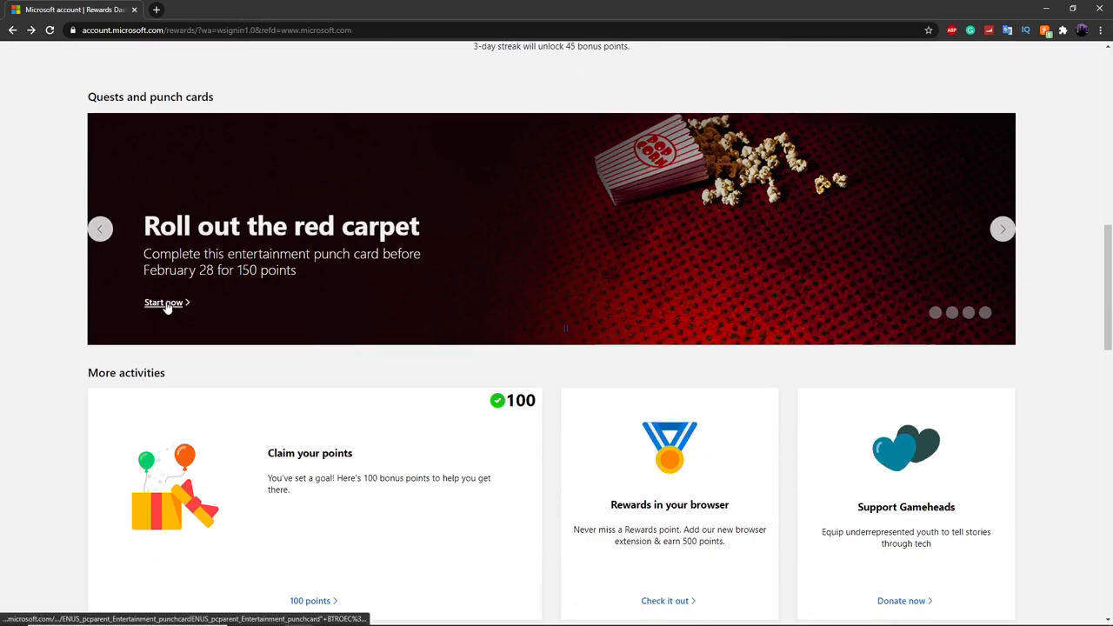
{"action": "left_click", "coordinate": [163, 302]}
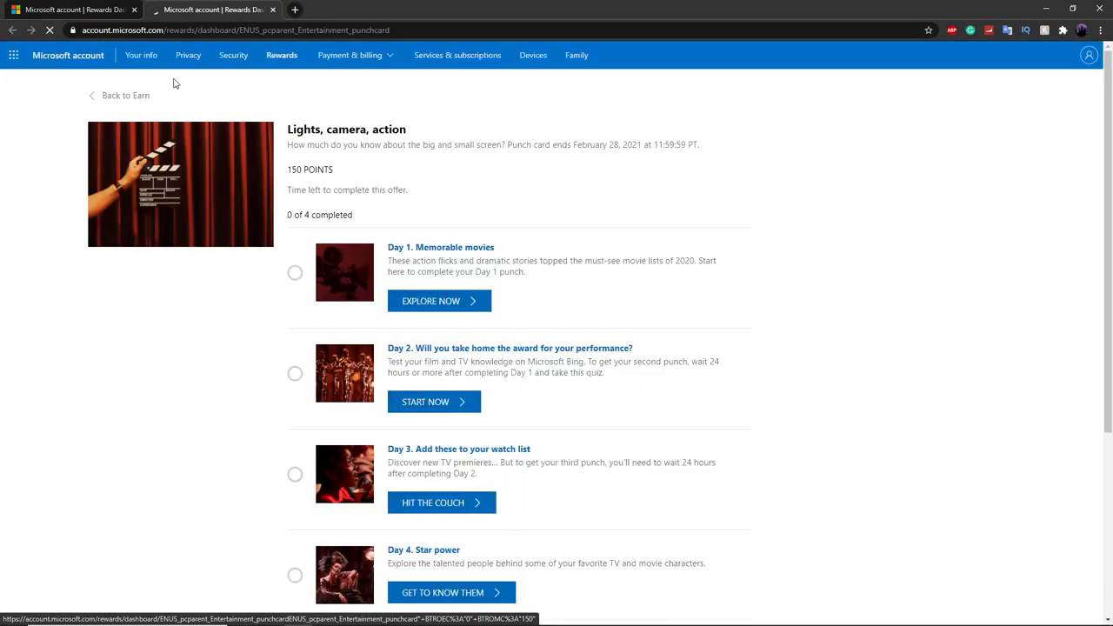
{"action": "scroll", "scroll_direction": "down", "scroll_amount": 3}
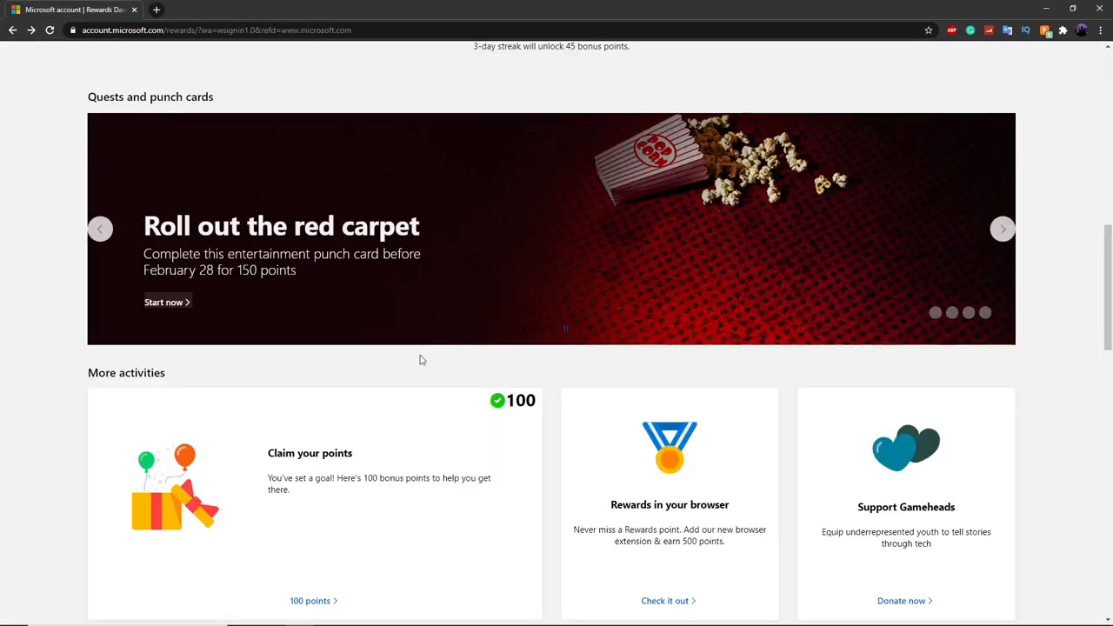
{"action": "left_click", "coordinate": [1001, 229]}
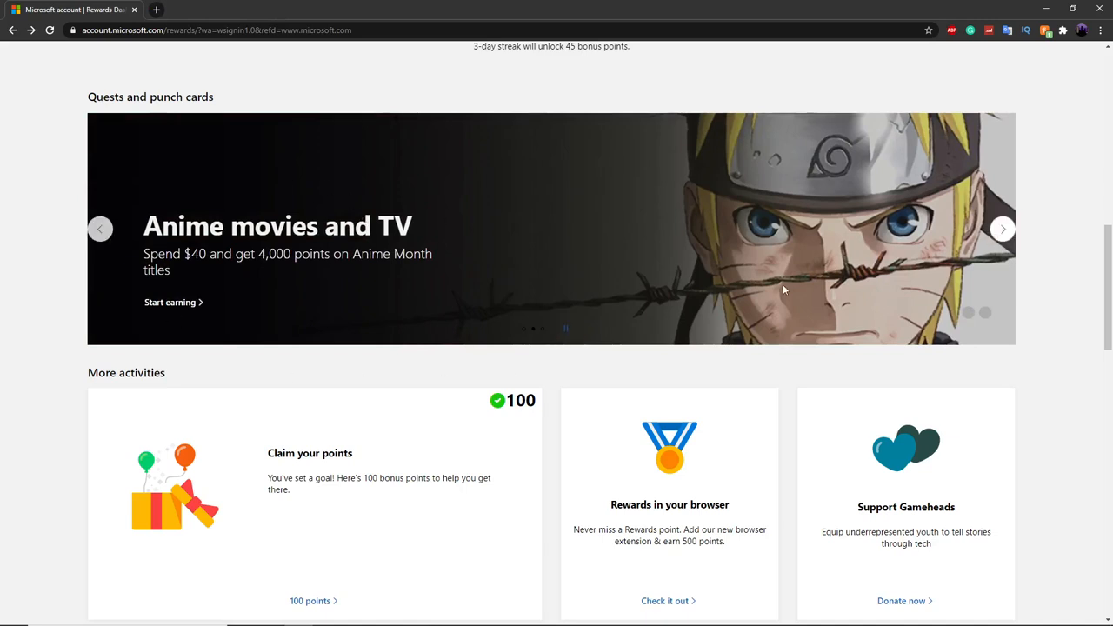
{"action": "mouse_move", "coordinate": [1001, 229]}
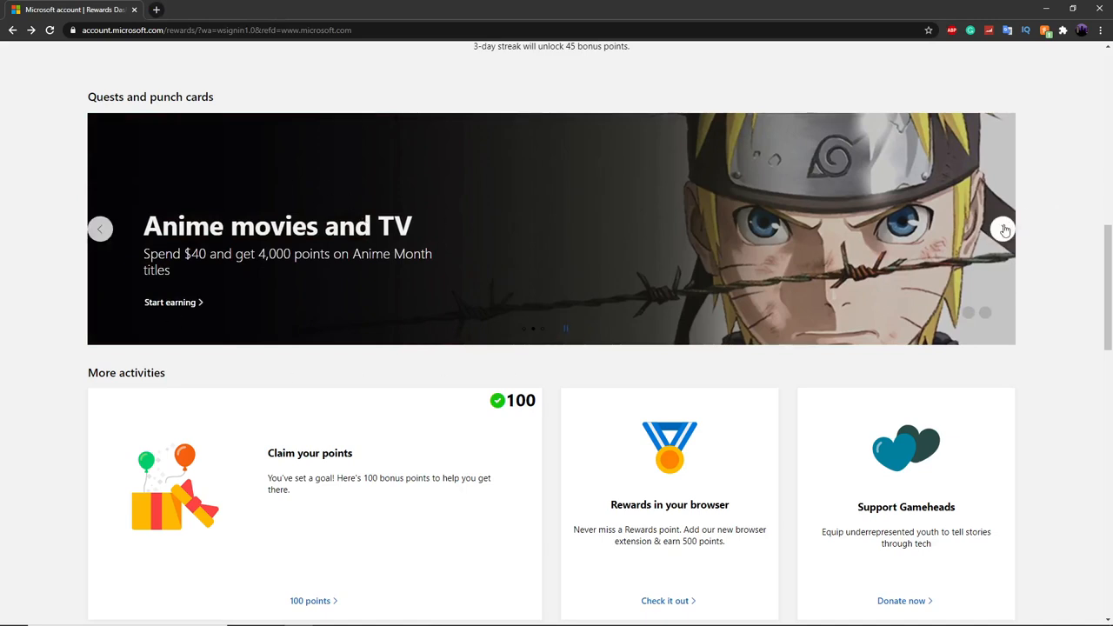
Advance the quests carousel to the Movies & TV punch card and start earning on it
{"action": "left_click", "coordinate": [1005, 230]}
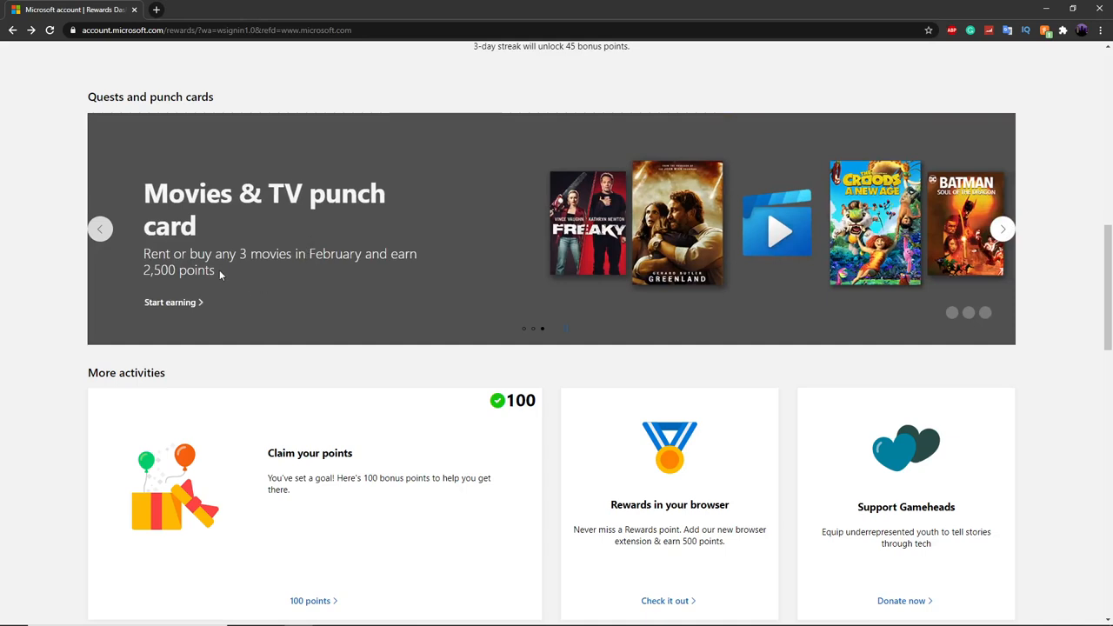
{"action": "mouse_move", "coordinate": [705, 190]}
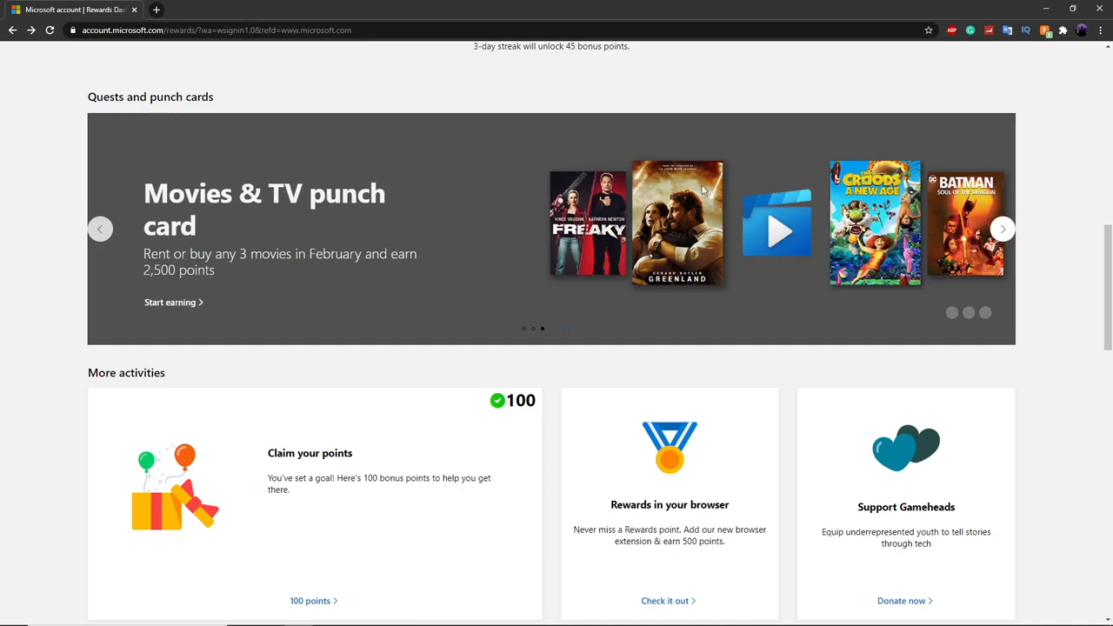
{"action": "mouse_move", "coordinate": [327, 240]}
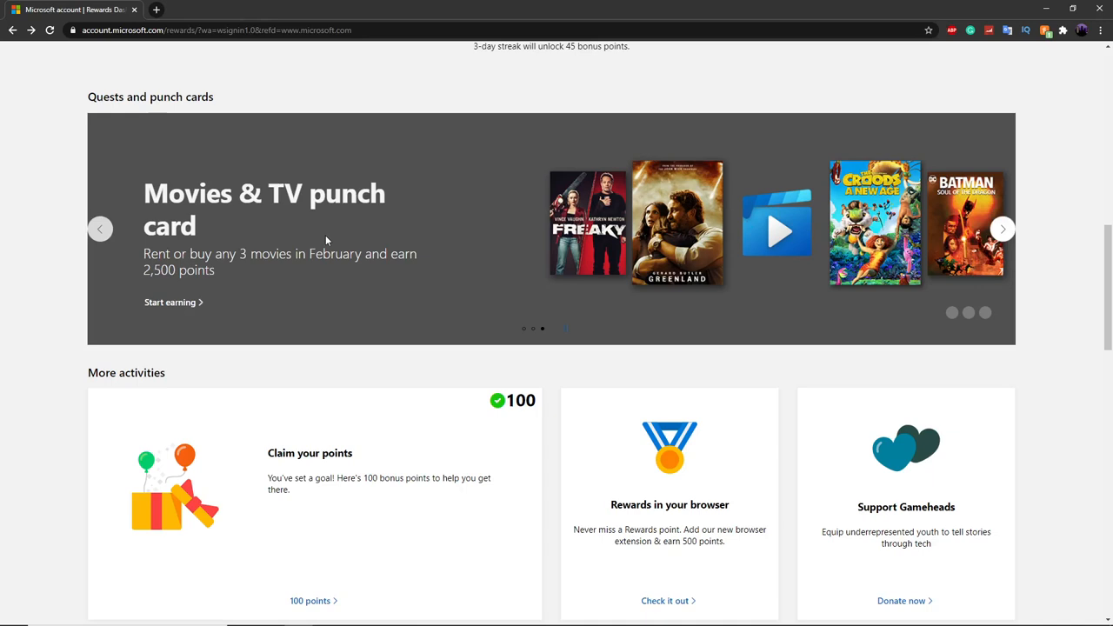
{"action": "mouse_move", "coordinate": [170, 303]}
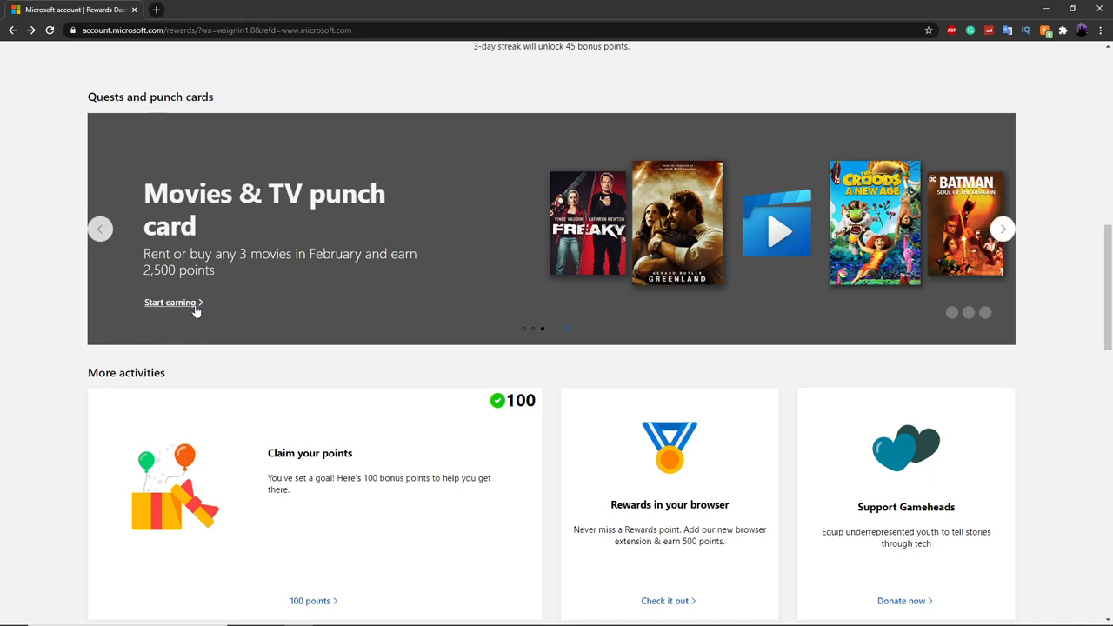
{"action": "left_click", "coordinate": [1002, 230]}
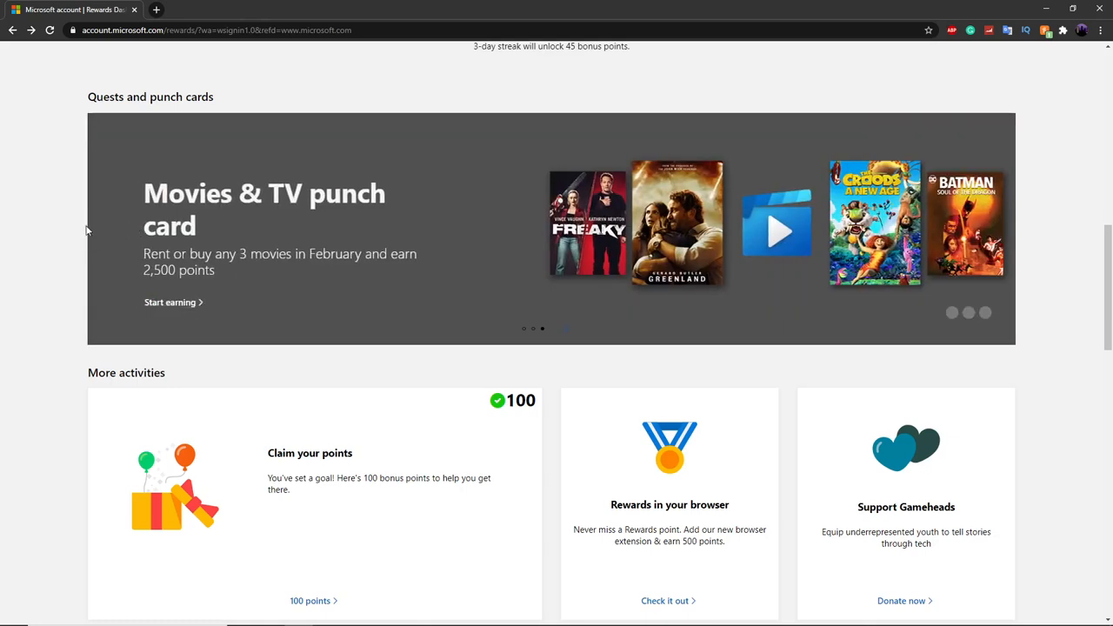
{"action": "mouse_move", "coordinate": [267, 285]}
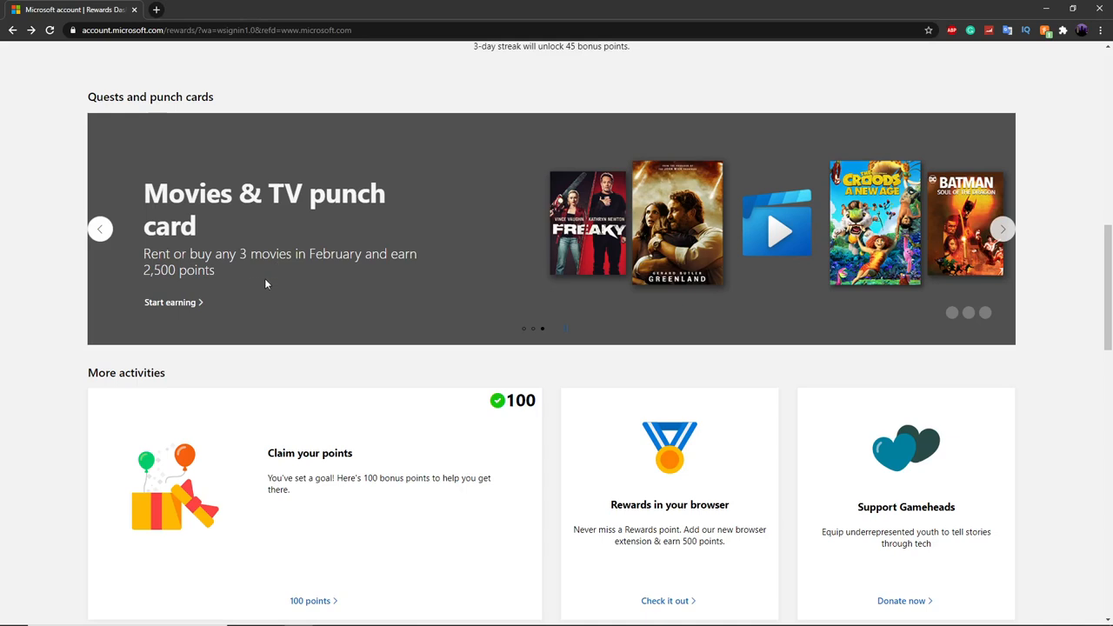
{"action": "scroll", "scroll_direction": "down", "scroll_amount": 3}
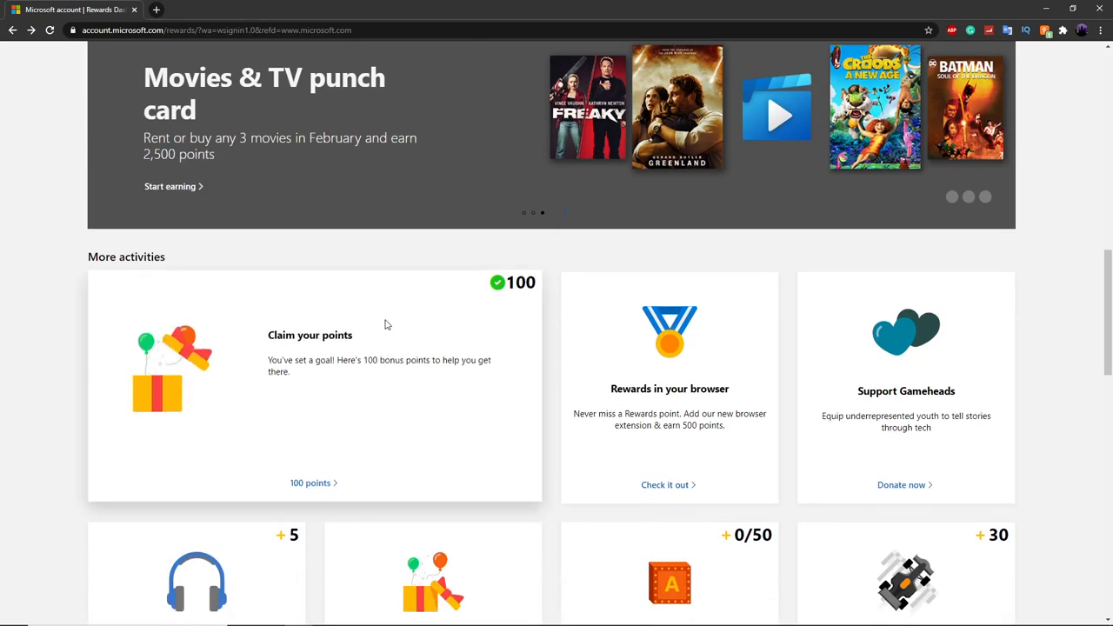
{"action": "scroll", "scroll_direction": "down", "scroll_amount": 3}
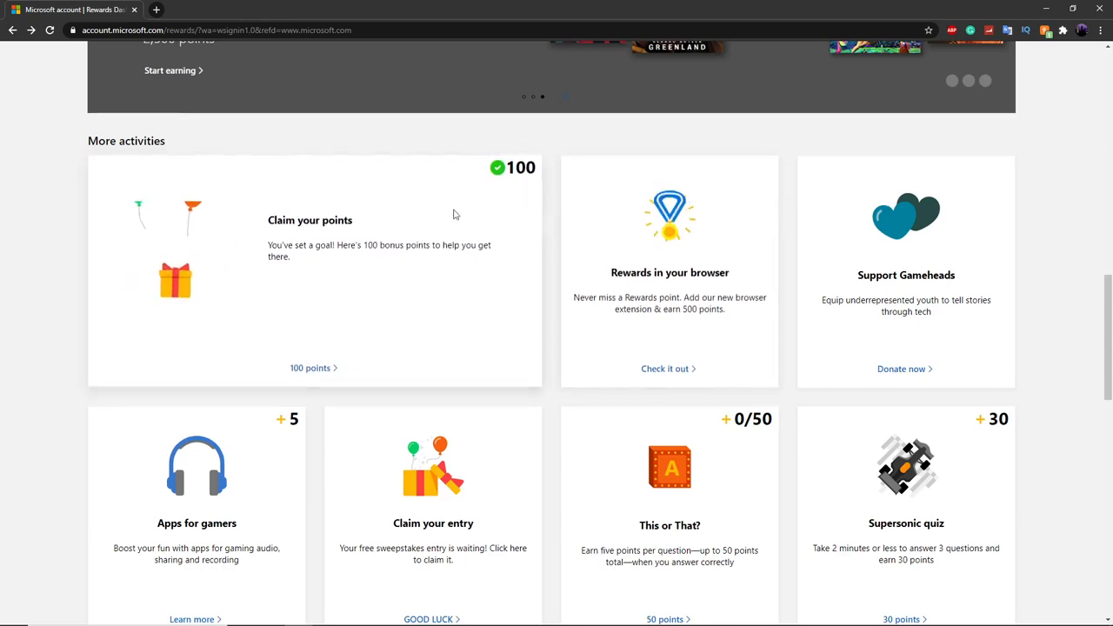
{"action": "scroll", "scroll_direction": "up", "scroll_amount": 3}
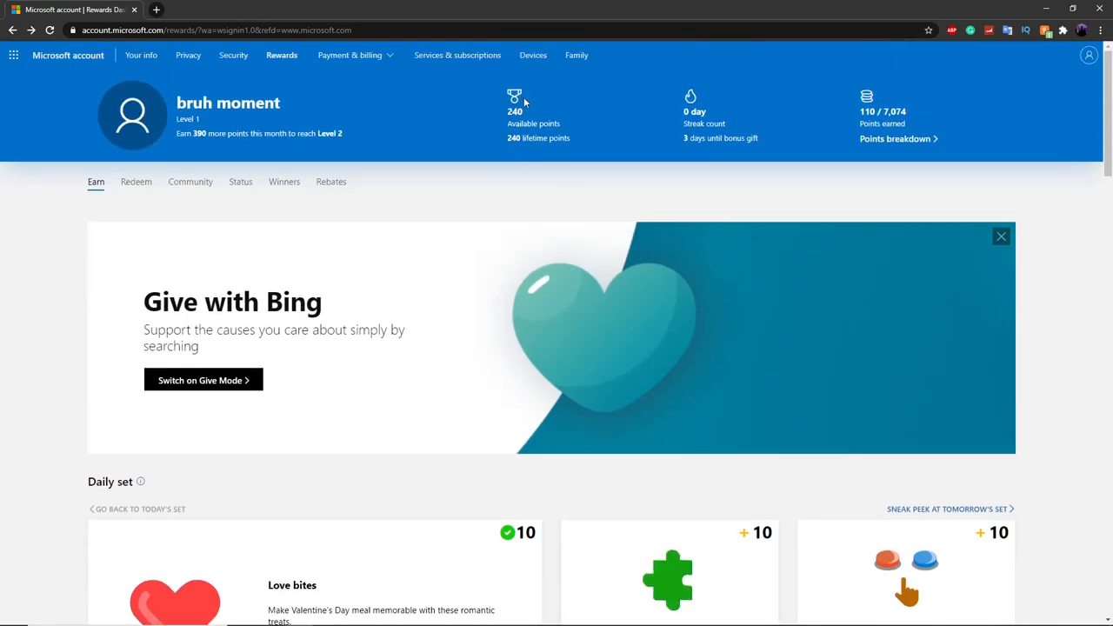
{"action": "scroll", "scroll_direction": "down", "scroll_amount": 3}
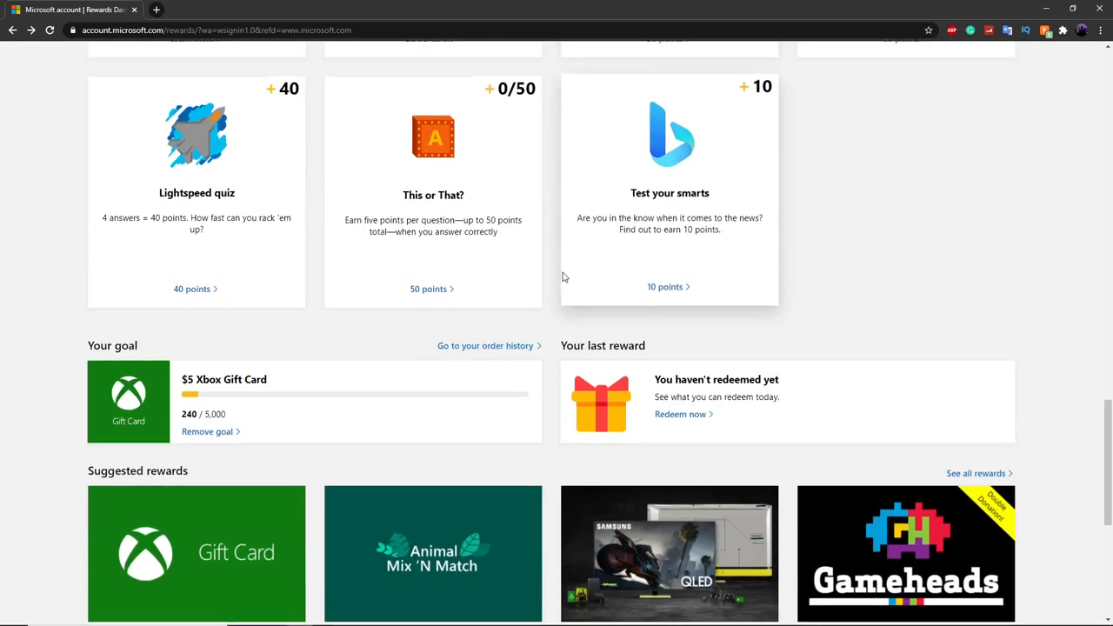
{"action": "scroll", "scroll_direction": "down", "scroll_amount": 3}
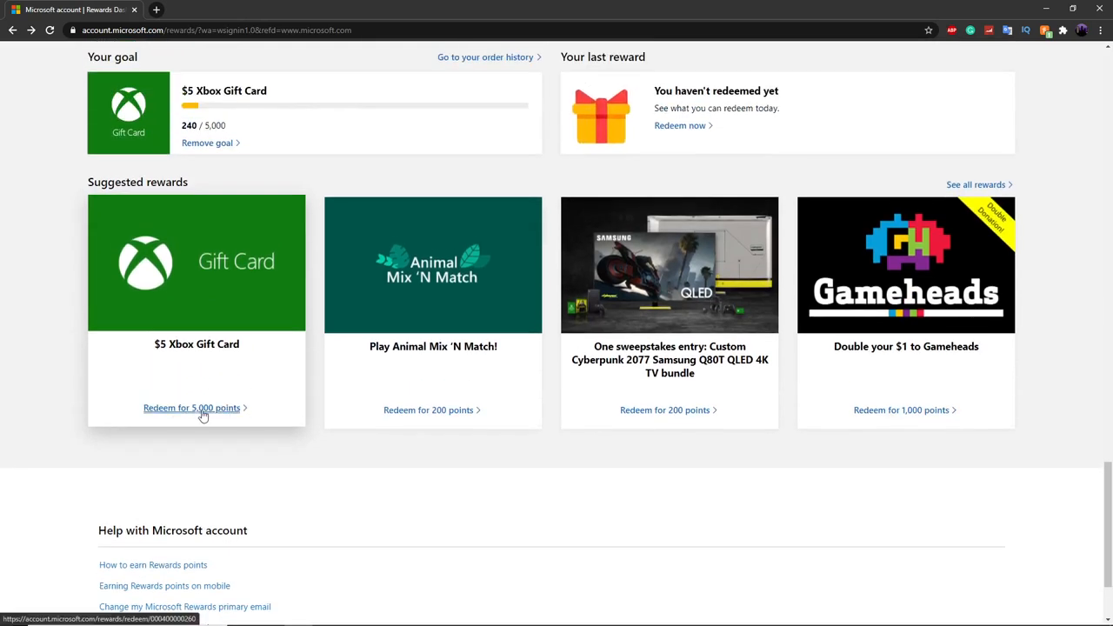
{"action": "mouse_move", "coordinate": [233, 393]}
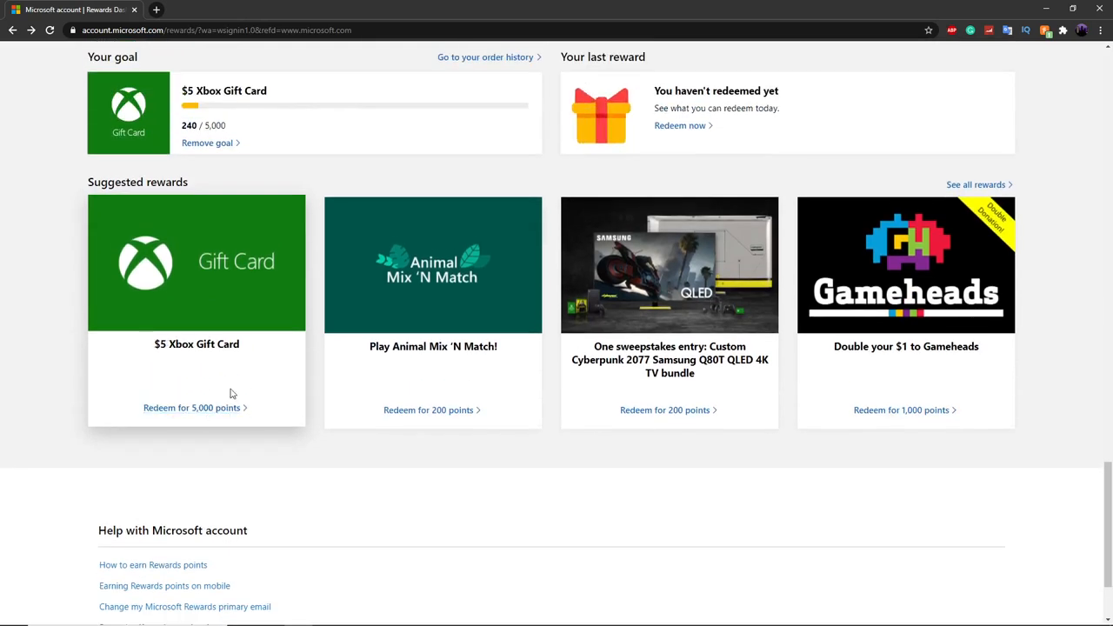
{"action": "mouse_move", "coordinate": [247, 360]}
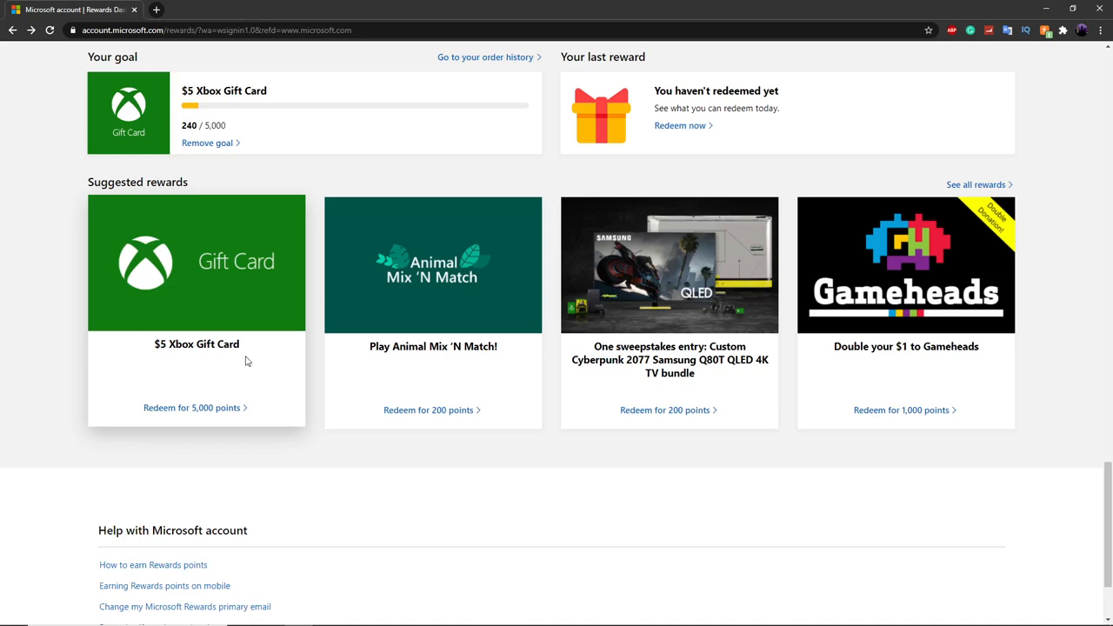
{"action": "mouse_move", "coordinate": [292, 292]}
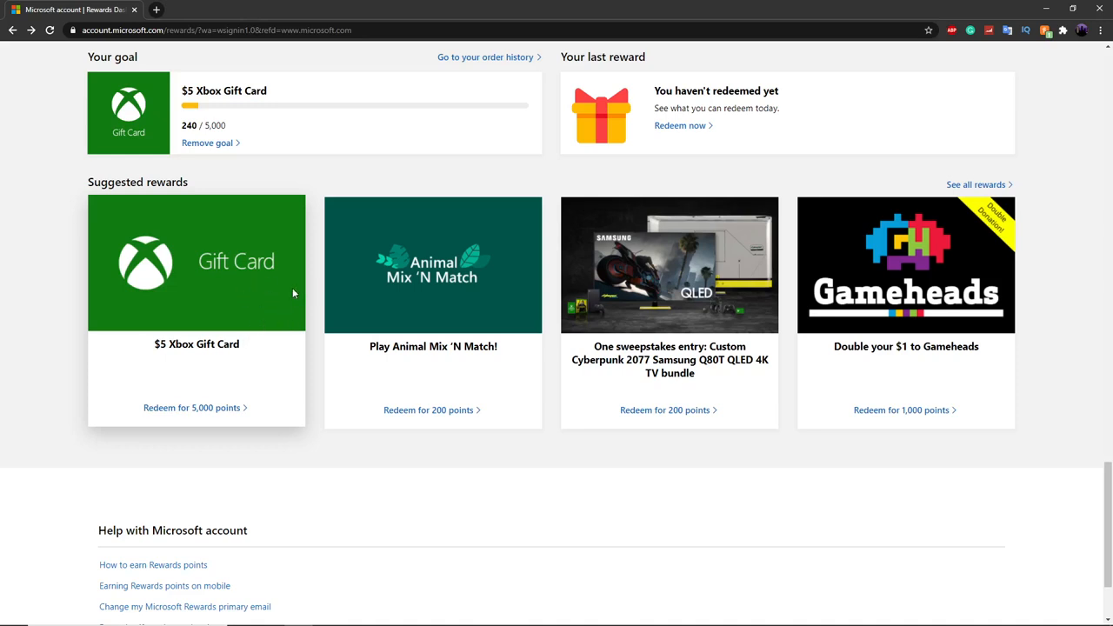
{"action": "scroll", "scroll_direction": "up", "scroll_amount": 3}
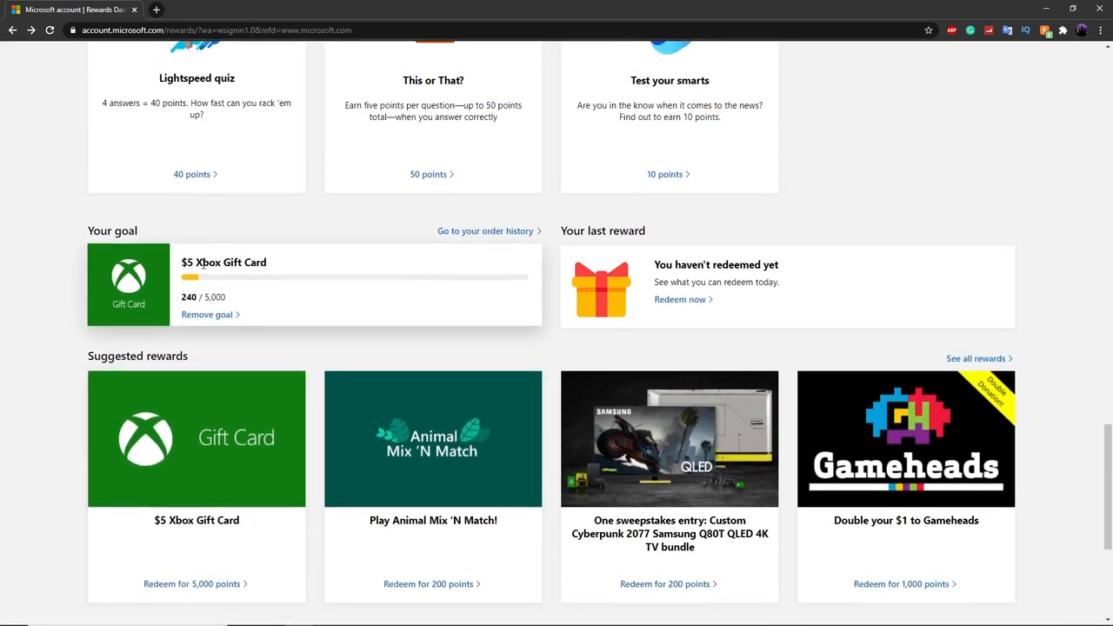
{"action": "scroll", "scroll_direction": "up", "scroll_amount": 3}
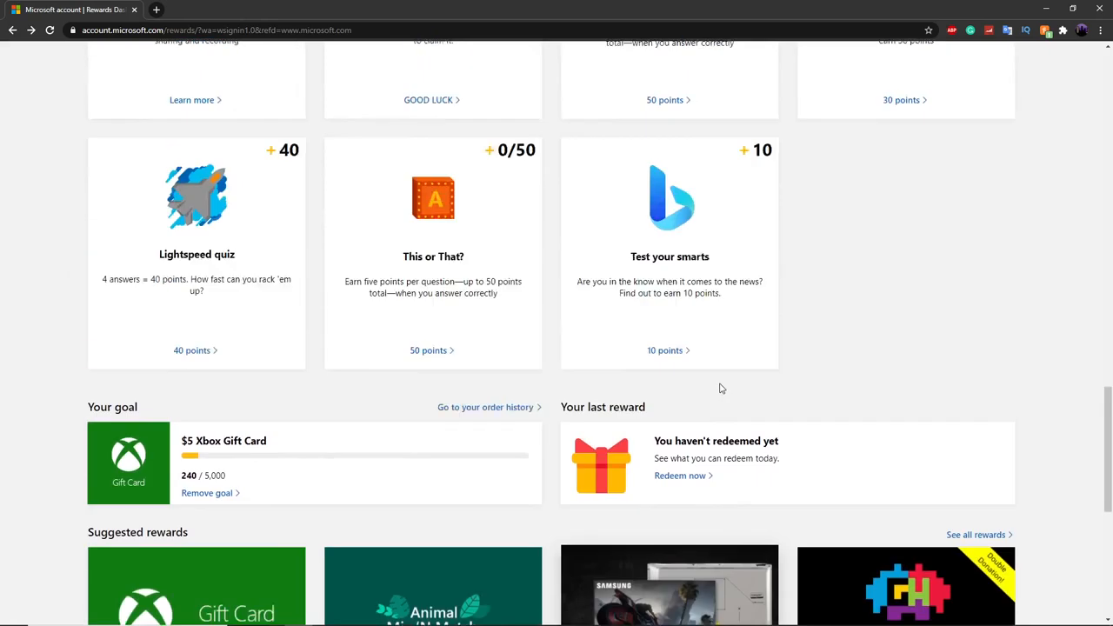
{"action": "scroll", "scroll_direction": "up", "scroll_amount": 3}
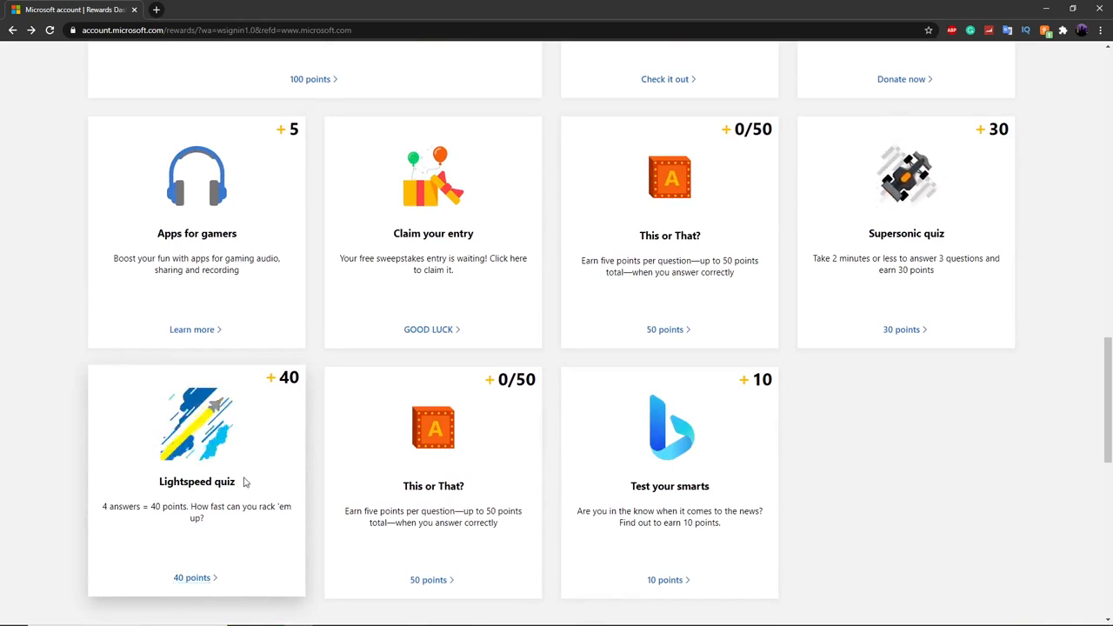
{"action": "mouse_move", "coordinate": [177, 578]}
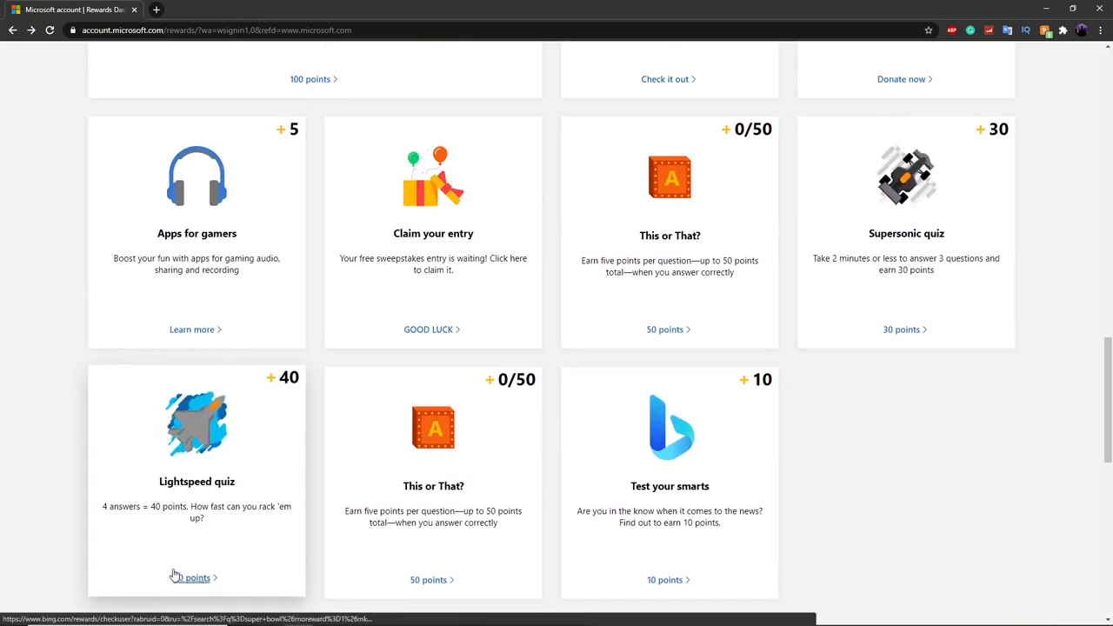
{"action": "mouse_move", "coordinate": [191, 577]}
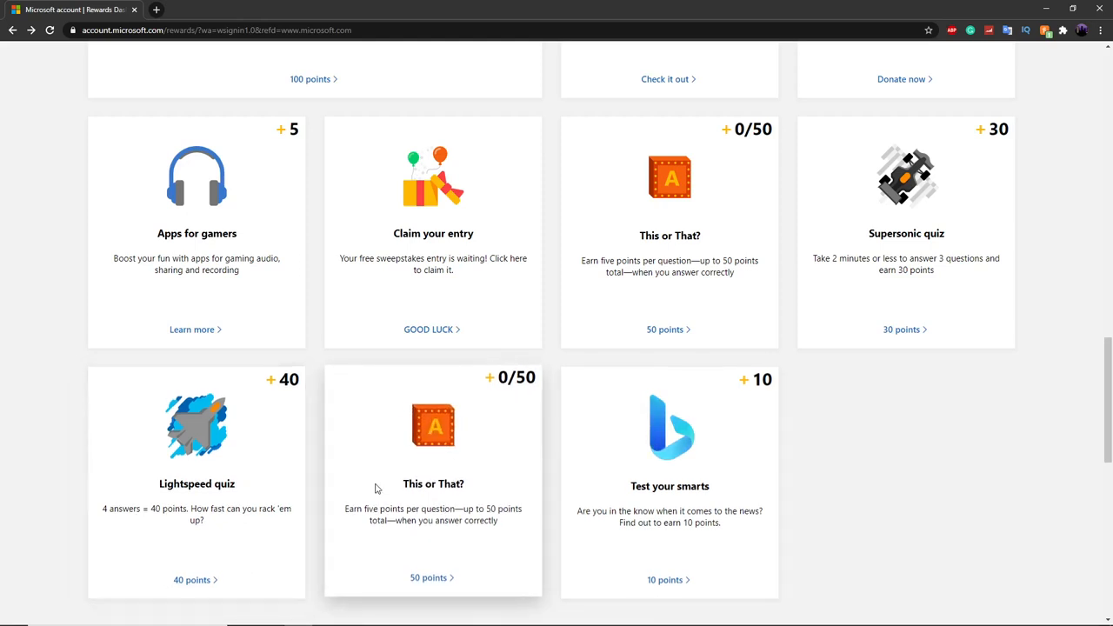
{"action": "mouse_move", "coordinate": [951, 322]}
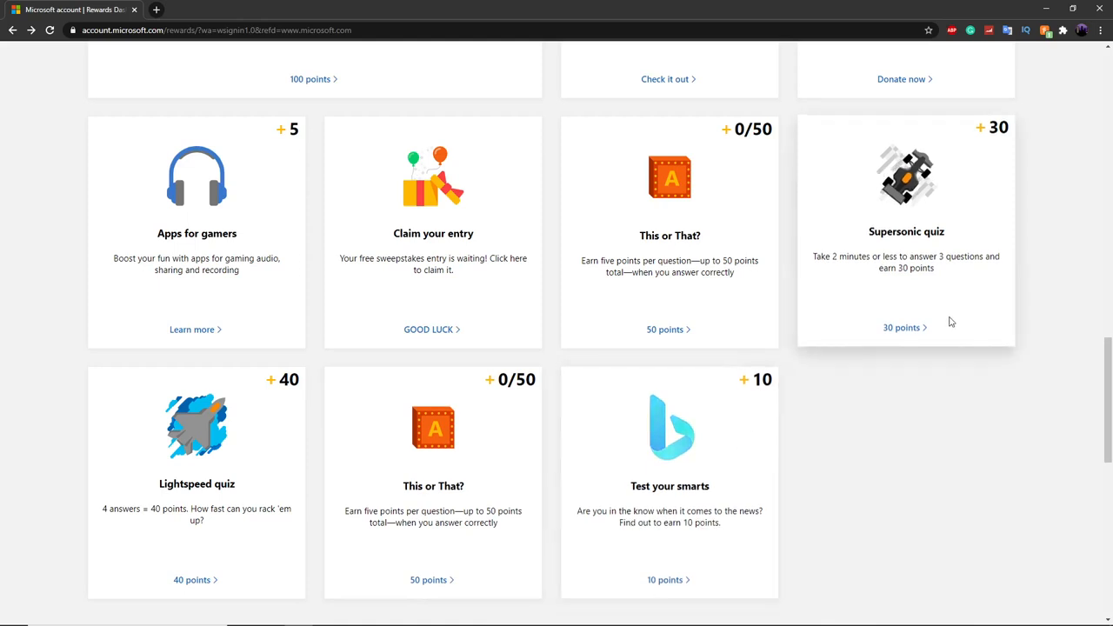
{"action": "mouse_move", "coordinate": [890, 295]}
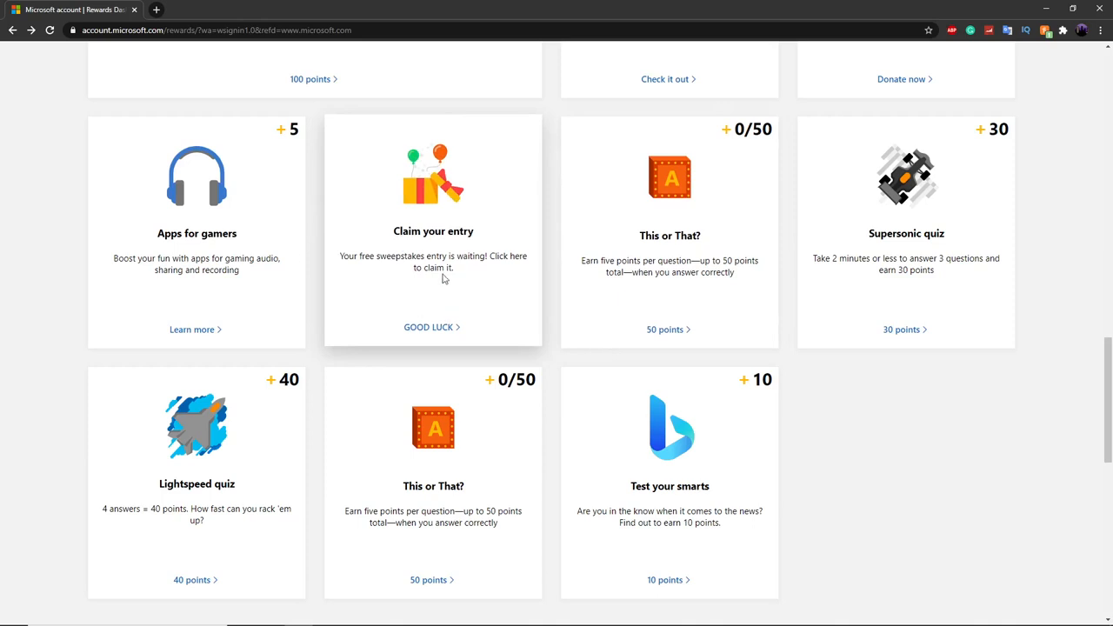
{"action": "mouse_move", "coordinate": [373, 198]}
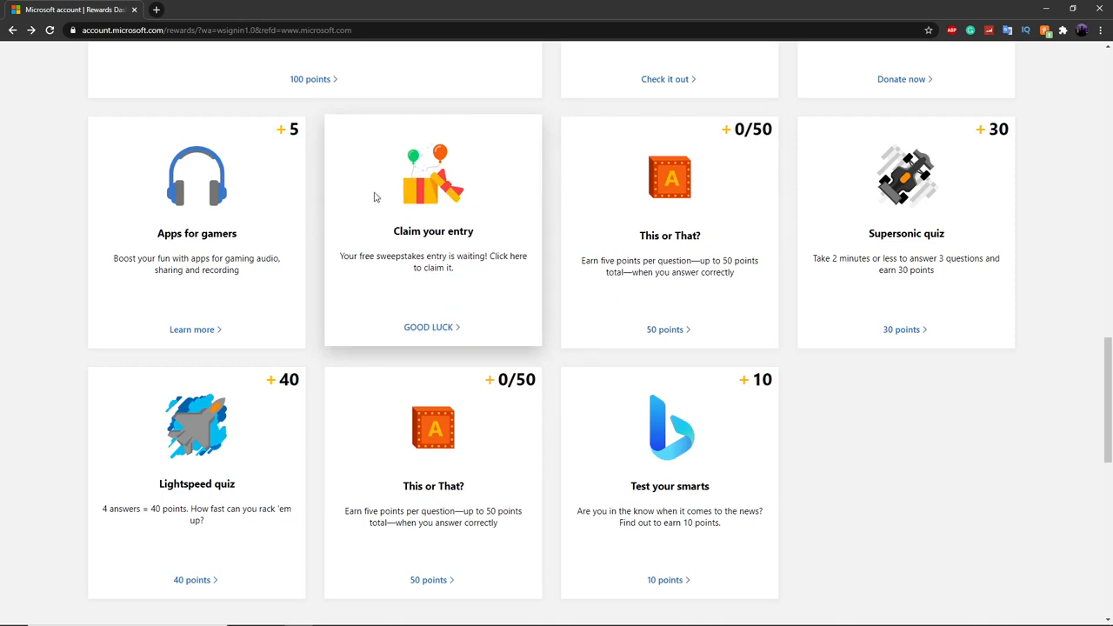
{"action": "mouse_move", "coordinate": [459, 273]}
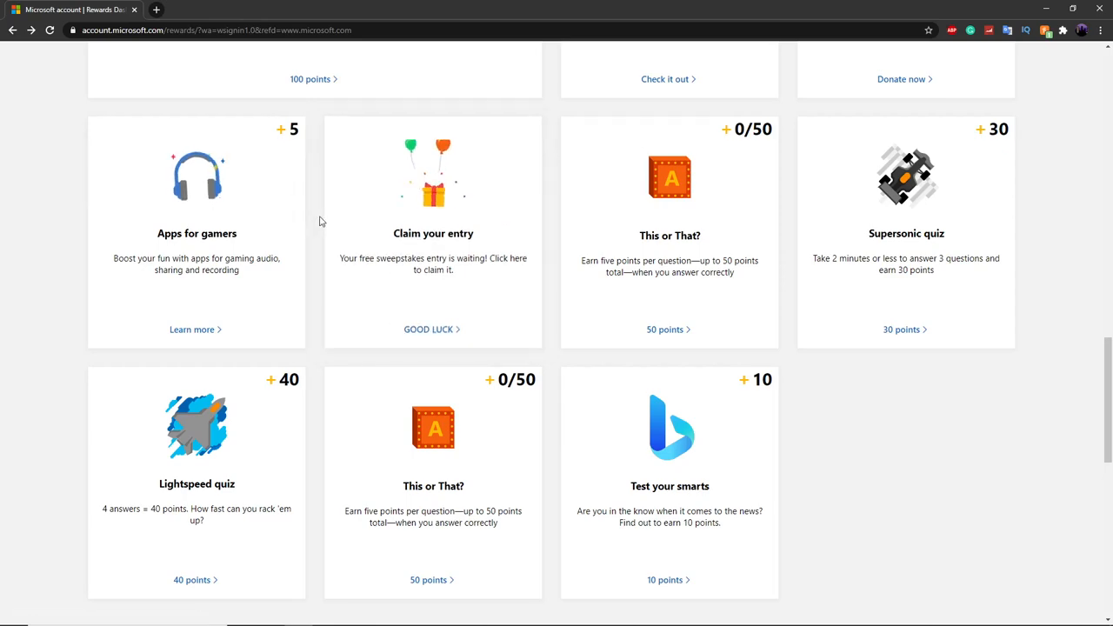
{"action": "scroll", "scroll_direction": "down", "scroll_amount": 3}
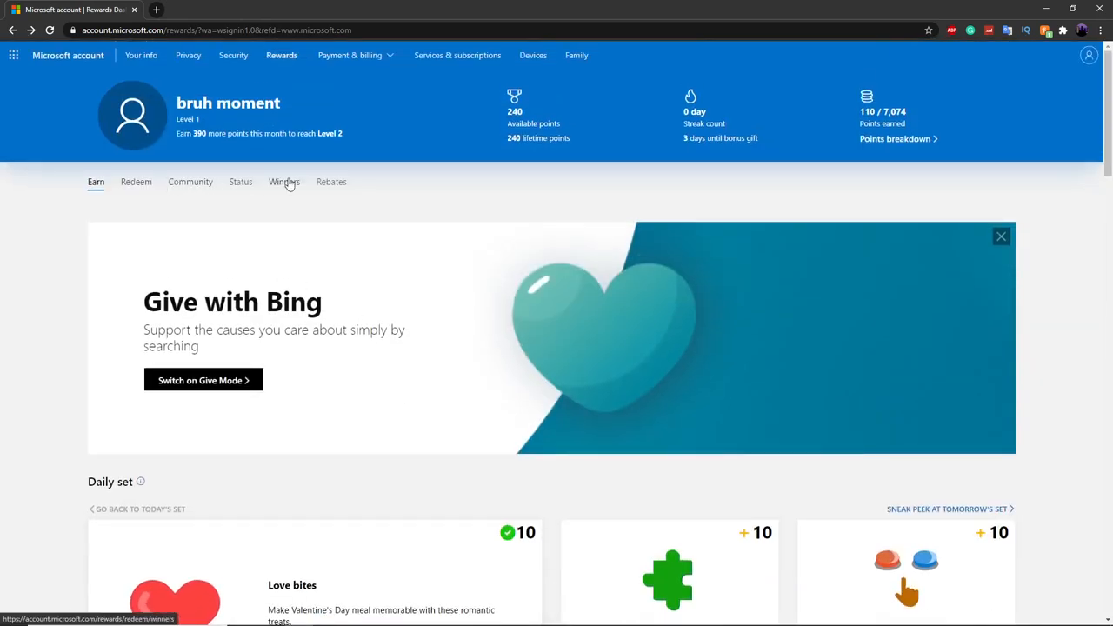
{"action": "mouse_move", "coordinate": [438, 160]}
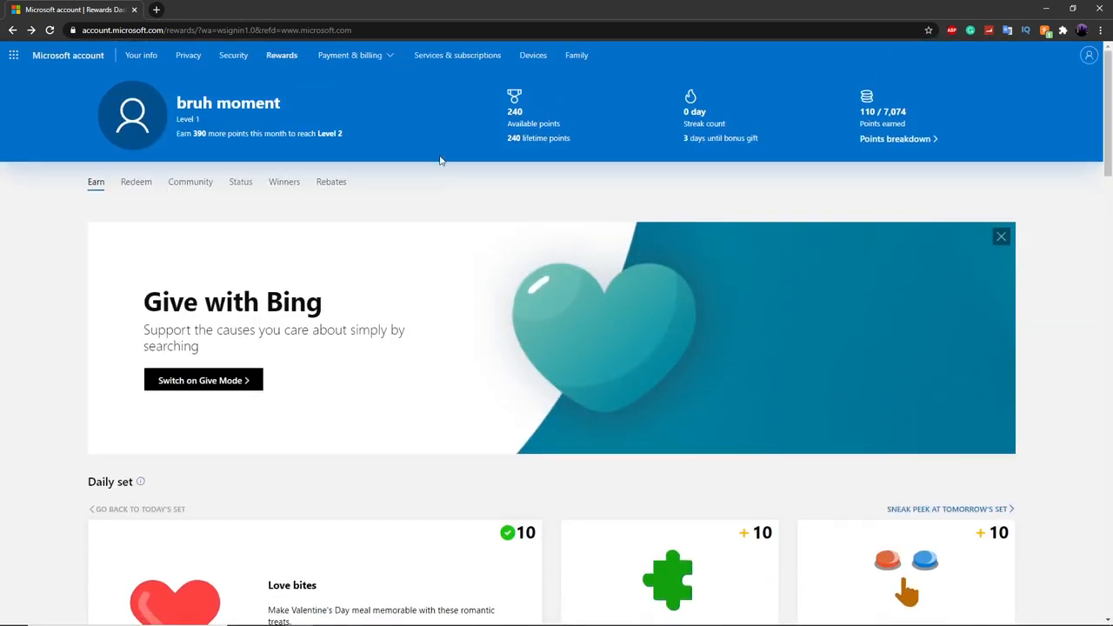
{"action": "mouse_move", "coordinate": [462, 232]}
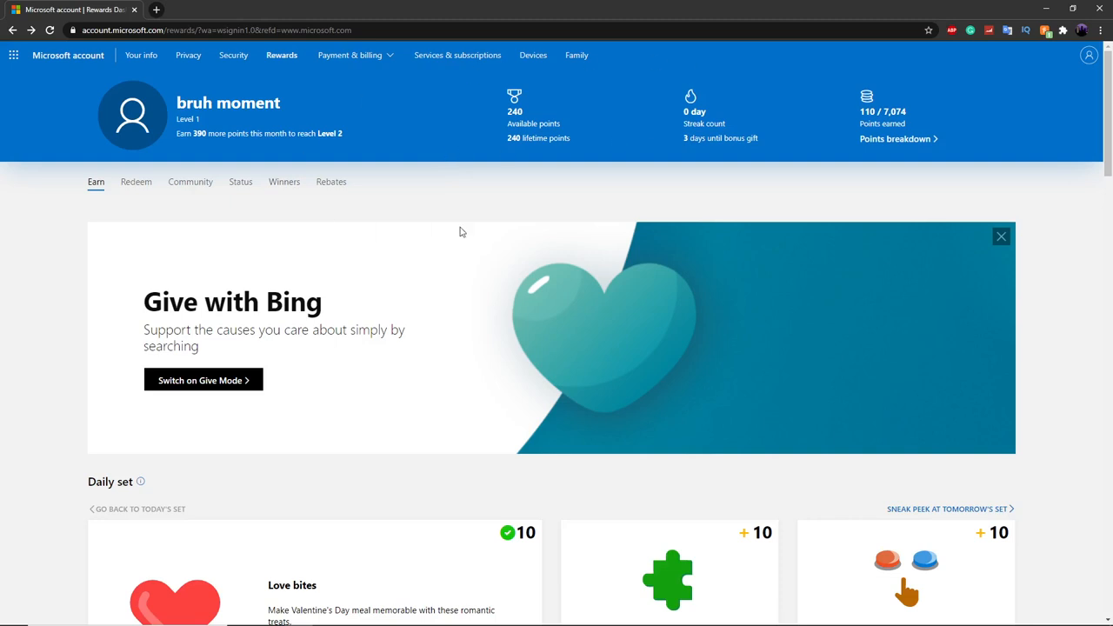
{"action": "mouse_move", "coordinate": [452, 230]}
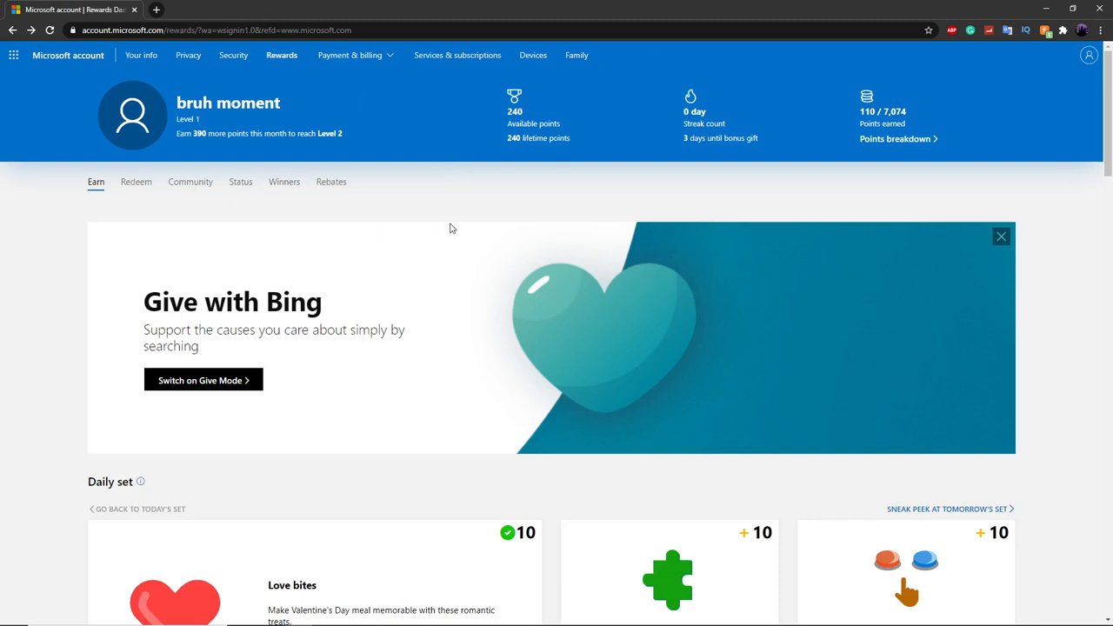
{"action": "mouse_move", "coordinate": [49, 167]}
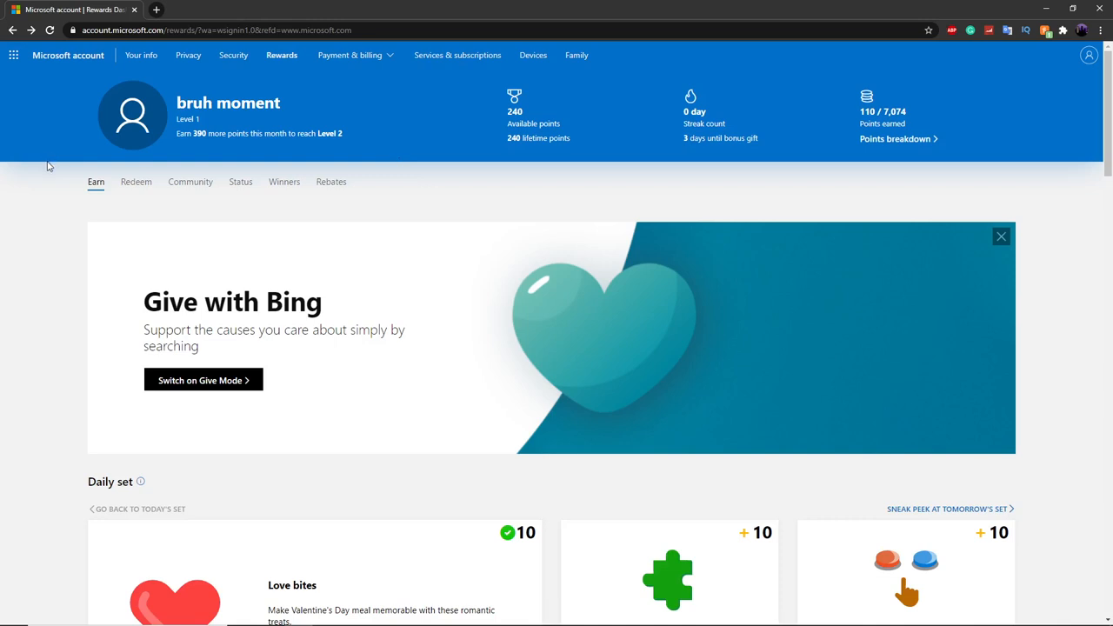
{"action": "mouse_move", "coordinate": [42, 174]}
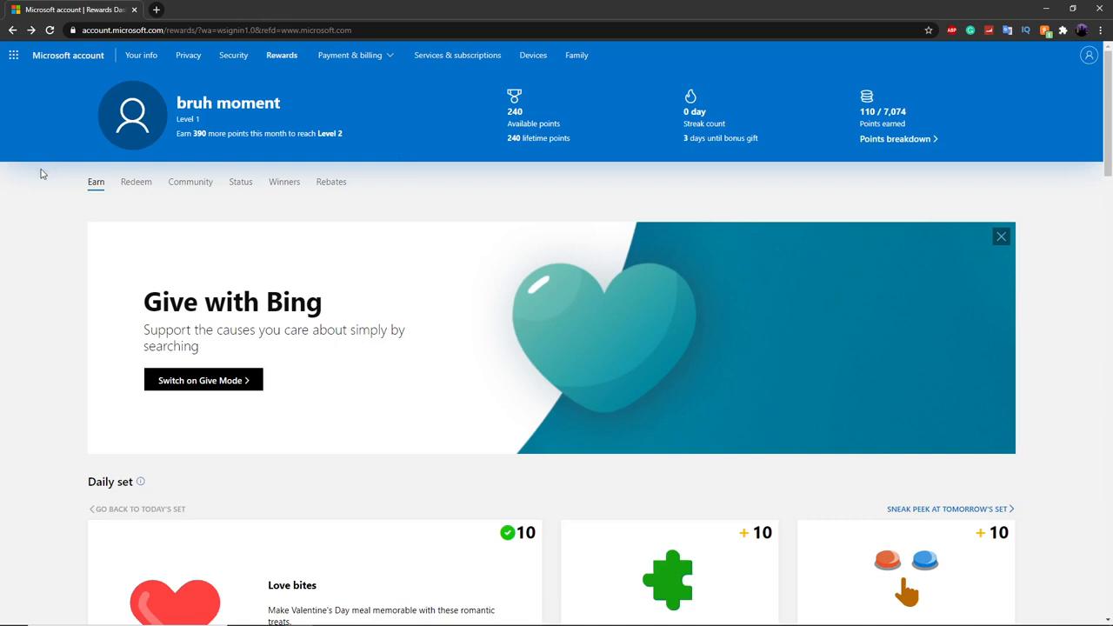
{"action": "mouse_move", "coordinate": [129, 188]}
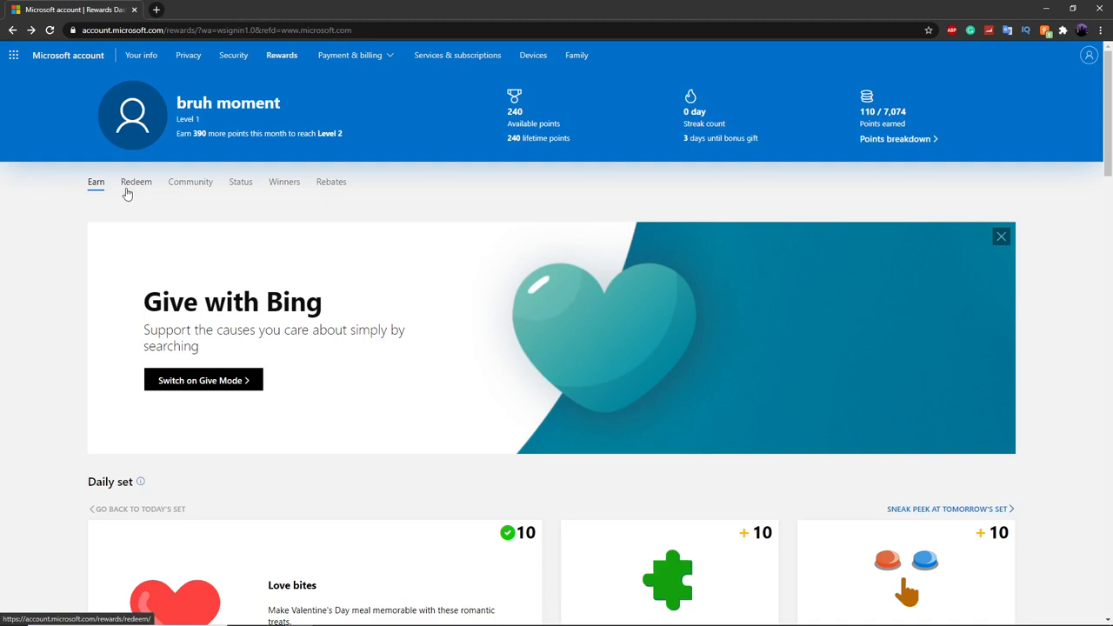
{"action": "mouse_move", "coordinate": [162, 207]}
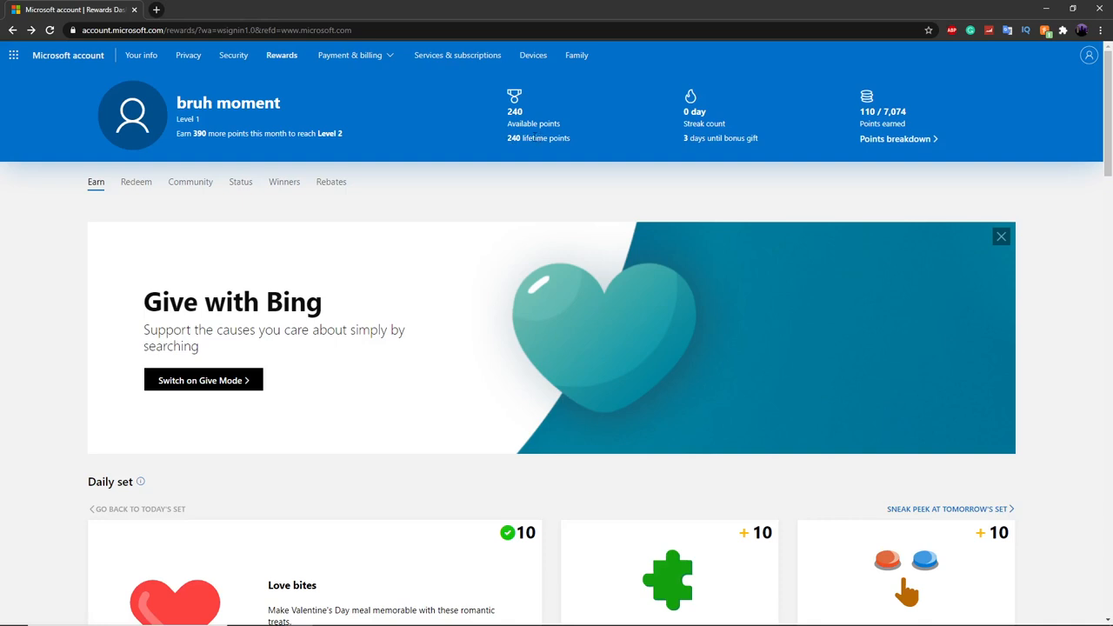
{"action": "mouse_move", "coordinate": [413, 212]}
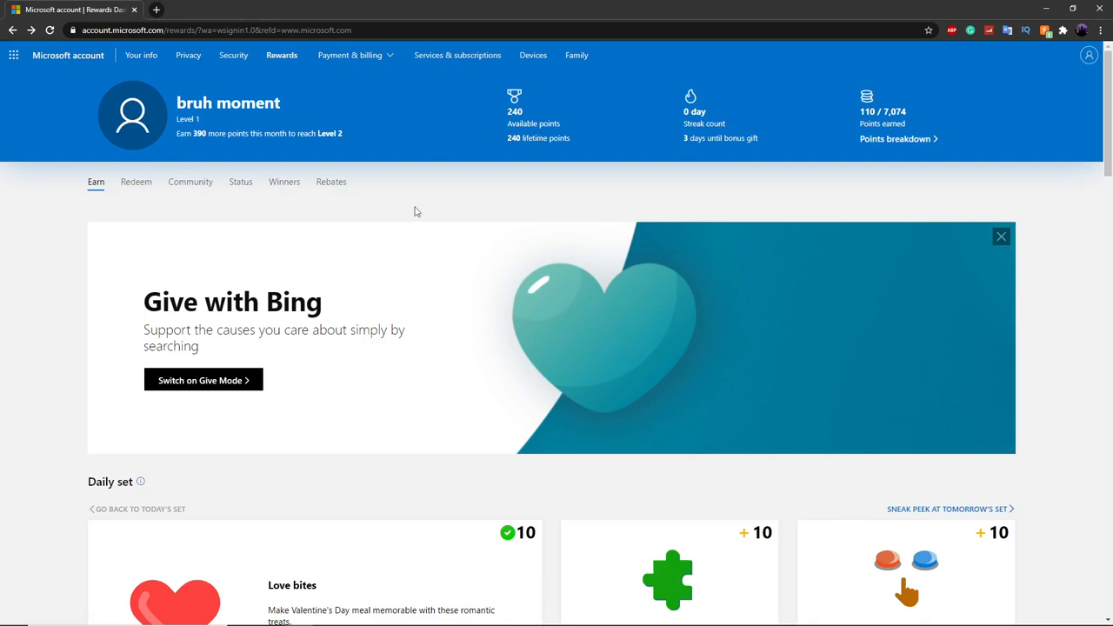
{"action": "mouse_move", "coordinate": [319, 182]}
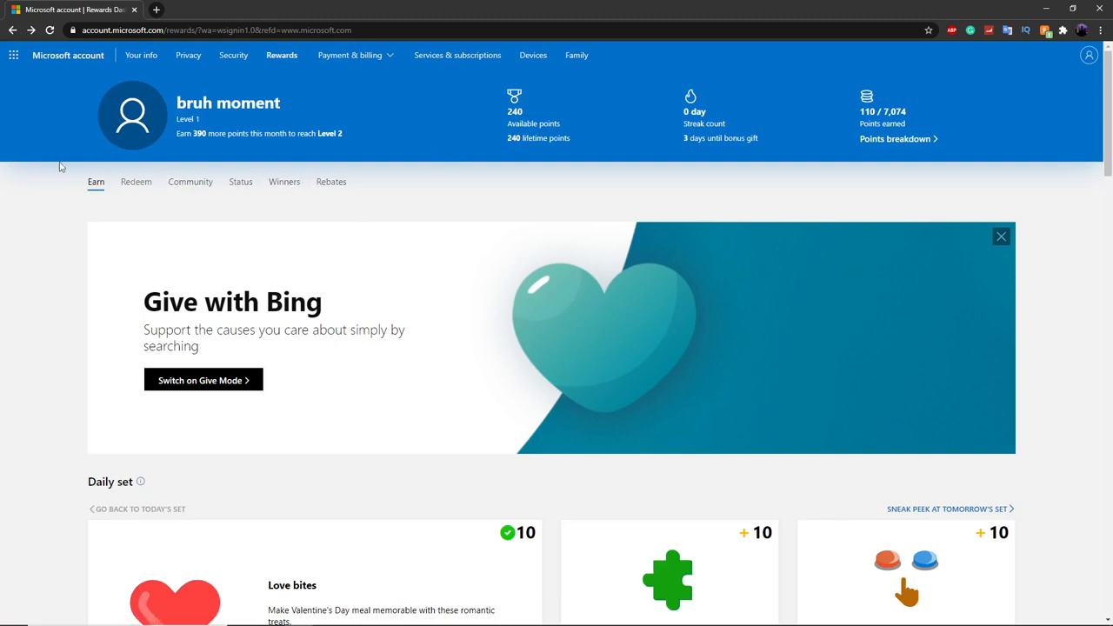
{"action": "mouse_move", "coordinate": [83, 132]}
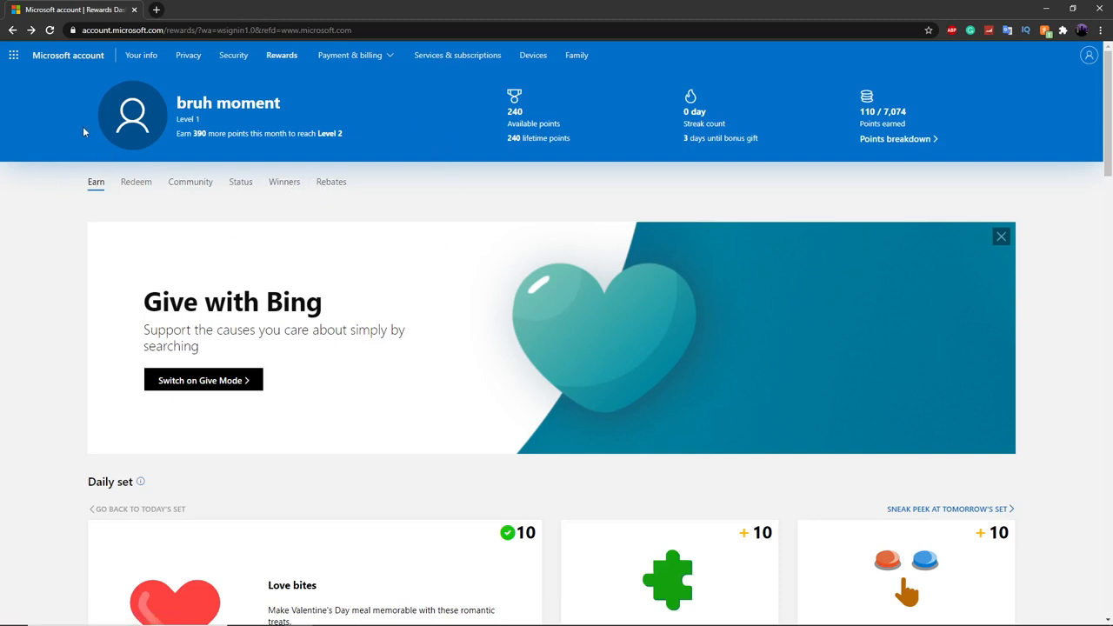
Switch from the earn page to the Microsoft Rewards Redeem catalogue
{"action": "scroll", "scroll_direction": "down", "scroll_amount": 3}
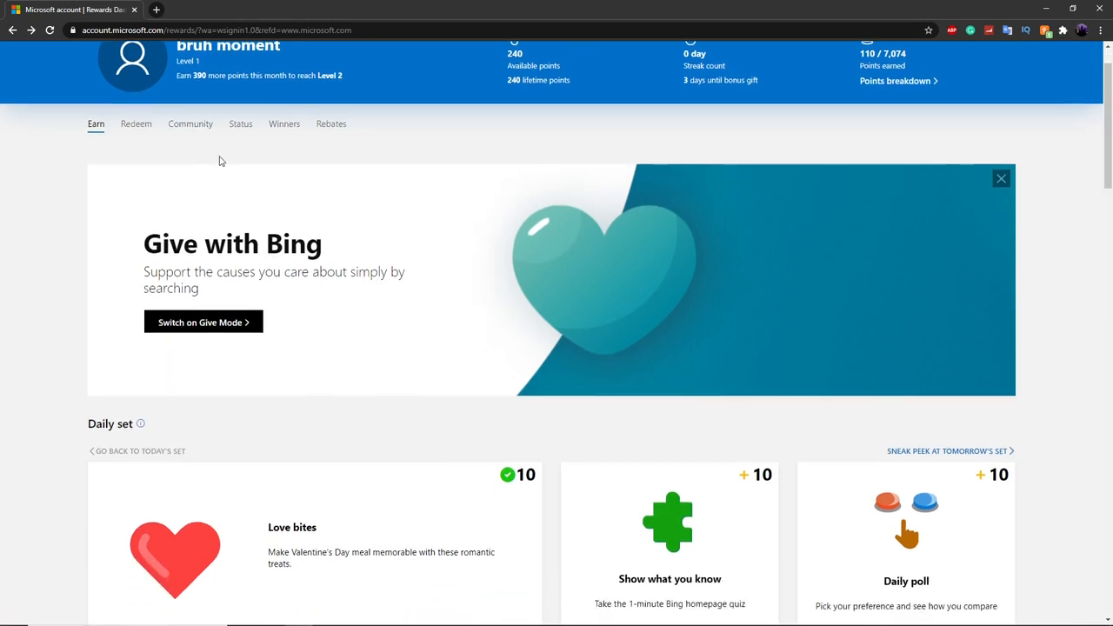
{"action": "scroll", "scroll_direction": "up", "scroll_amount": 3}
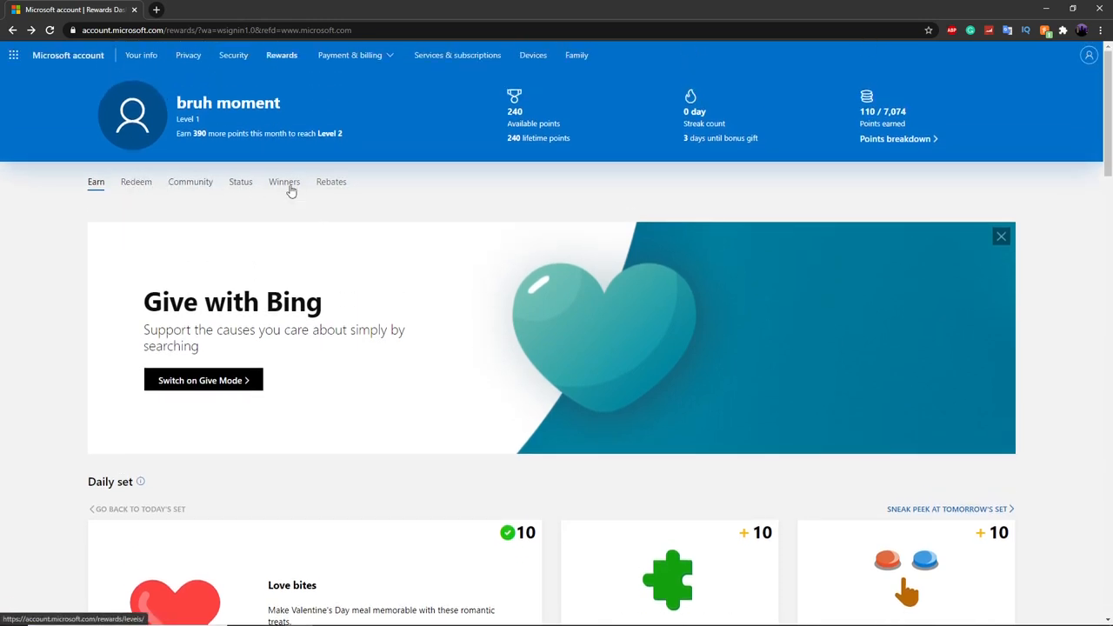
{"action": "left_click", "coordinate": [136, 182]}
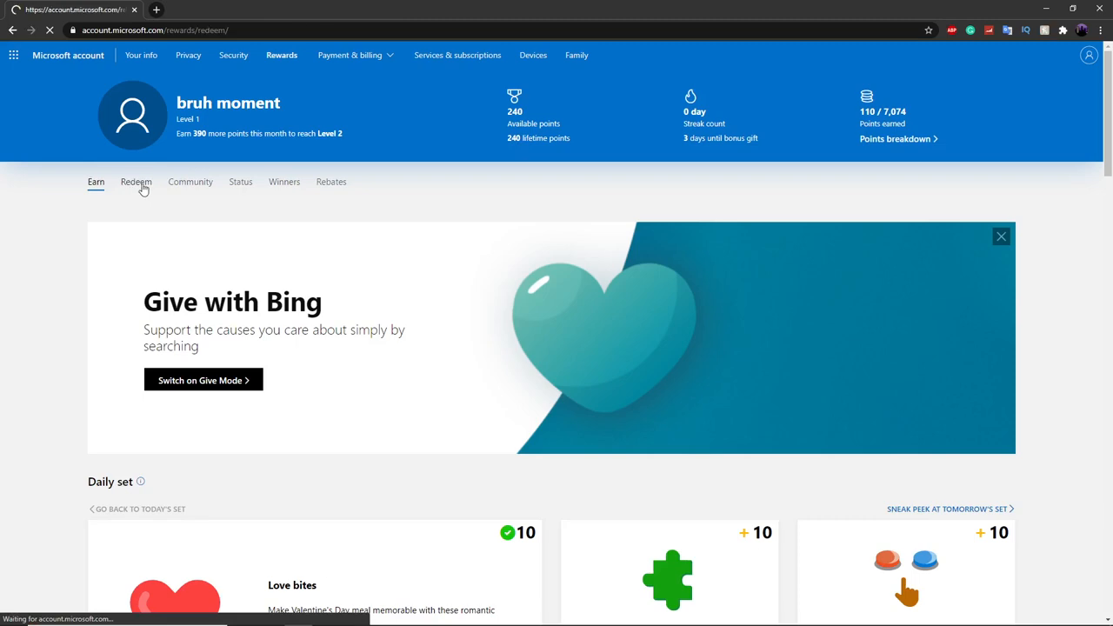
{"action": "left_click", "coordinate": [136, 183]}
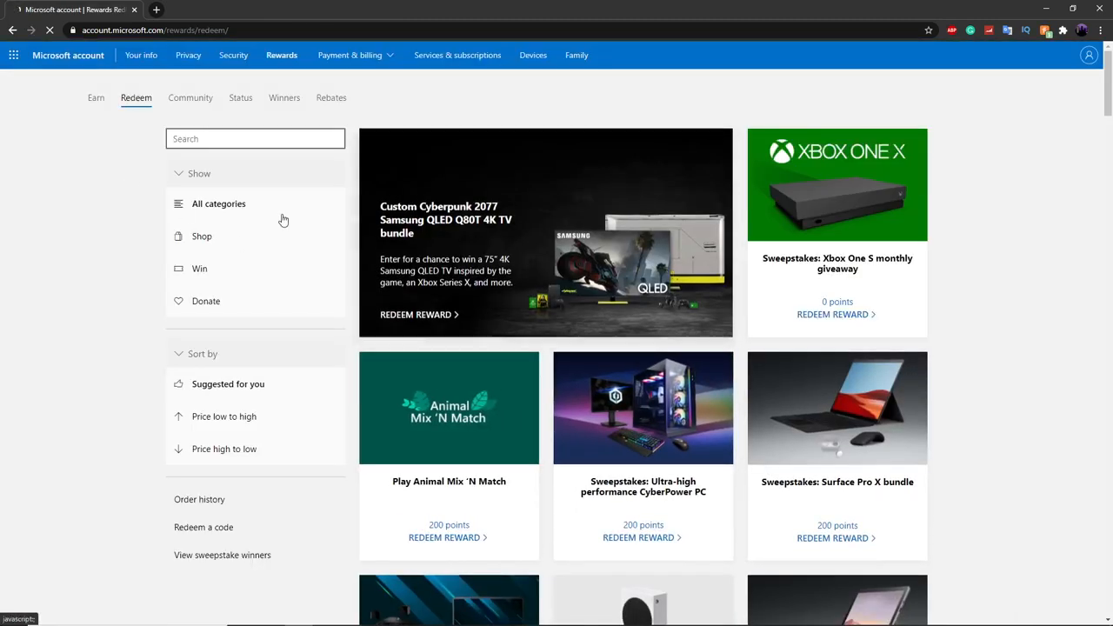
{"action": "scroll", "scroll_direction": "down", "scroll_amount": 3}
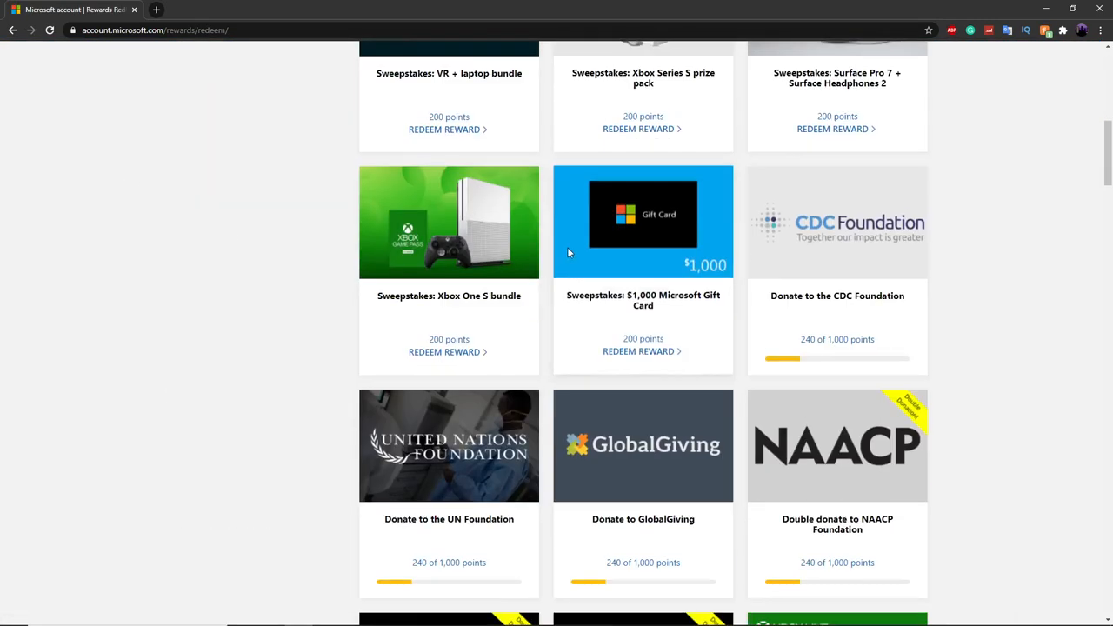
{"action": "scroll", "scroll_direction": "down", "scroll_amount": 3}
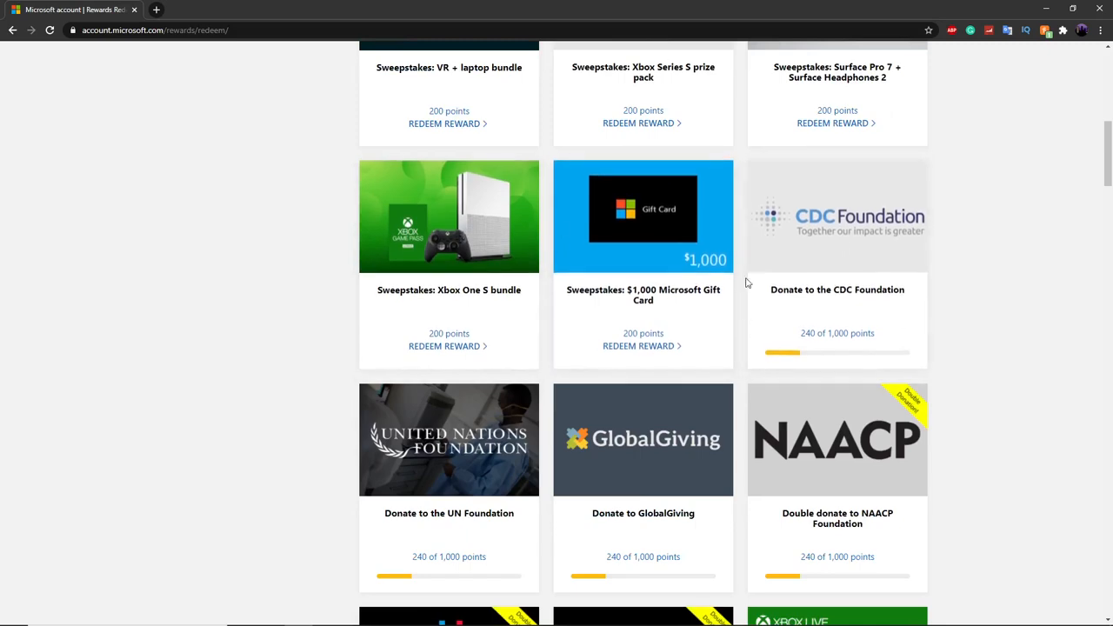
{"action": "scroll", "scroll_direction": "down", "scroll_amount": 3}
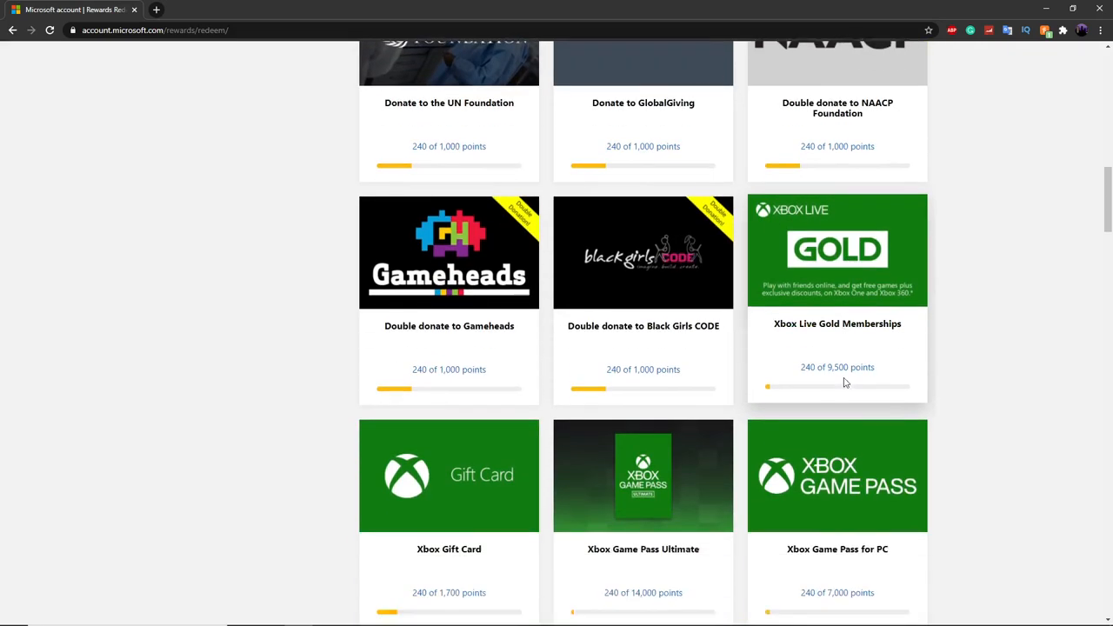
{"action": "scroll", "scroll_direction": "down", "scroll_amount": 3}
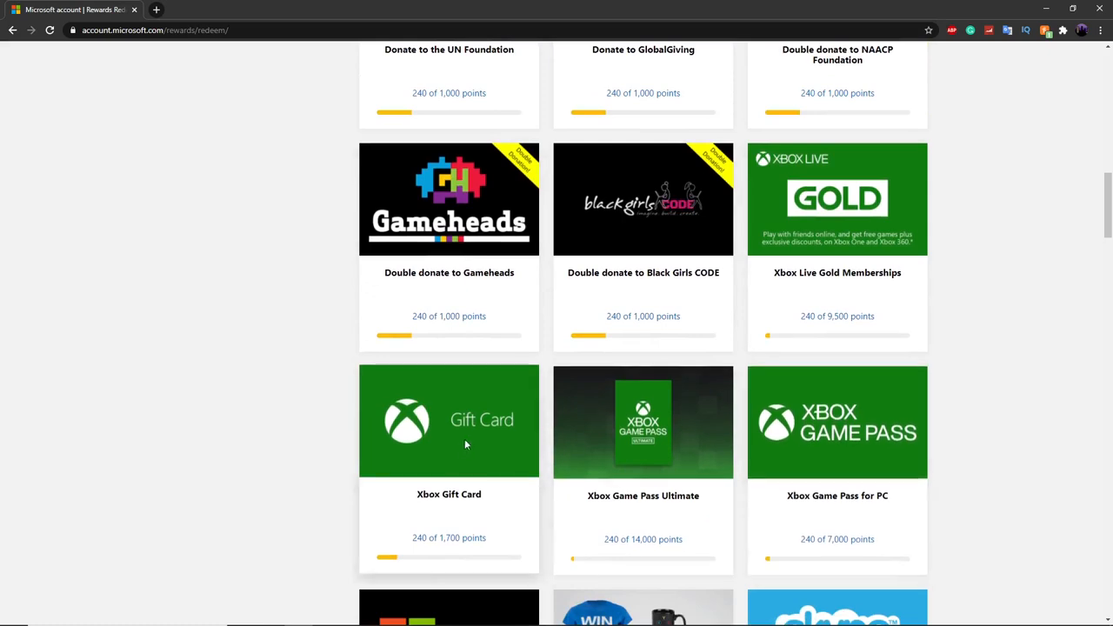
{"action": "scroll", "scroll_direction": "down", "scroll_amount": 3}
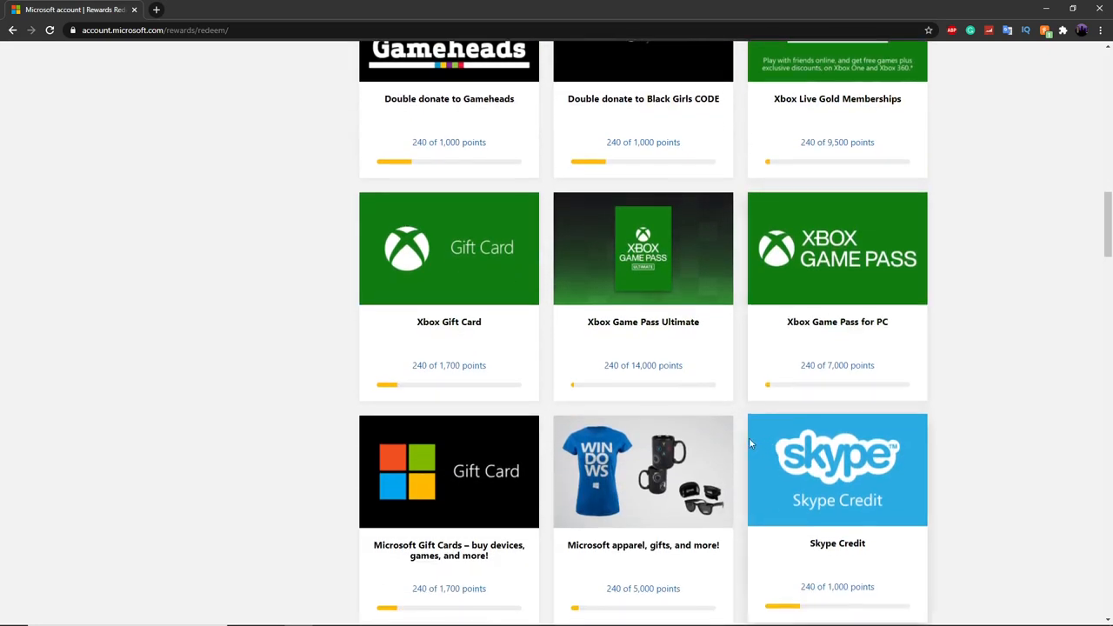
{"action": "scroll", "scroll_direction": "down", "scroll_amount": 3}
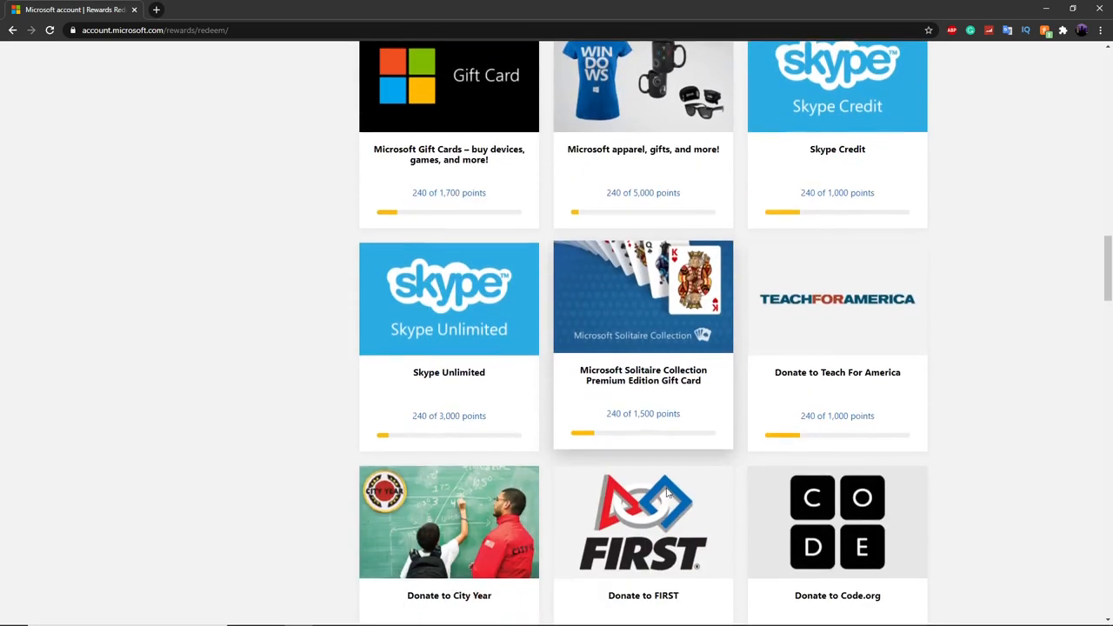
{"action": "scroll", "scroll_direction": "down", "scroll_amount": 3}
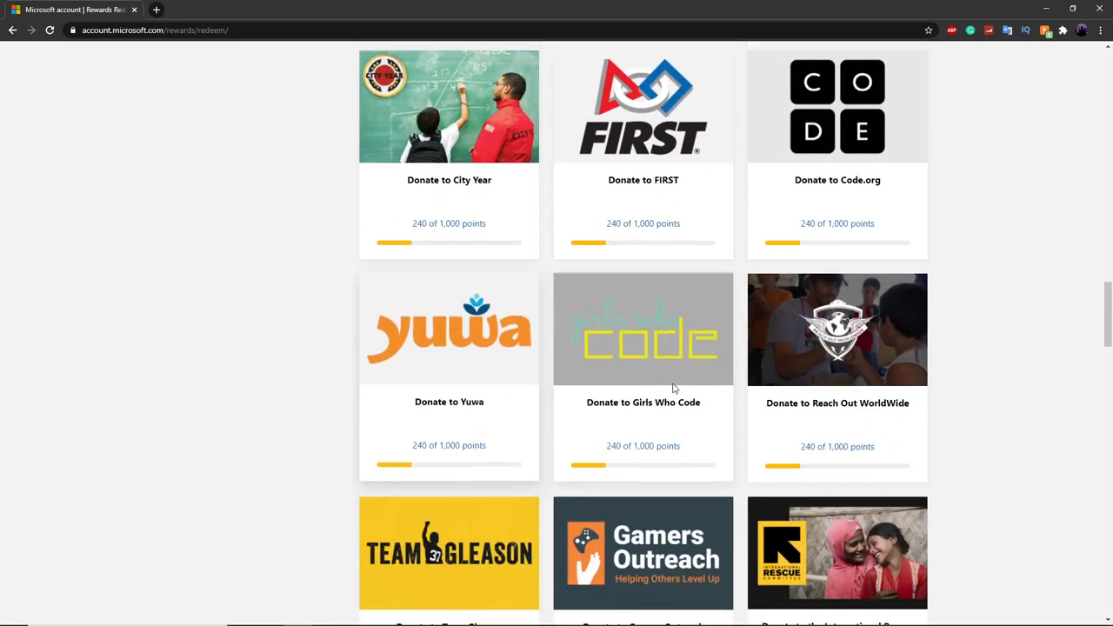
{"action": "scroll", "scroll_direction": "down", "scroll_amount": 3}
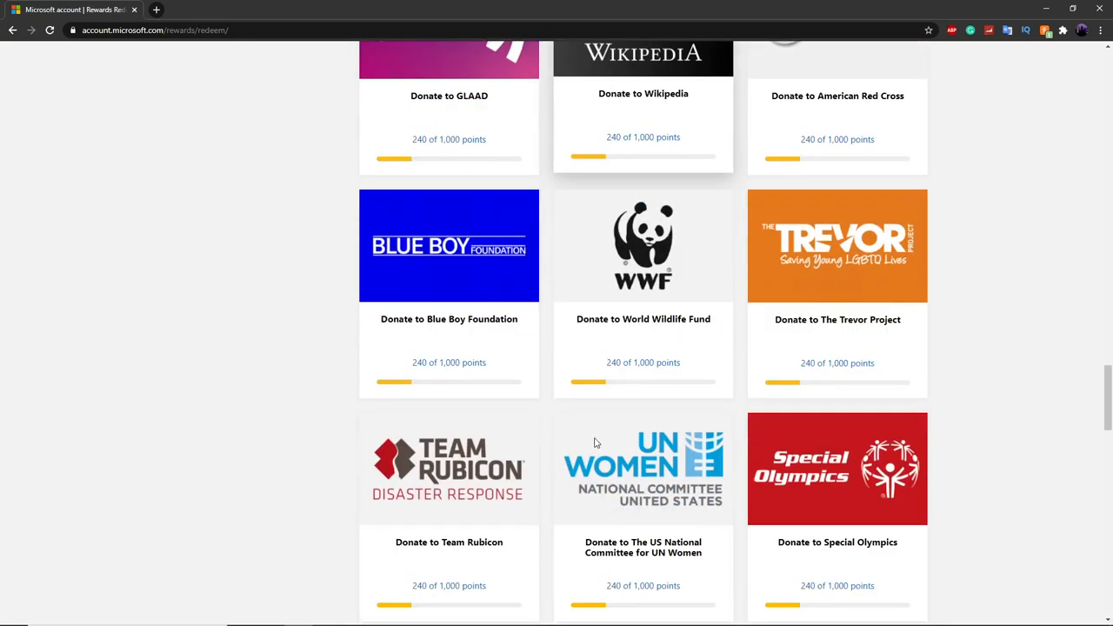
{"action": "scroll", "scroll_direction": "up", "scroll_amount": 3}
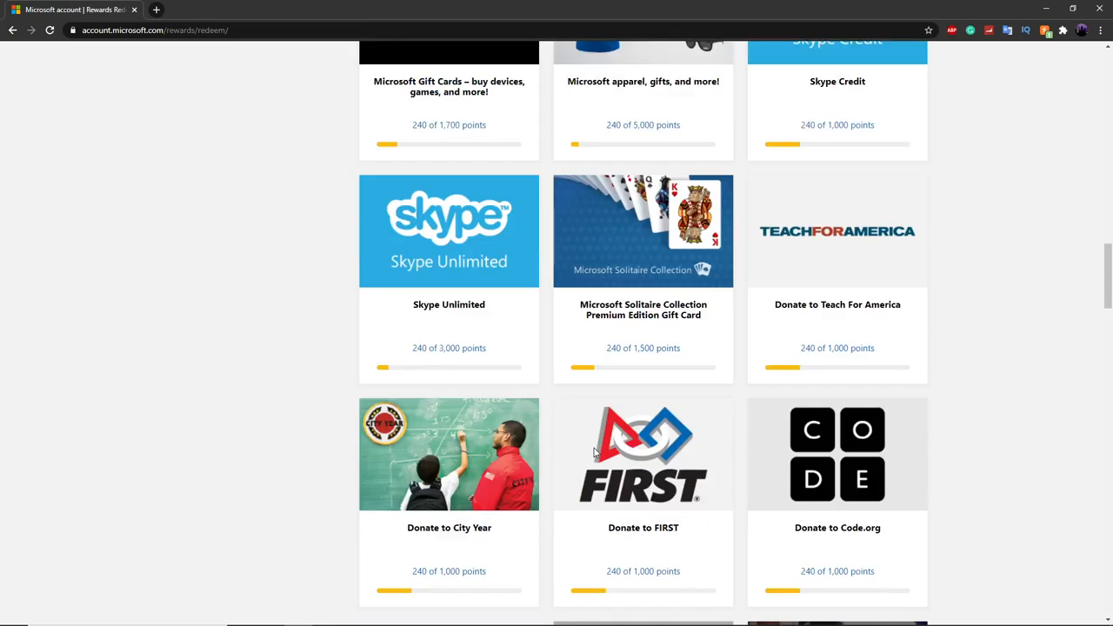
{"action": "scroll", "scroll_direction": "down", "scroll_amount": 3}
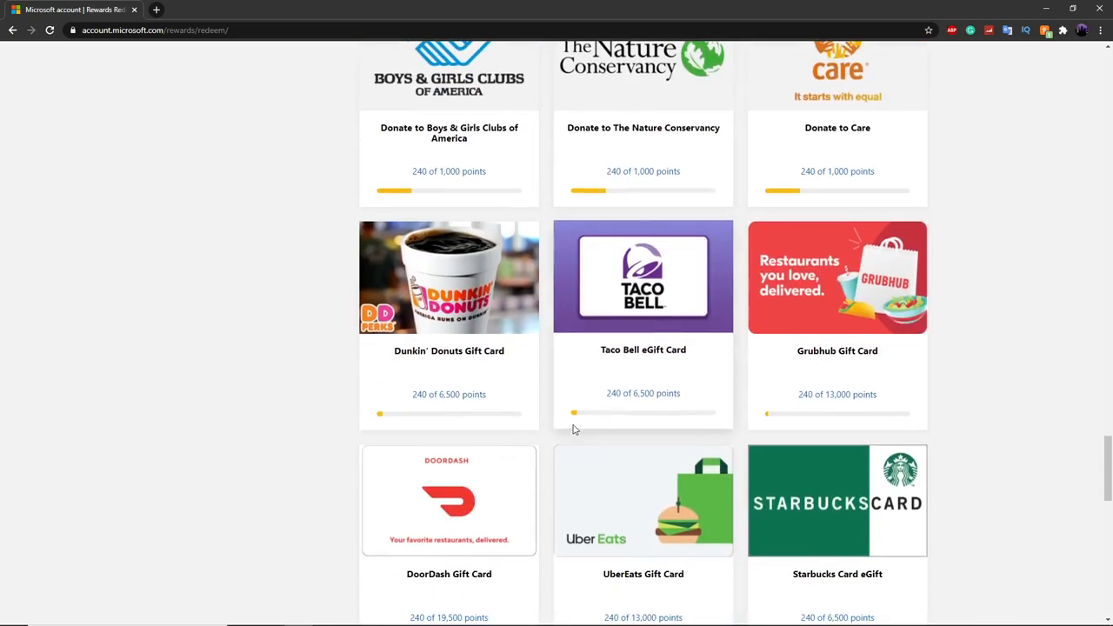
{"action": "scroll", "scroll_direction": "down", "scroll_amount": 3}
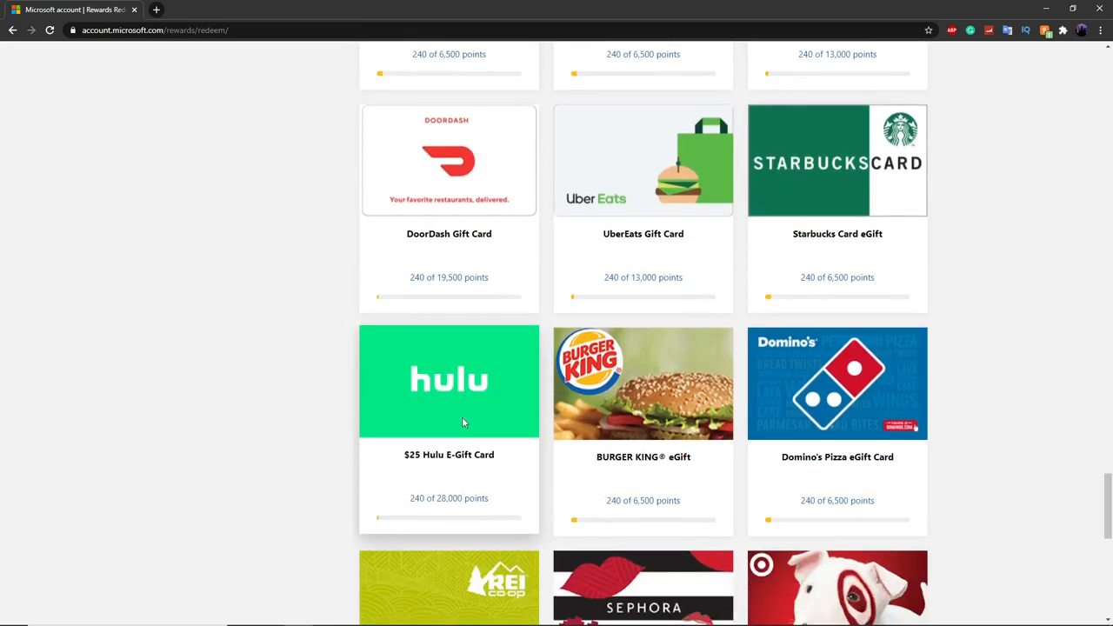
{"action": "scroll", "scroll_direction": "down", "scroll_amount": 3}
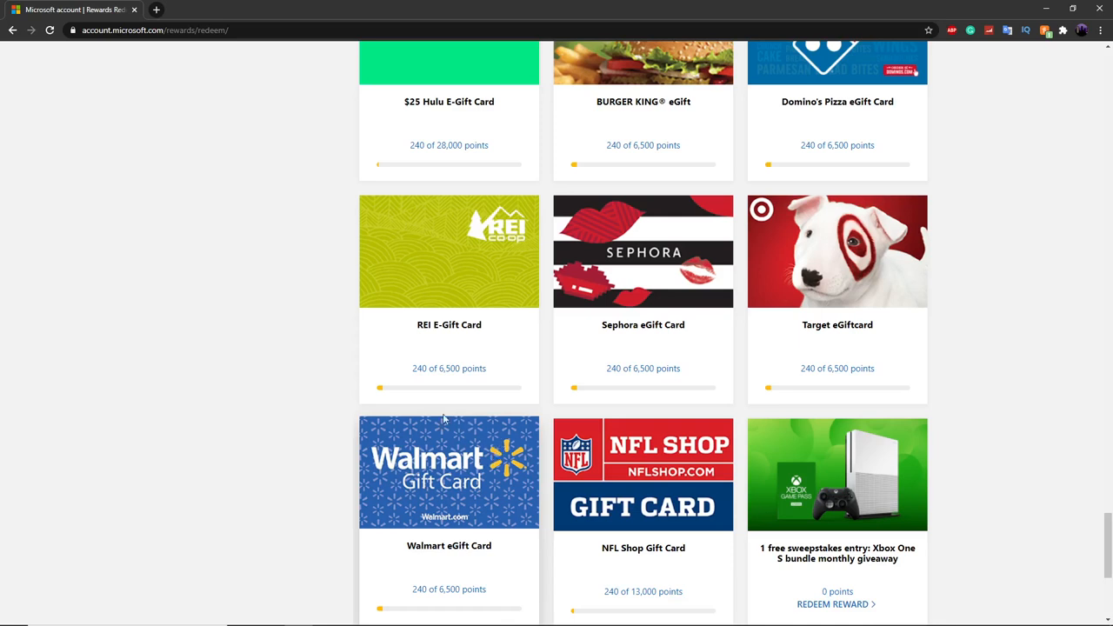
{"action": "mouse_move", "coordinate": [361, 565]}
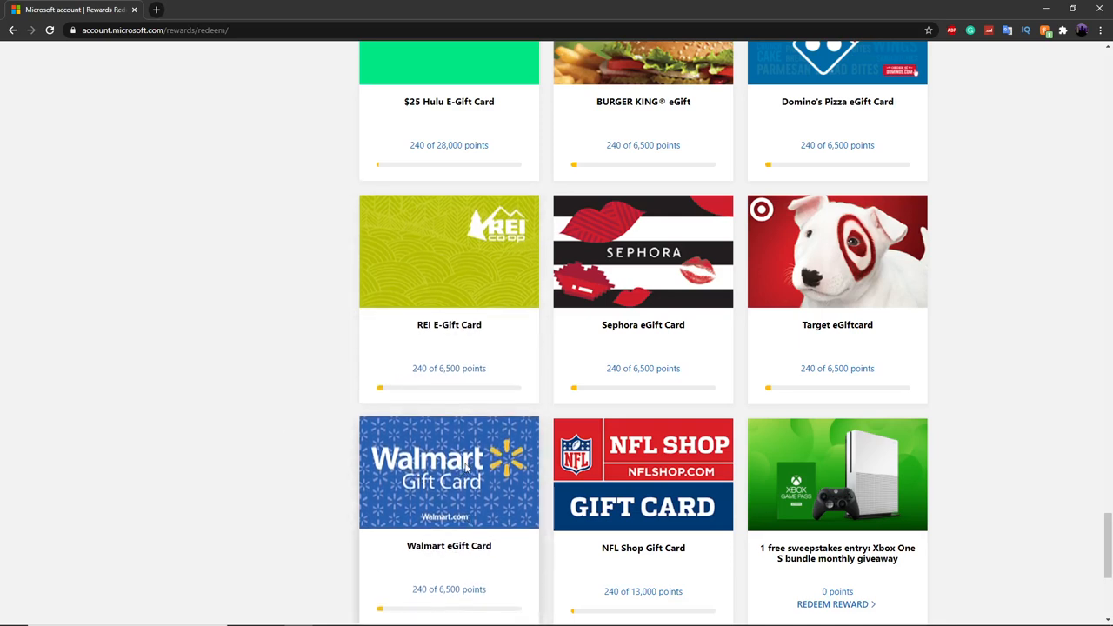
{"action": "scroll", "scroll_direction": "down", "scroll_amount": 3}
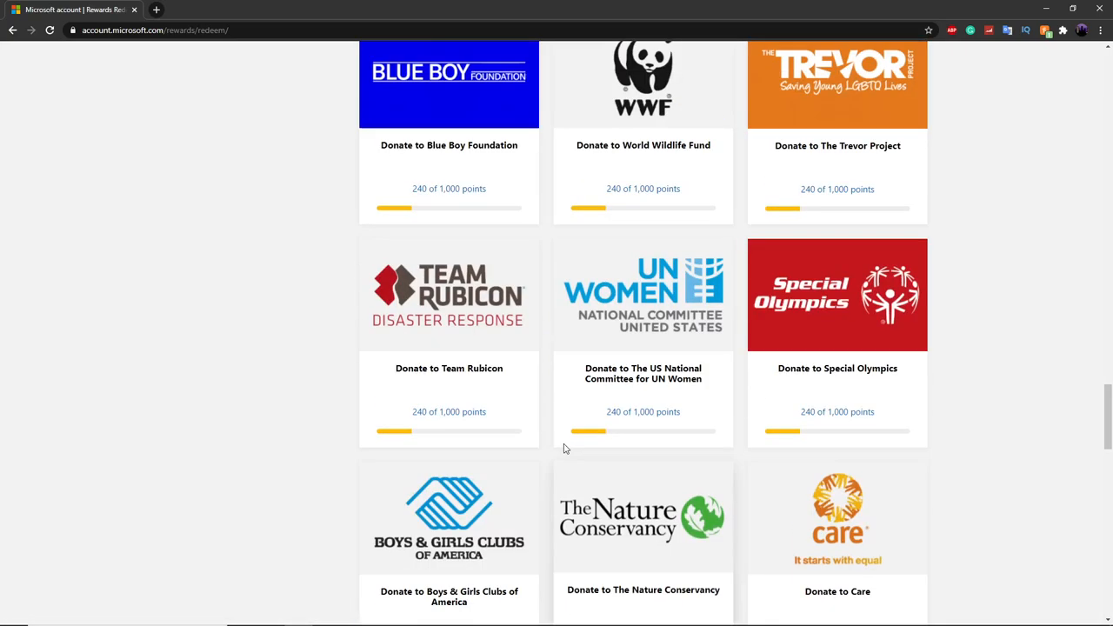
{"action": "scroll", "scroll_direction": "up", "scroll_amount": 3}
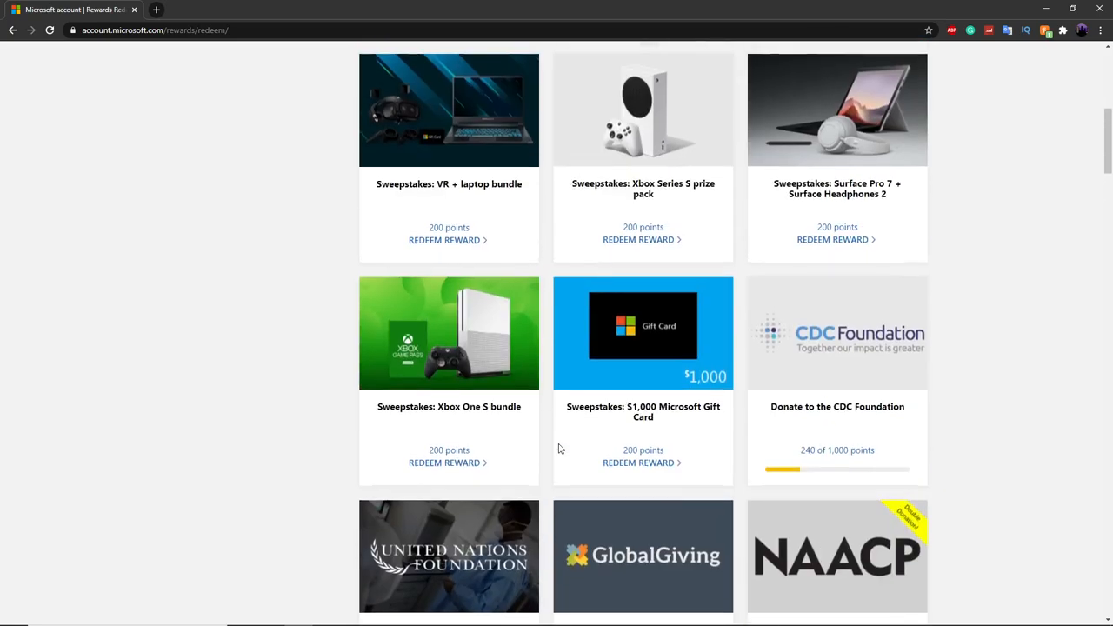
{"action": "scroll", "scroll_direction": "up", "scroll_amount": 3}
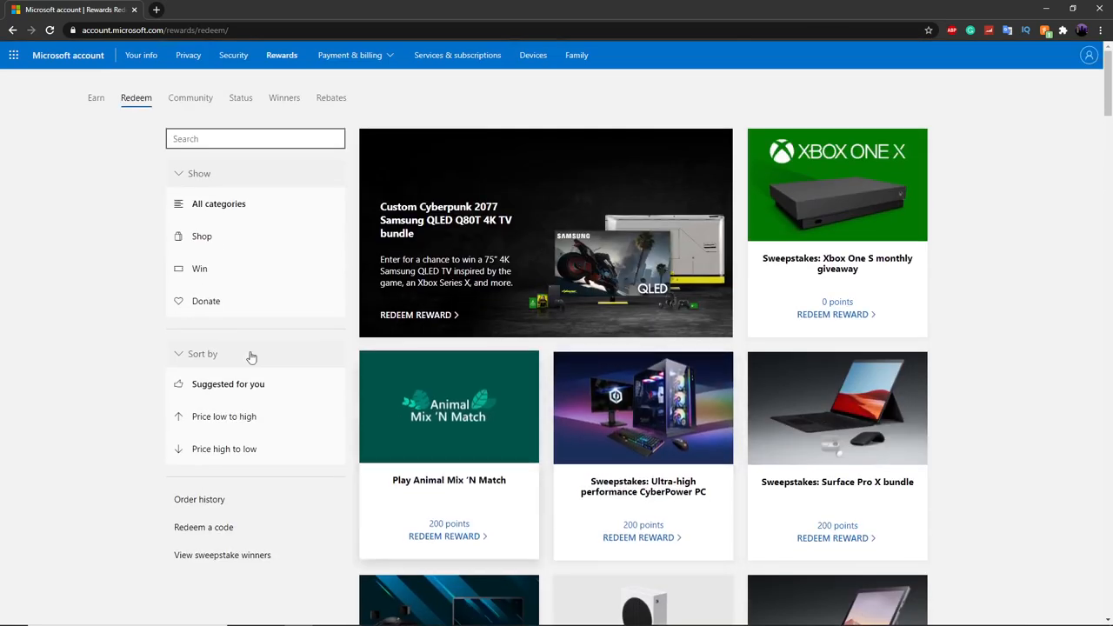
{"action": "mouse_move", "coordinate": [76, 181]}
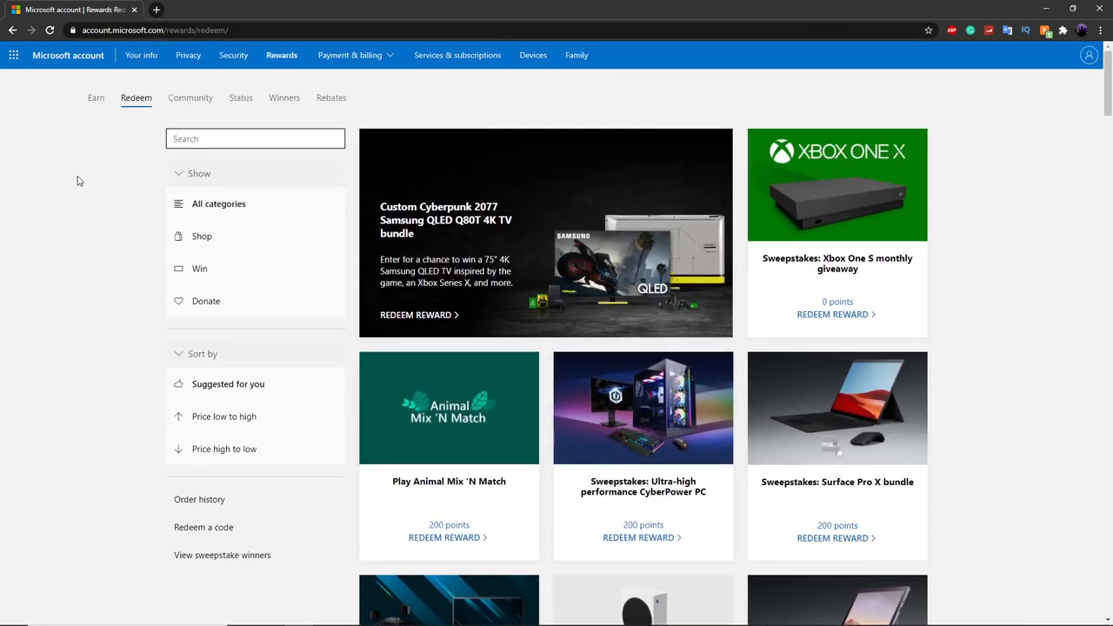
{"action": "mouse_move", "coordinate": [160, 153]}
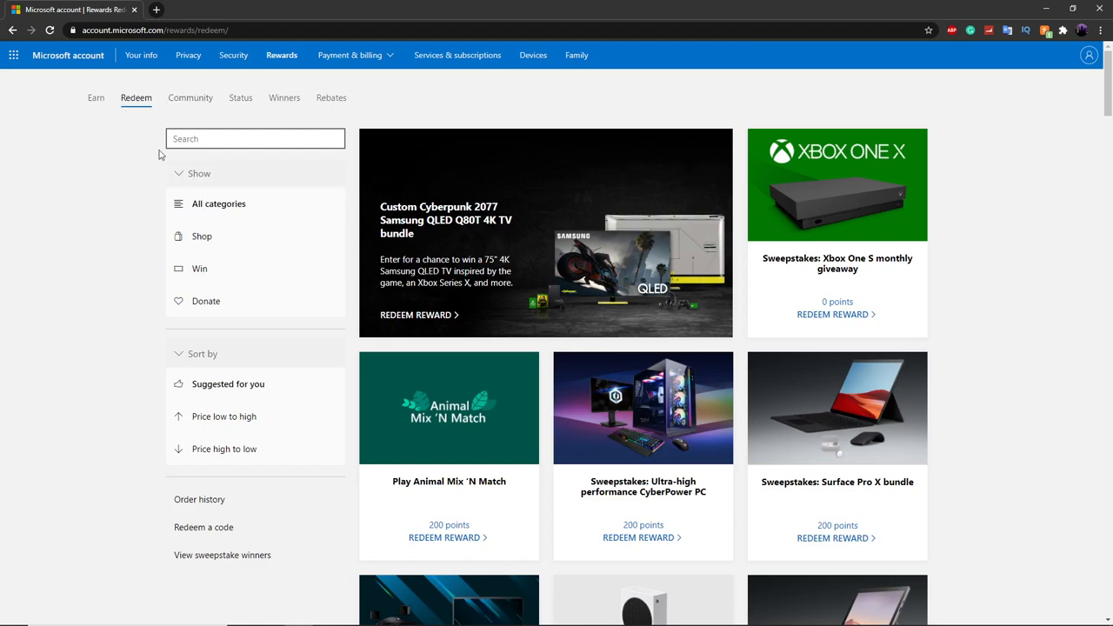
{"action": "mouse_move", "coordinate": [185, 277]}
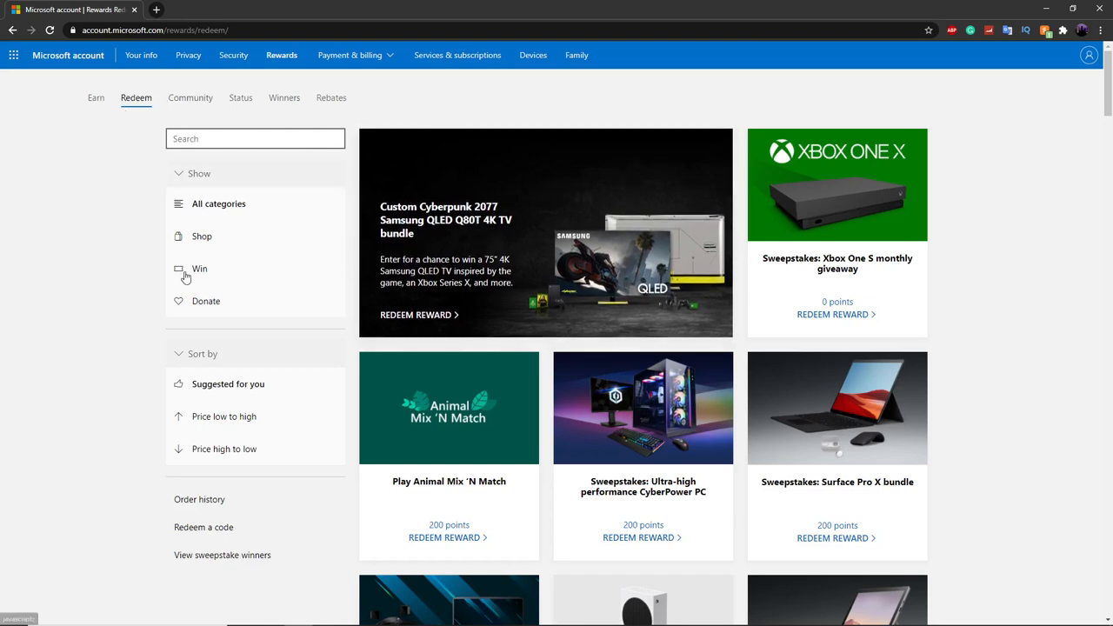
{"action": "mouse_move", "coordinate": [68, 490]}
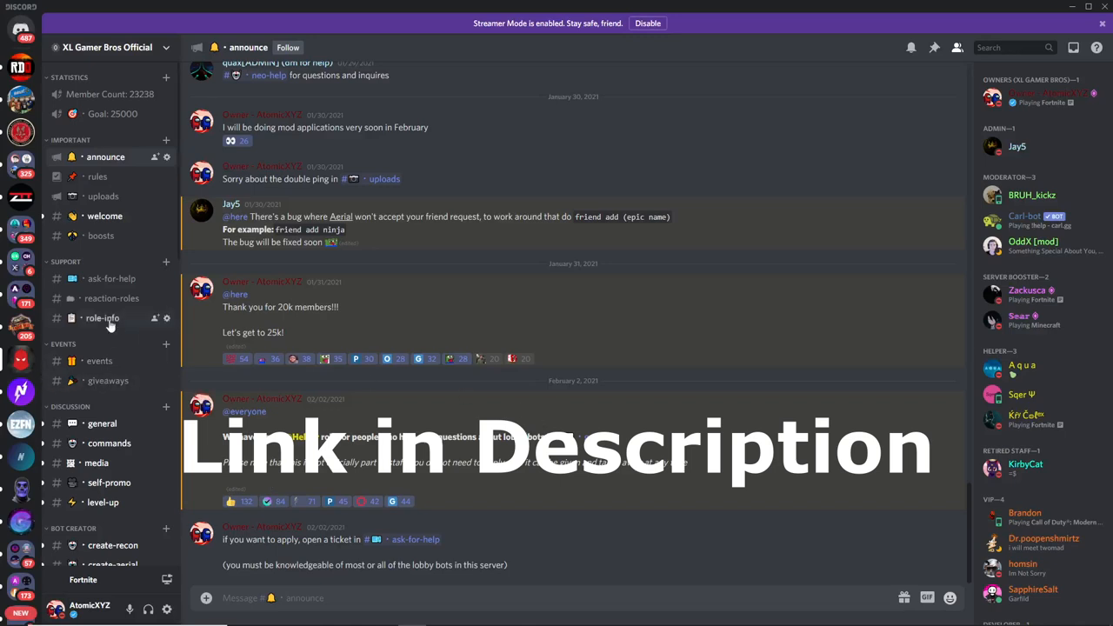
{"action": "mouse_move", "coordinate": [153, 253]}
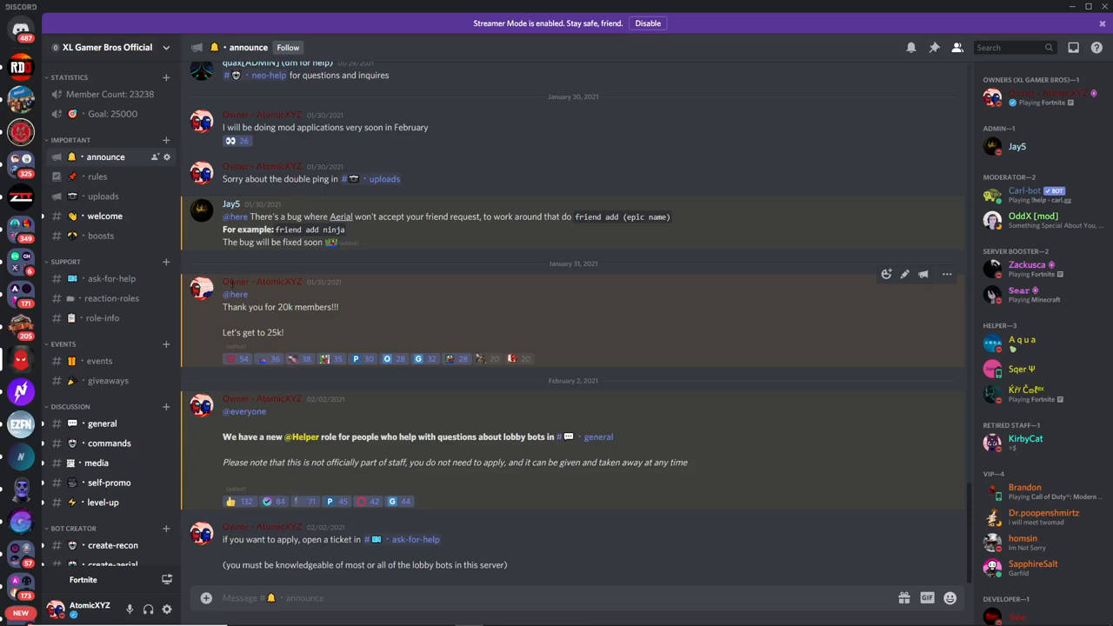
{"action": "mouse_move", "coordinate": [209, 325]}
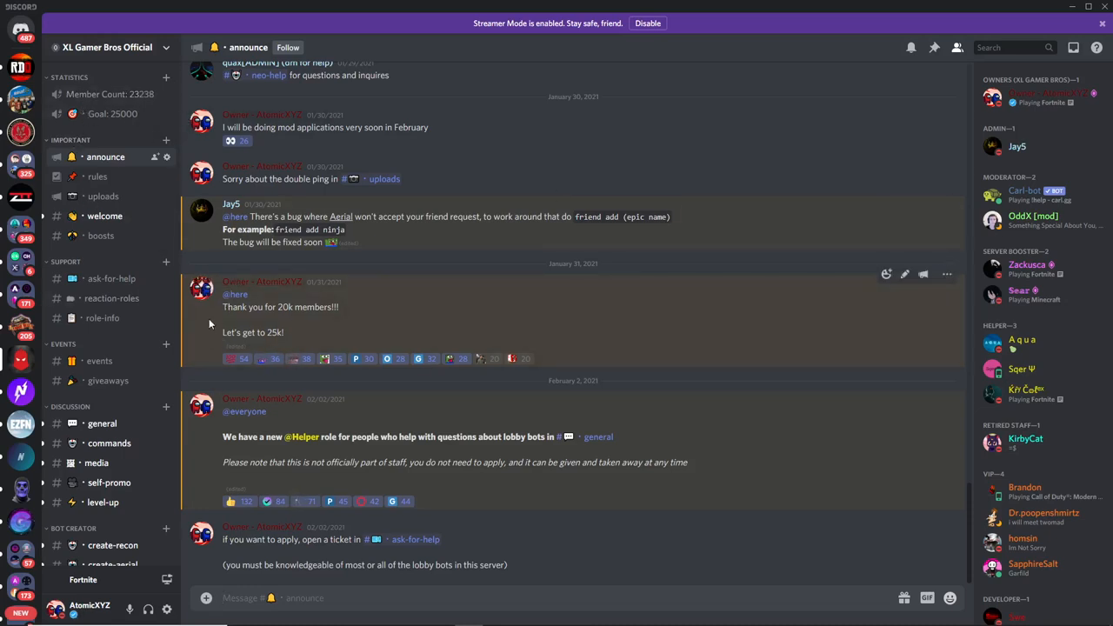
{"action": "scroll", "scroll_direction": "down", "scroll_amount": 3}
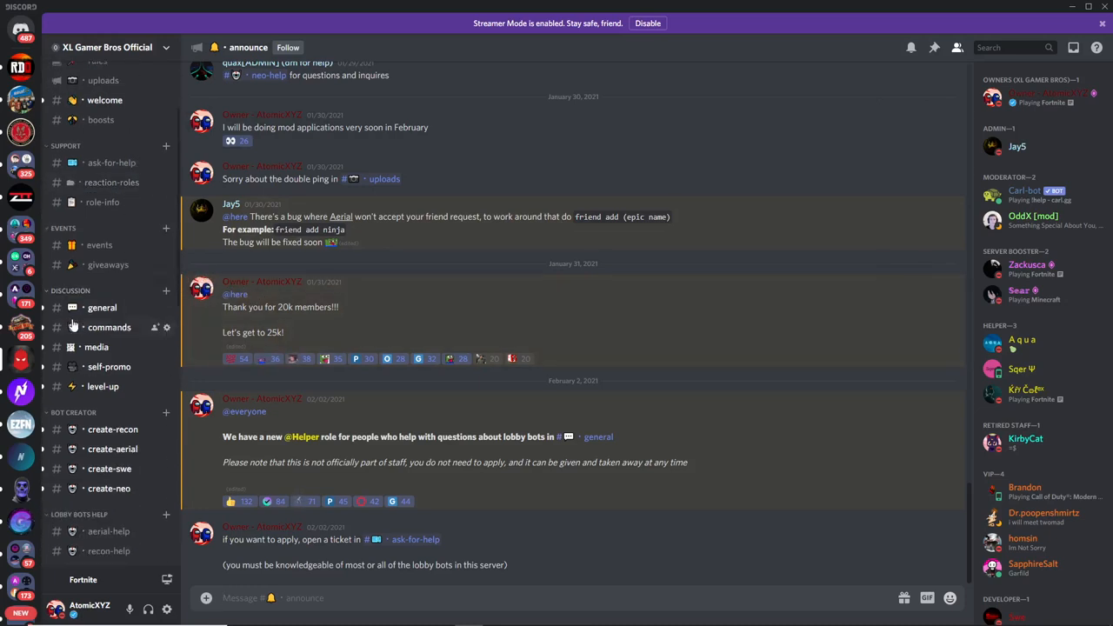
{"action": "scroll", "scroll_direction": "down", "scroll_amount": 3}
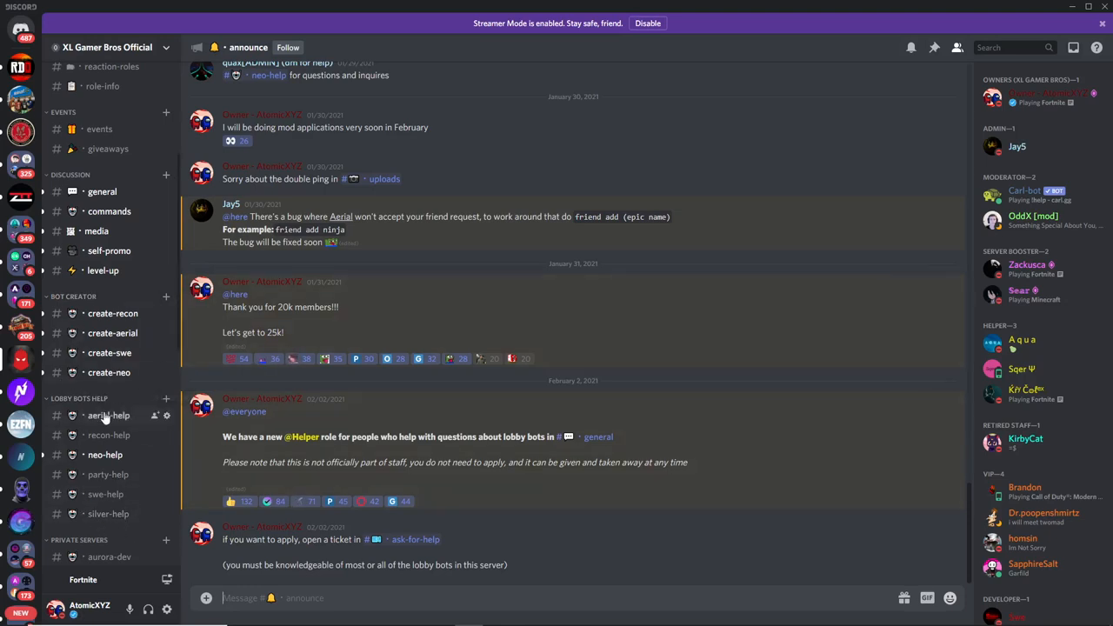
{"action": "scroll", "scroll_direction": "down", "scroll_amount": 3}
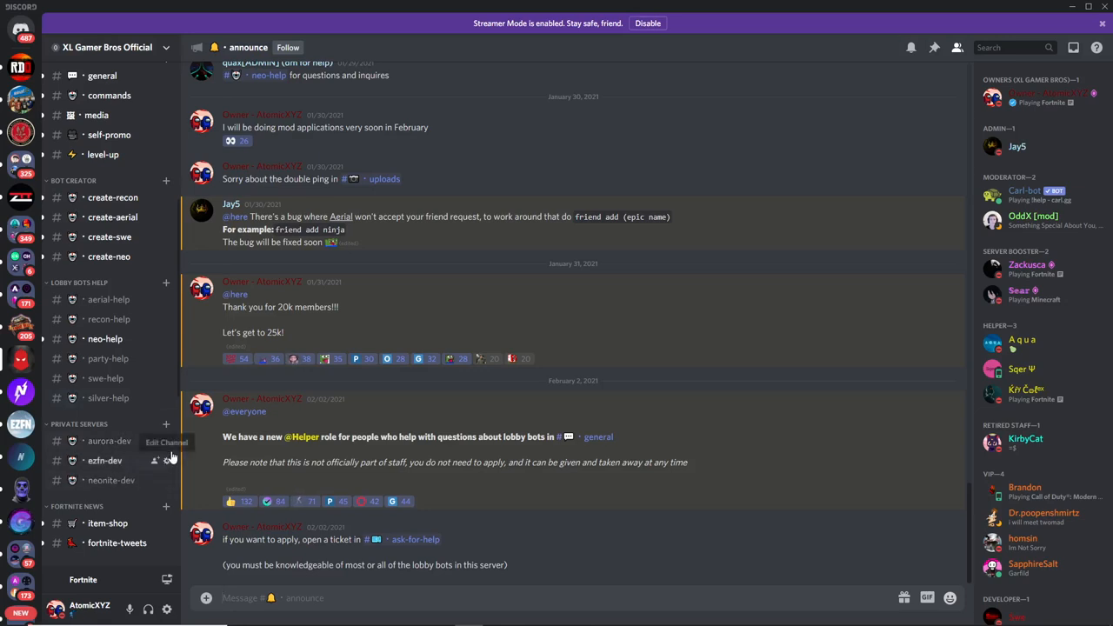
{"action": "scroll", "scroll_direction": "up", "scroll_amount": 3}
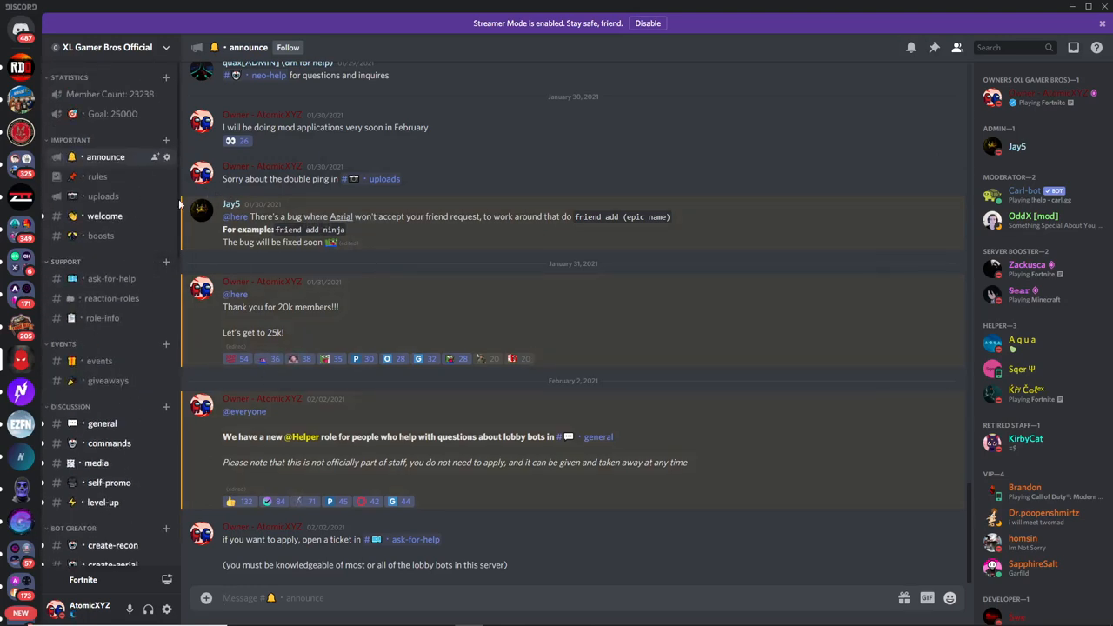
{"action": "mouse_move", "coordinate": [130, 416]}
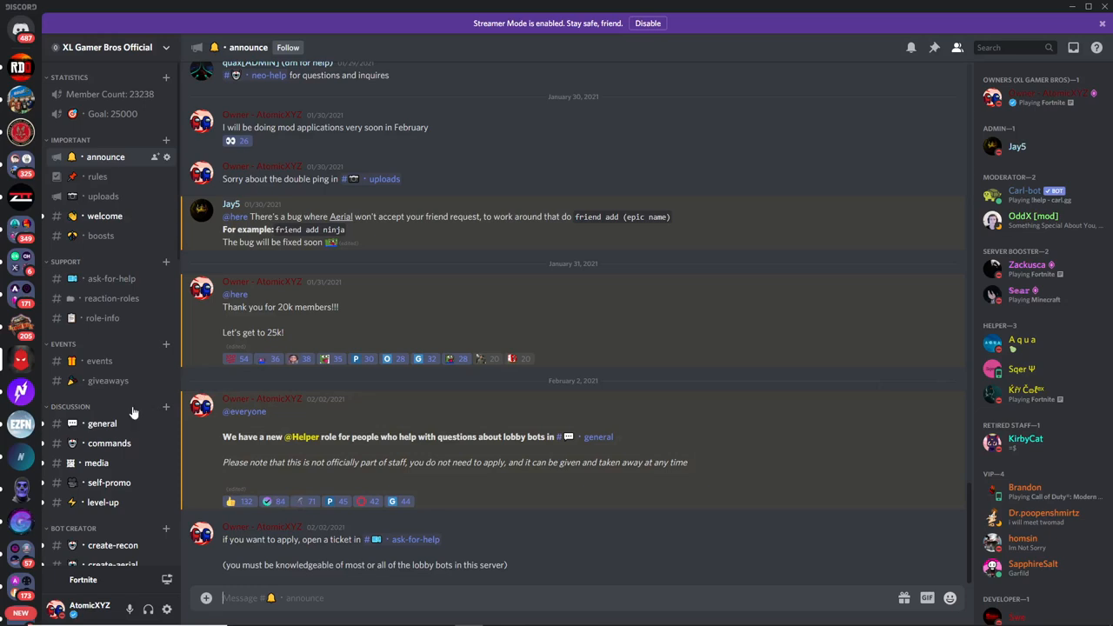
{"action": "mouse_move", "coordinate": [111, 417]}
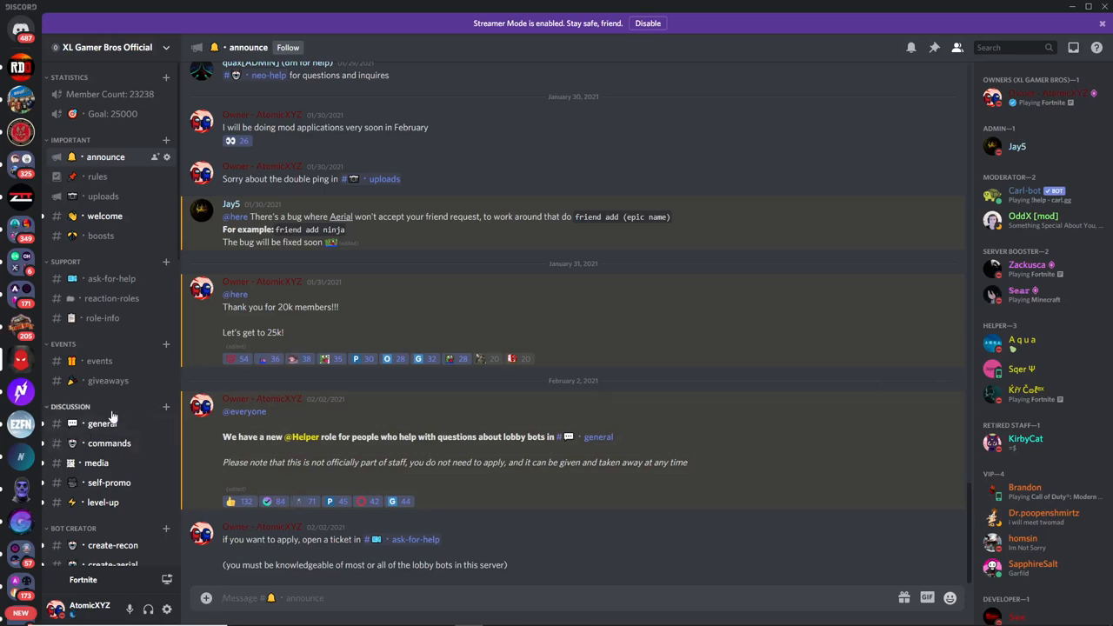
{"action": "mouse_move", "coordinate": [156, 413]}
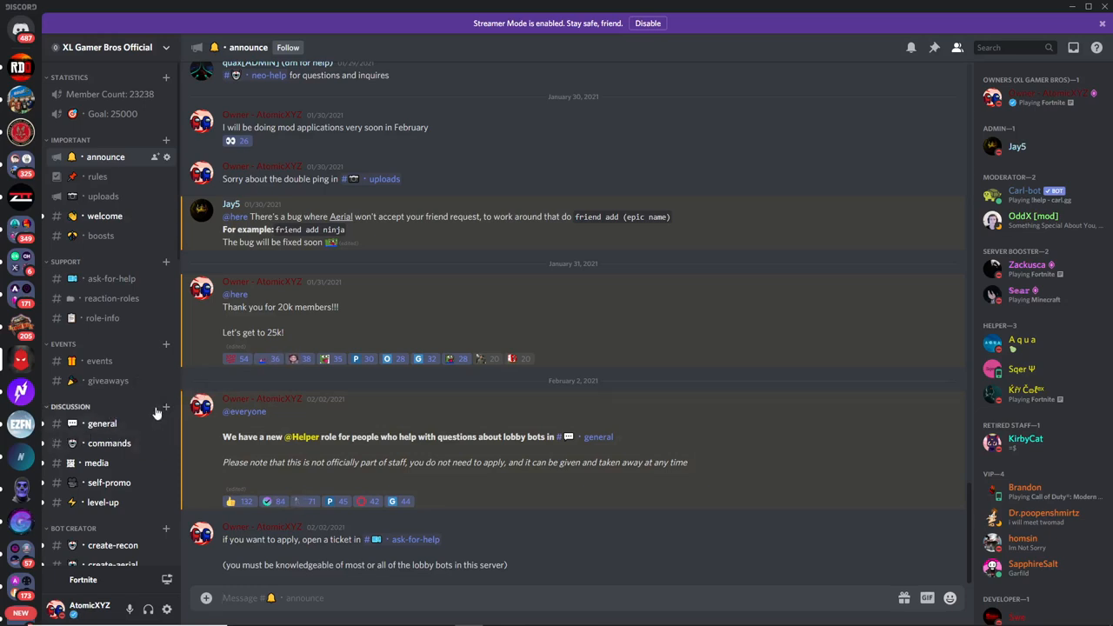
{"action": "mouse_move", "coordinate": [302, 397]}
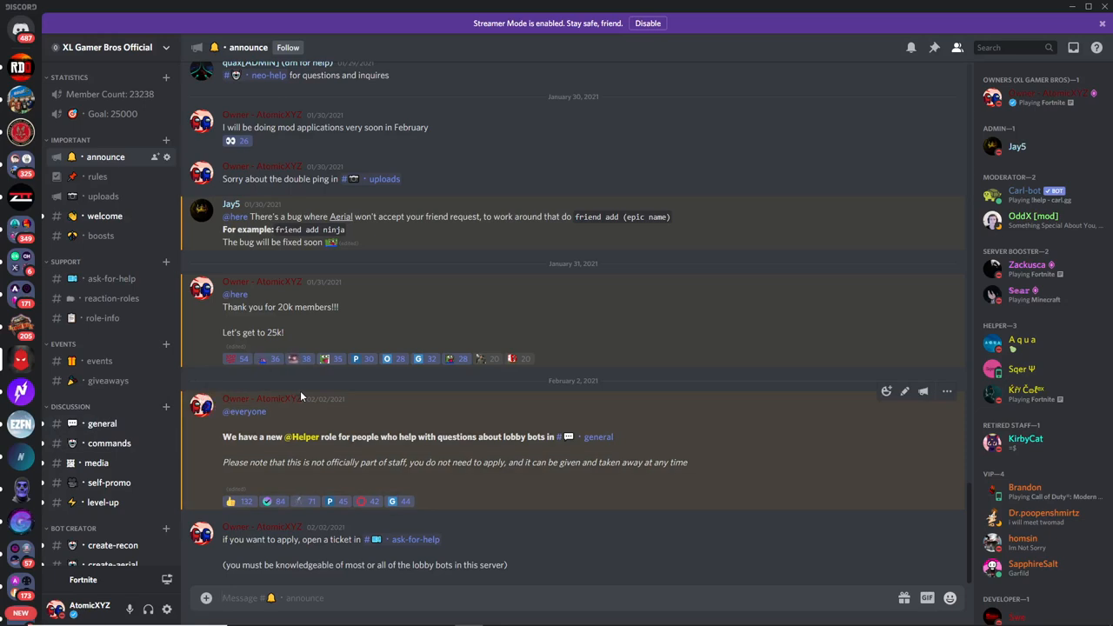